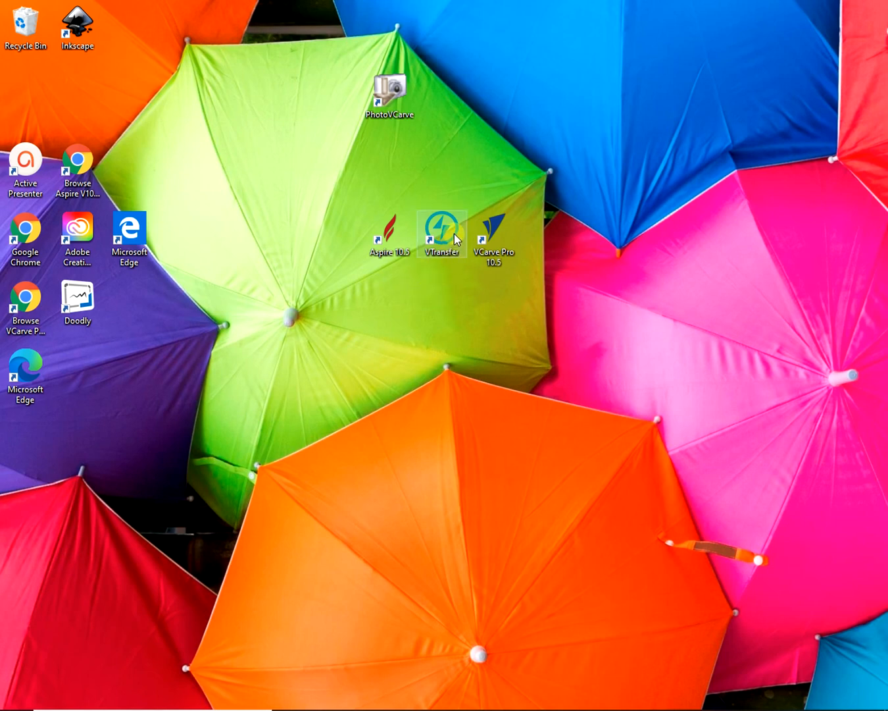
Launch VTransfer from its desktop shortcut.
double_click(443, 230)
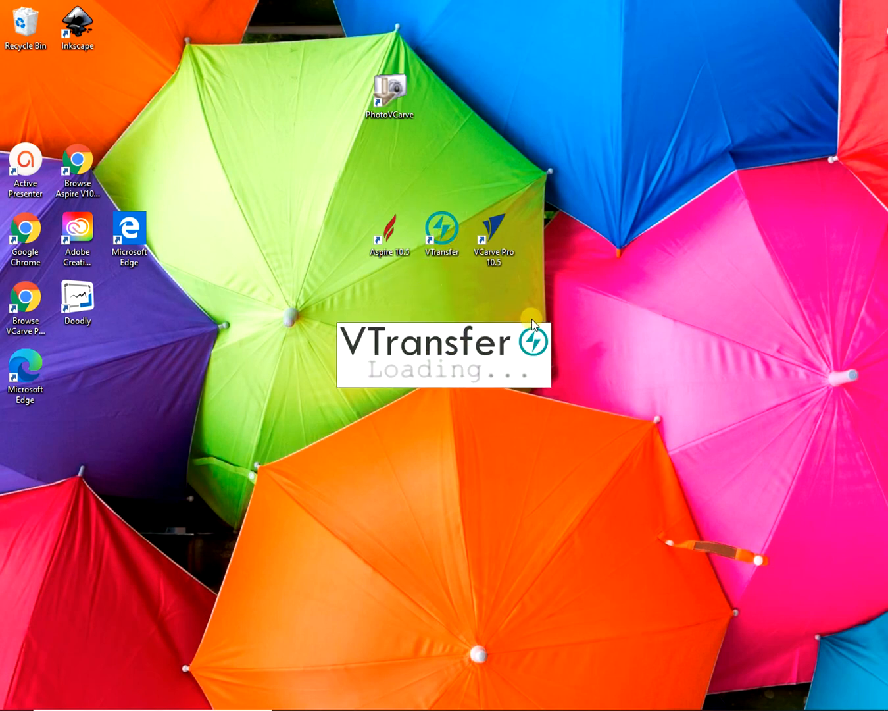
mouse_move(537, 313)
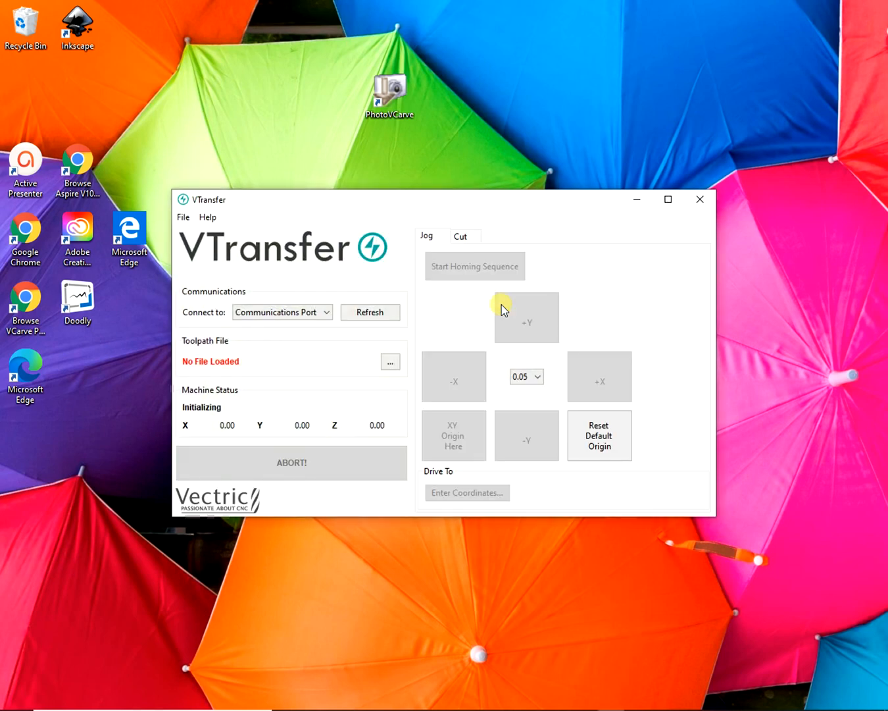
mouse_move(227, 260)
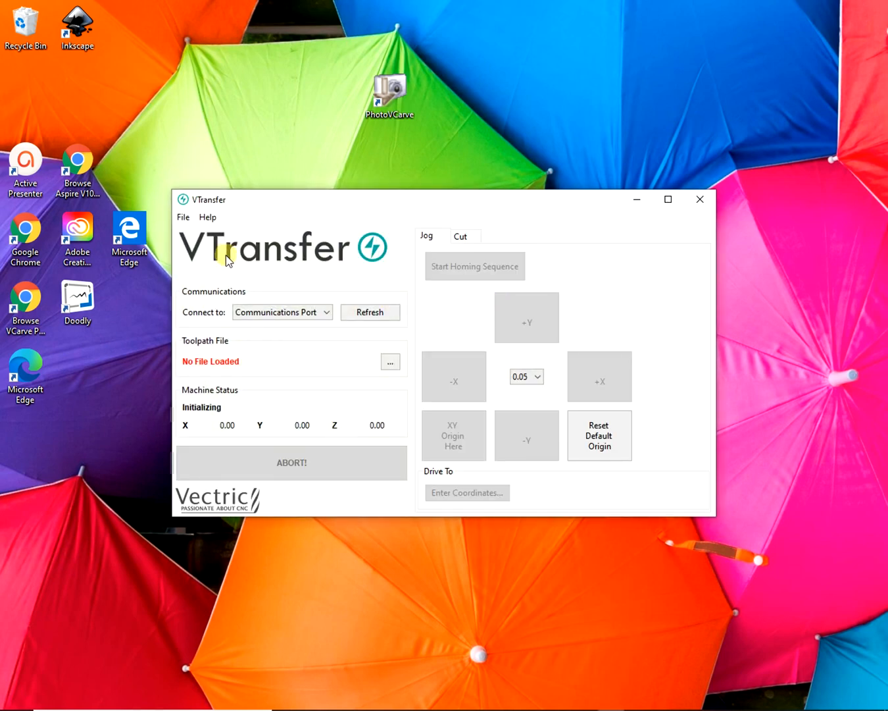
mouse_move(183, 227)
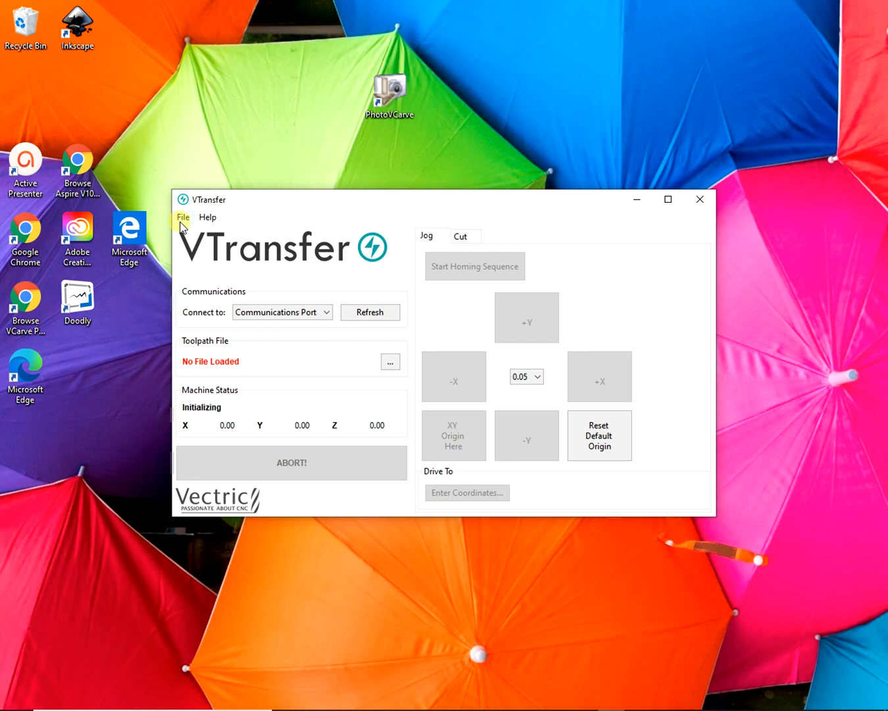
click(183, 216)
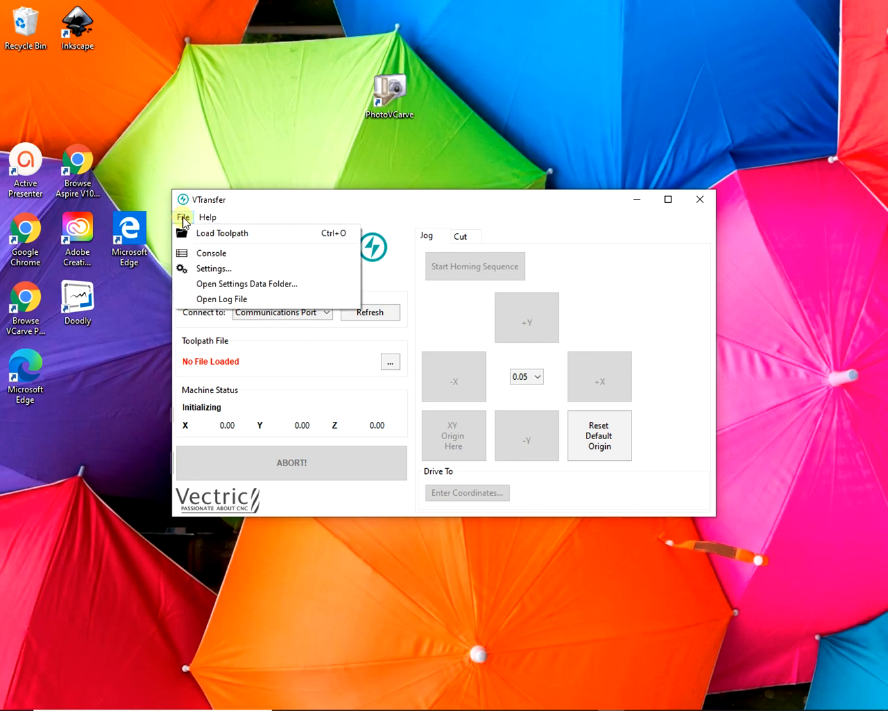
mouse_move(213, 269)
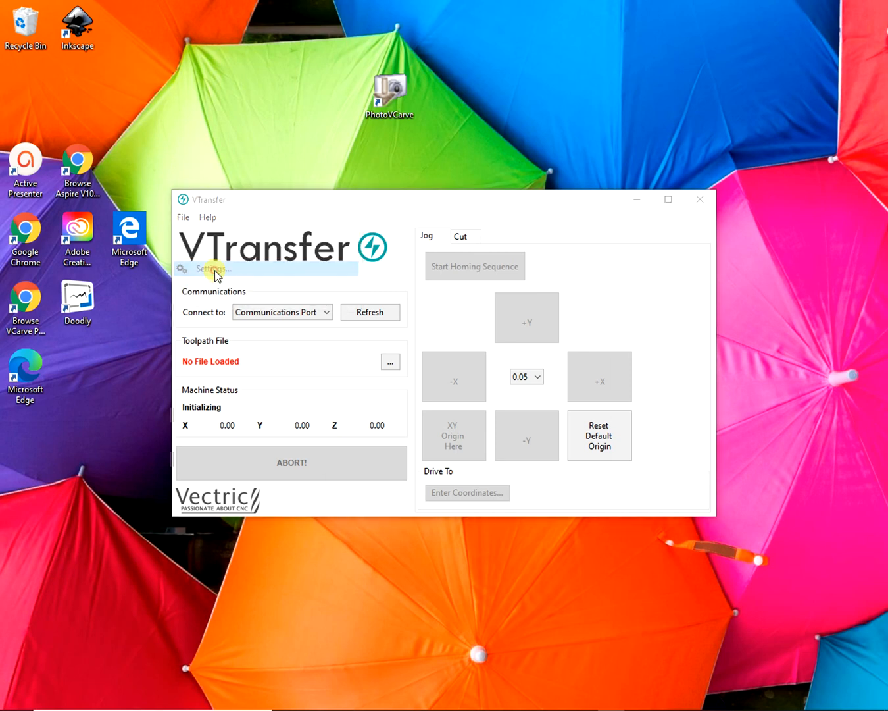
click(211, 268)
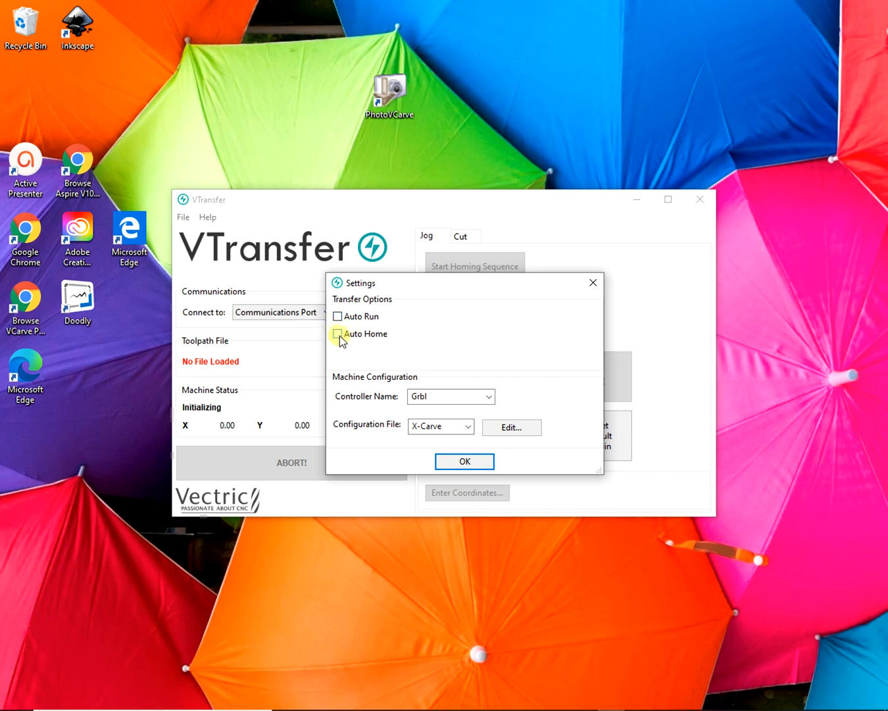
mouse_move(490, 397)
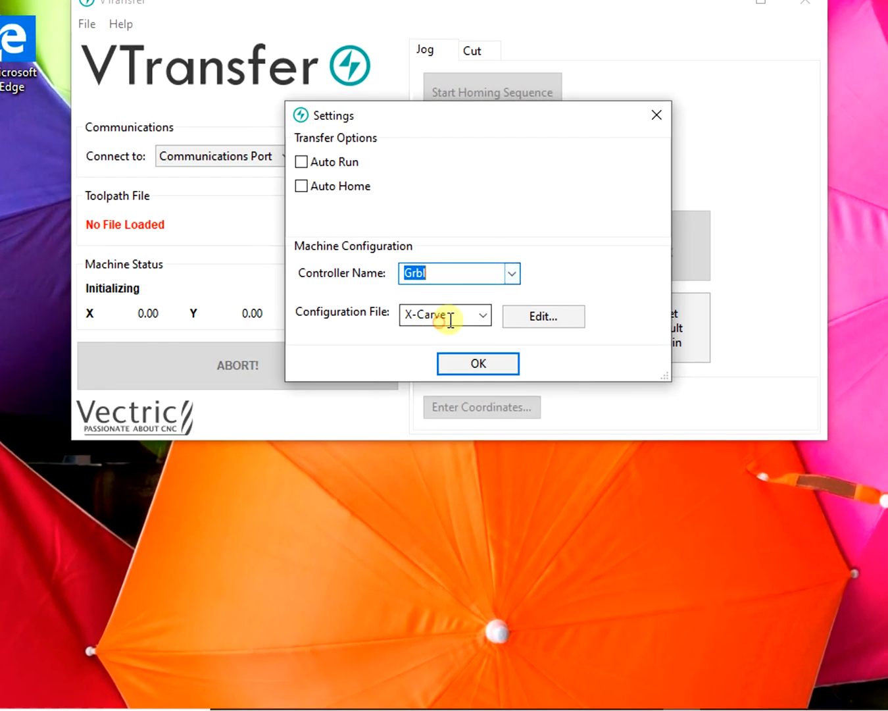
click(481, 316)
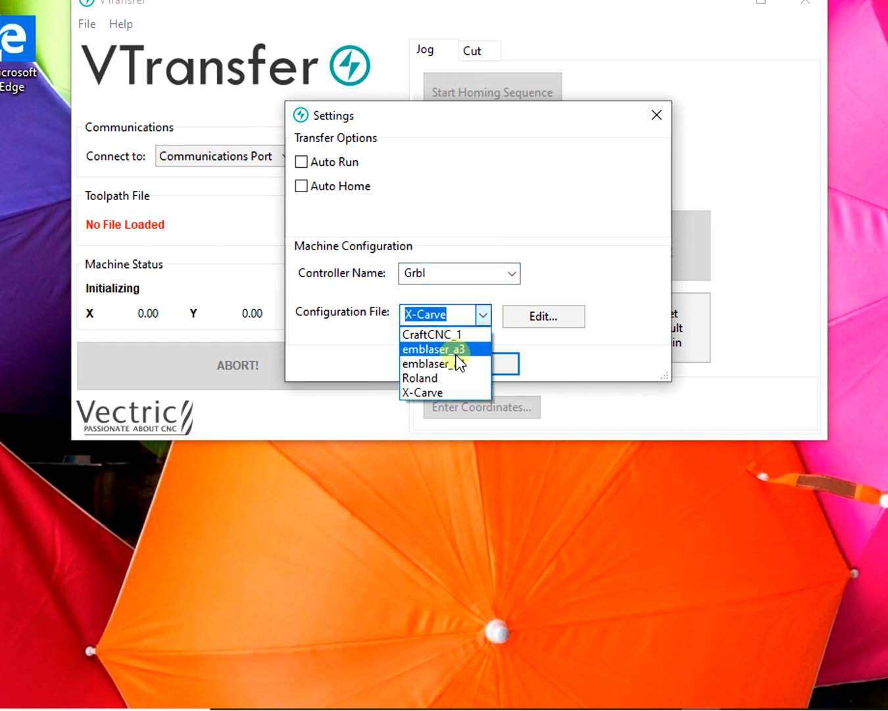
mouse_move(445, 392)
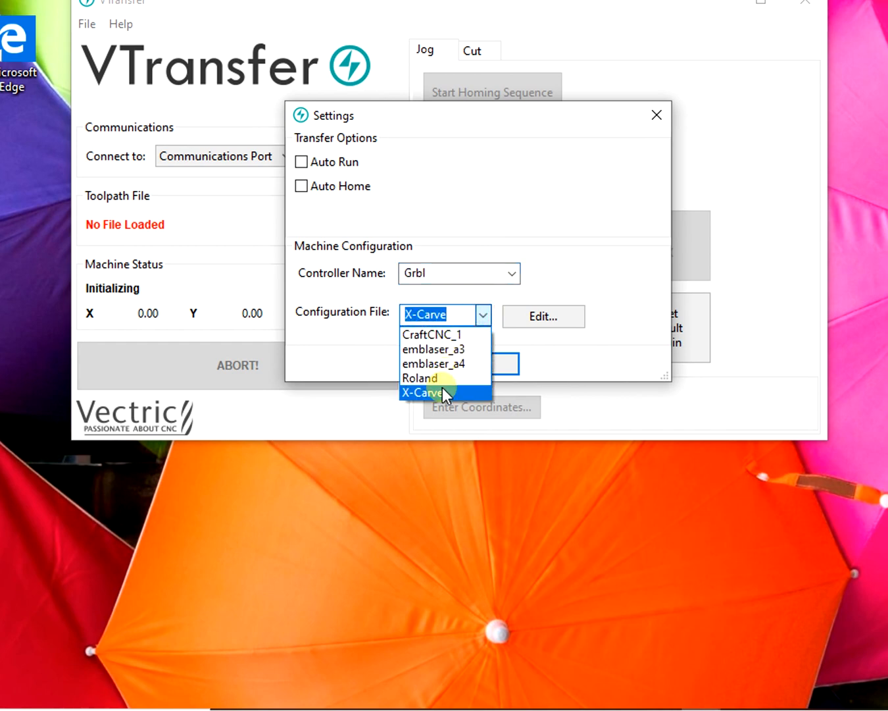
click(544, 316)
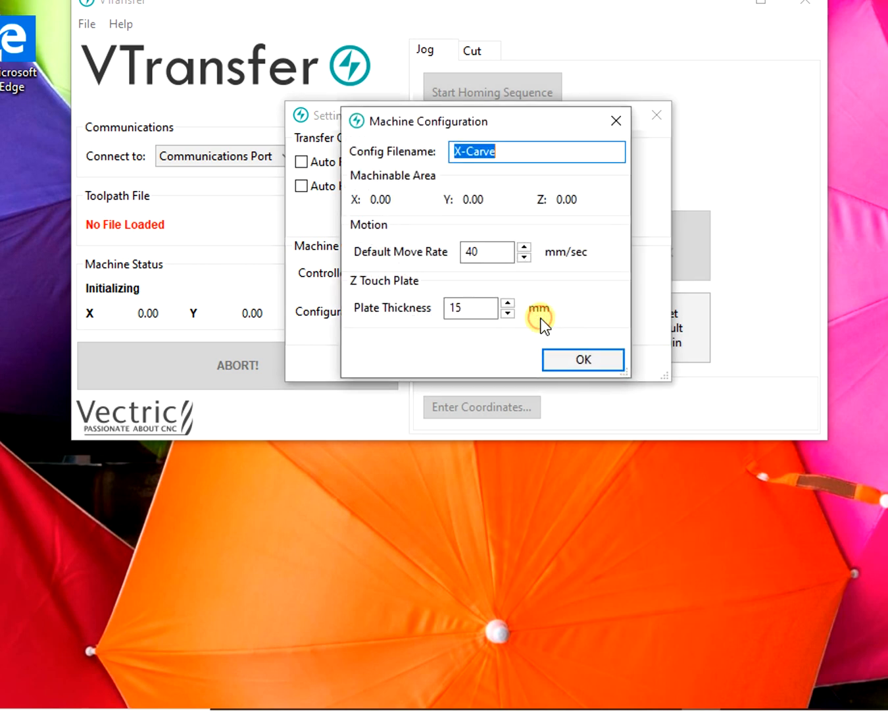
mouse_move(487, 231)
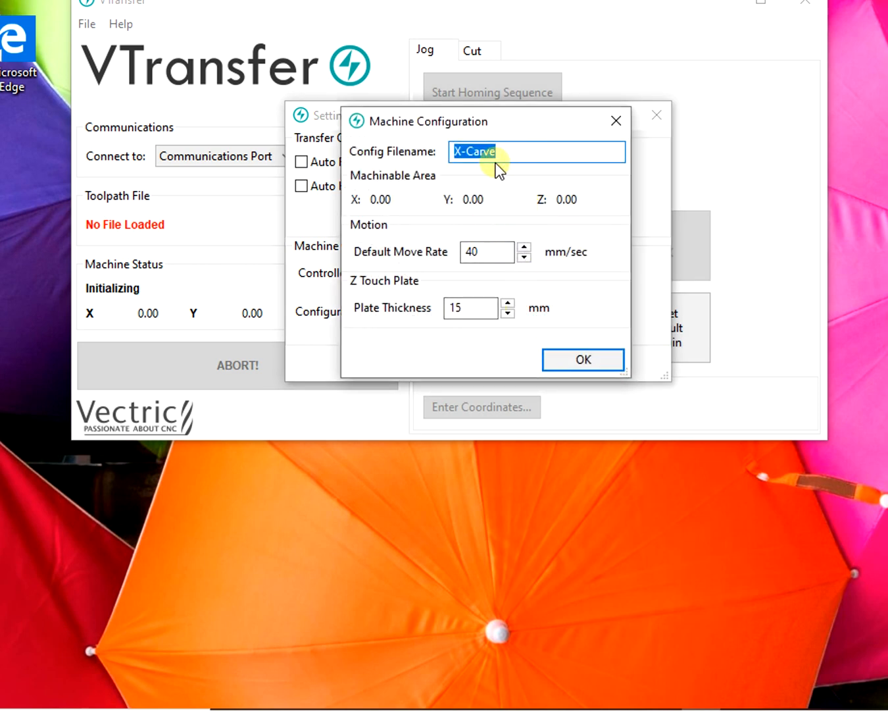
click(487, 253)
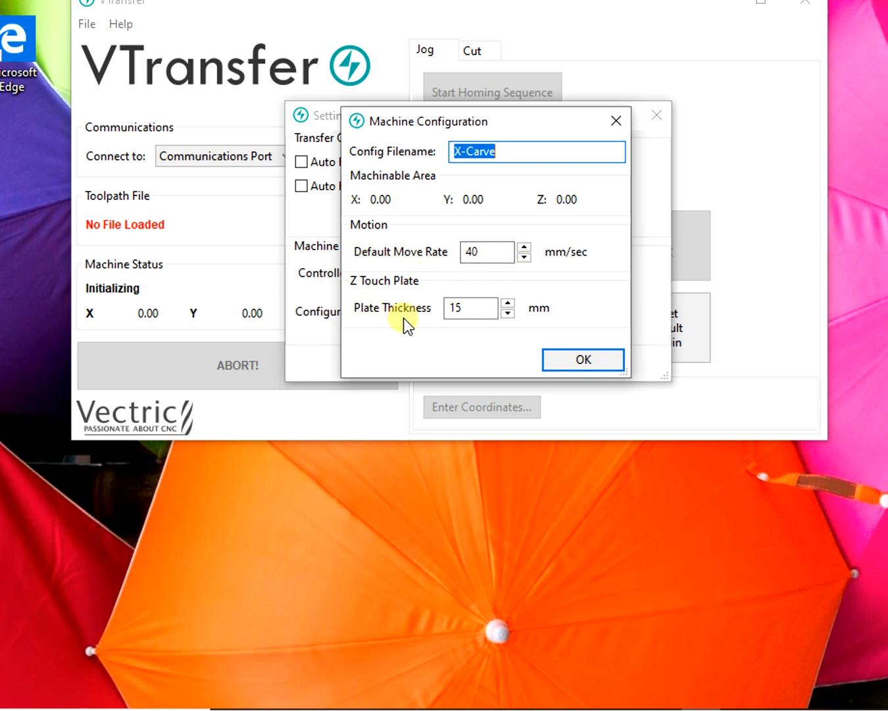
click(470, 308)
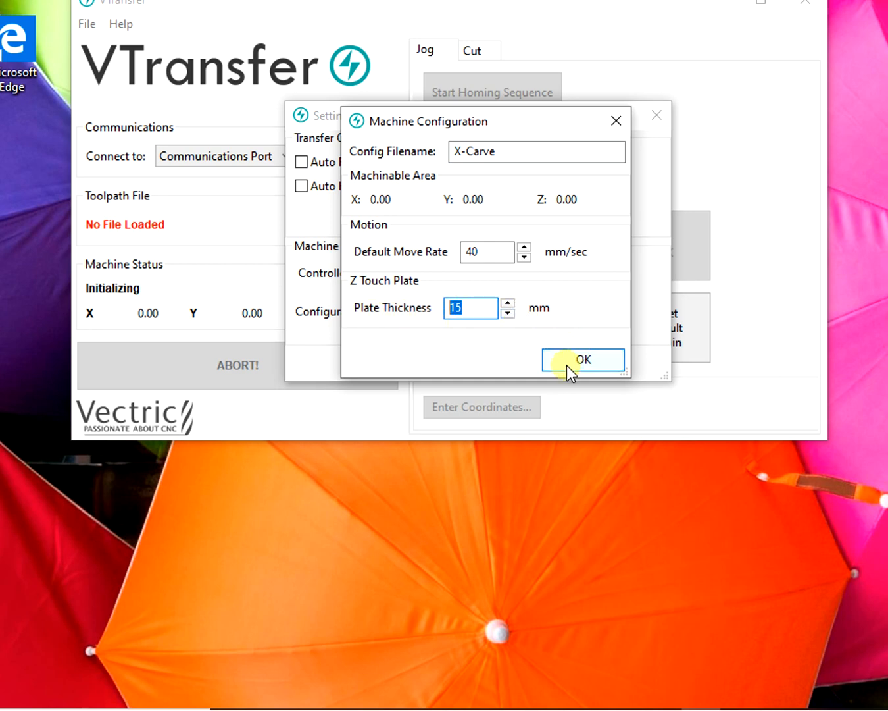
click(583, 360)
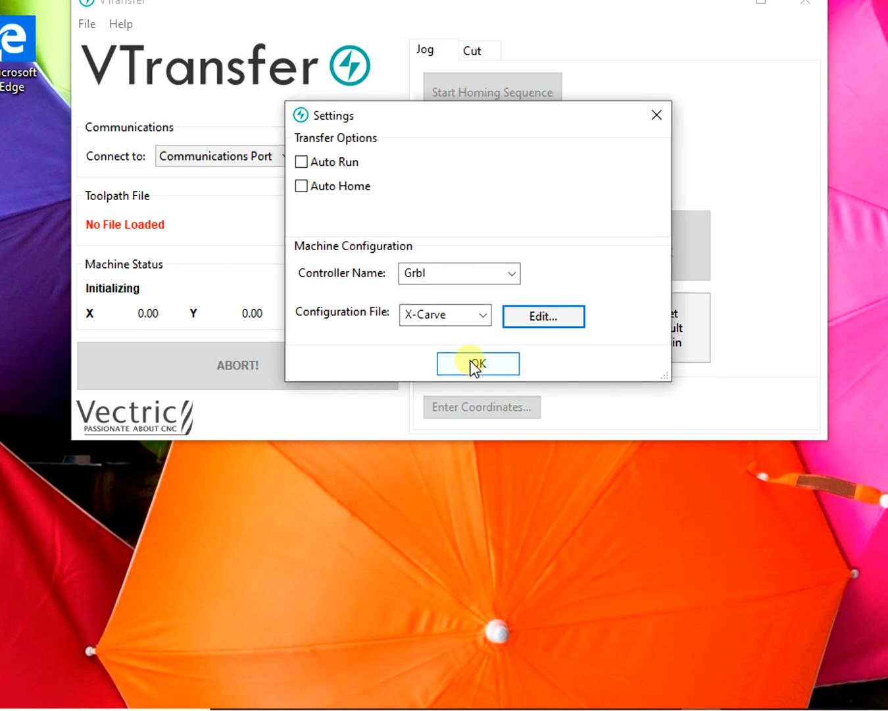
click(478, 363)
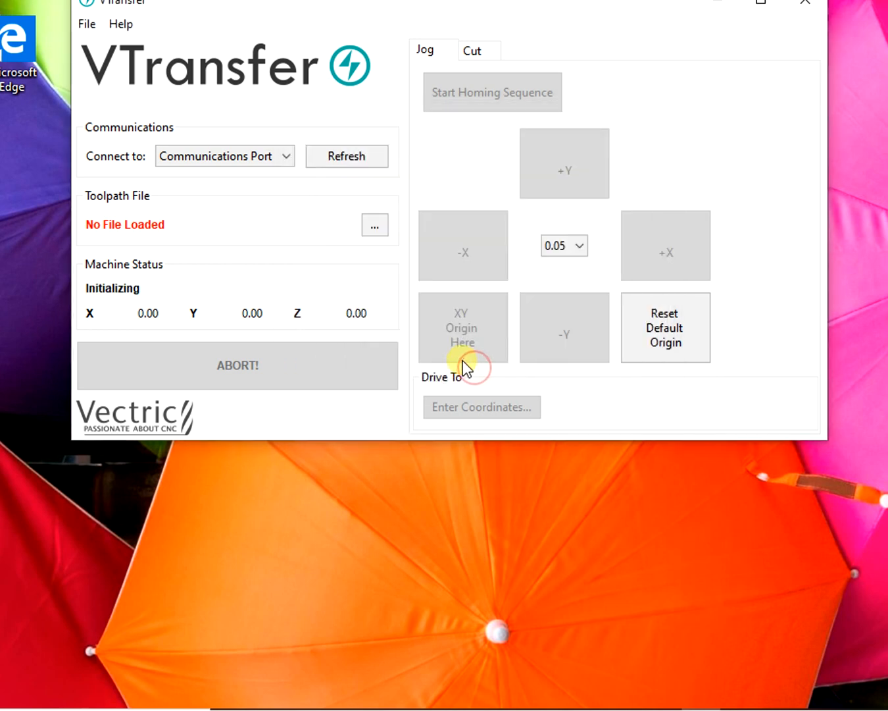
mouse_move(337, 138)
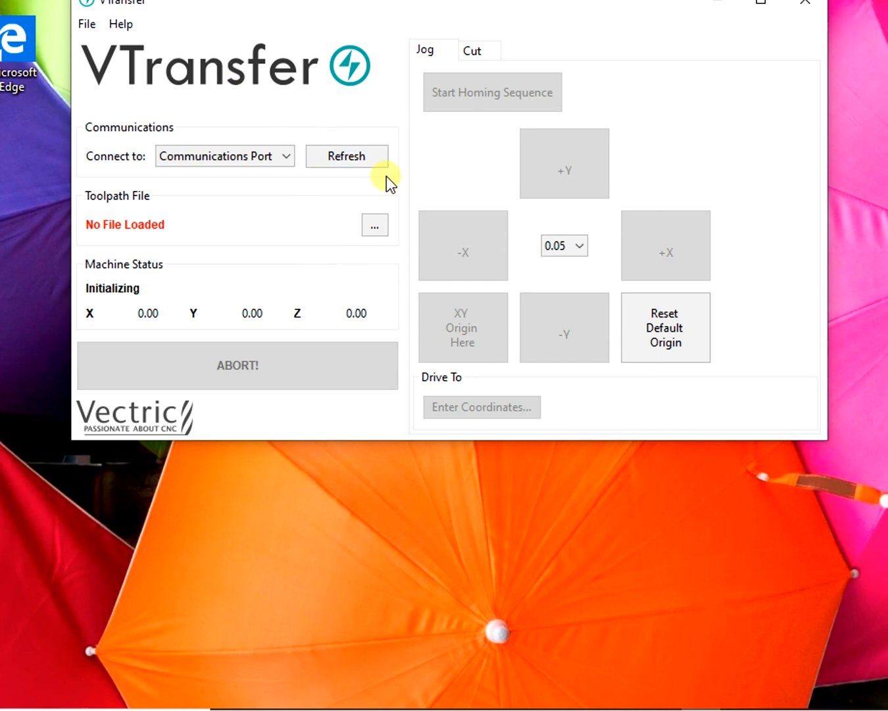
mouse_move(274, 150)
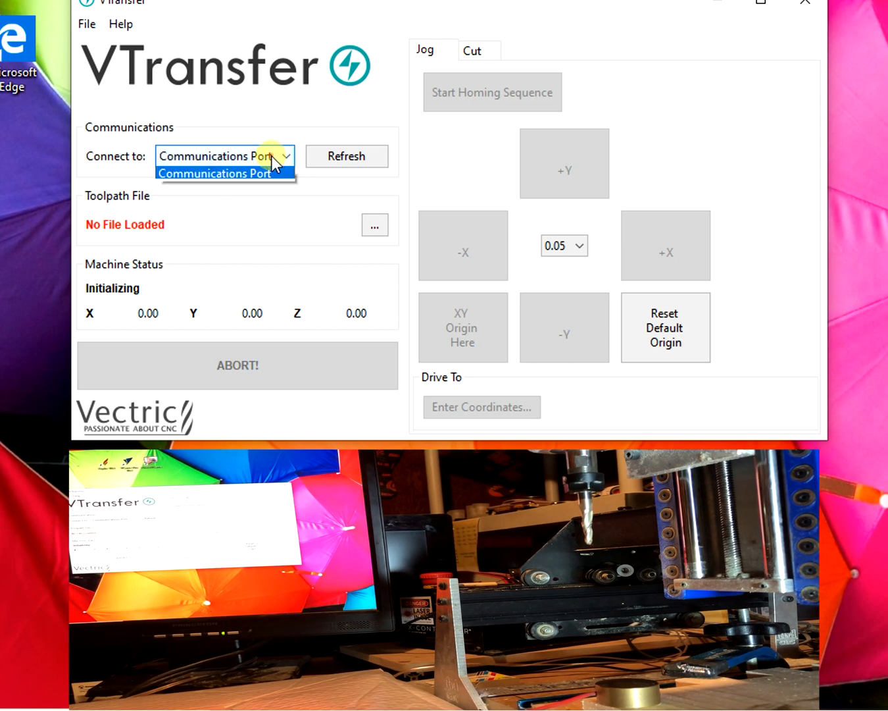
mouse_move(185, 175)
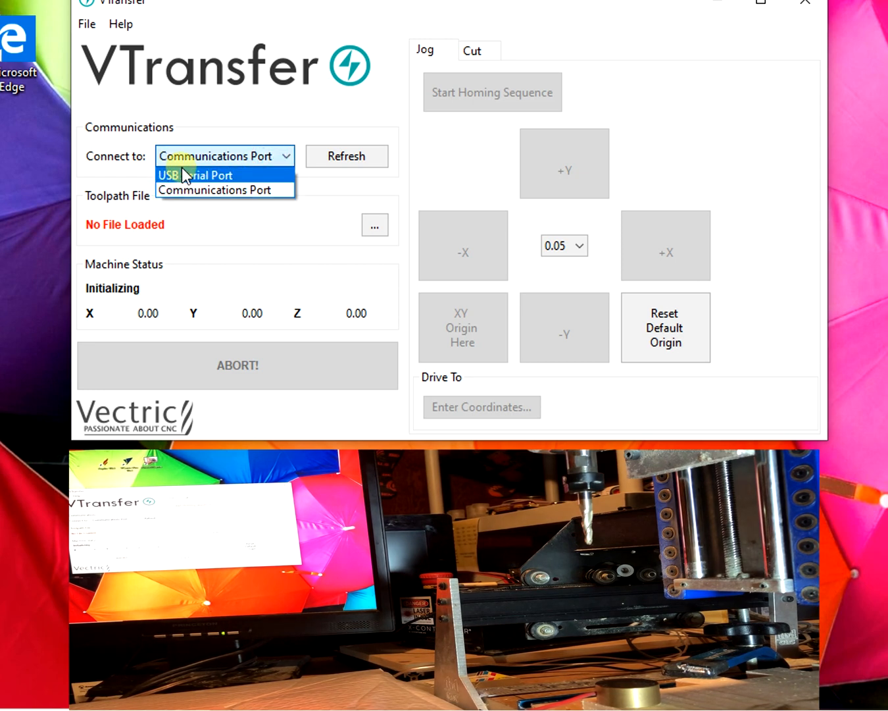
Connect to the X-Carve over the USB Serial Port.
click(191, 175)
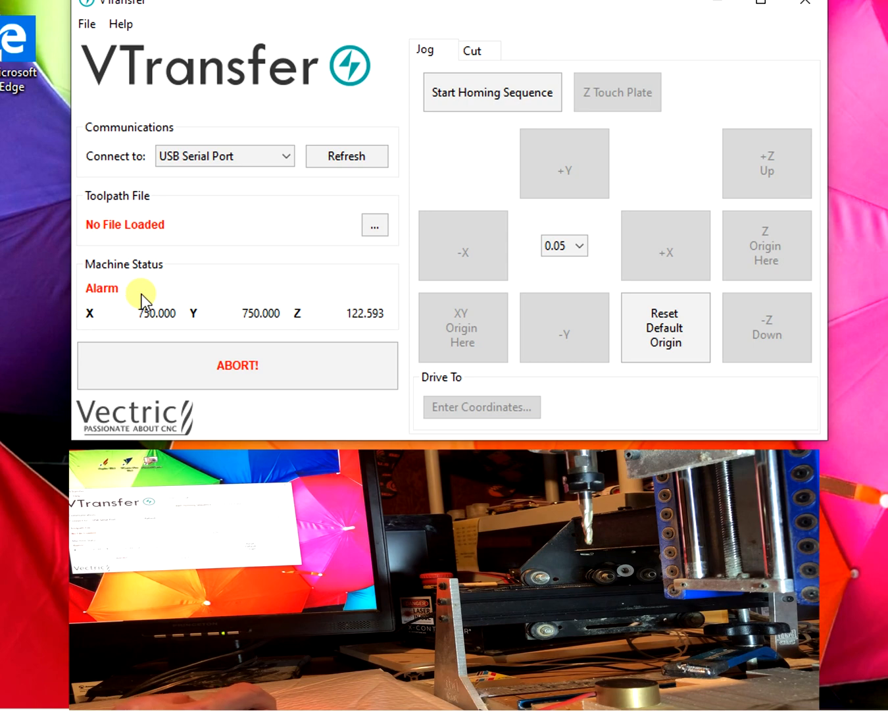
mouse_move(107, 91)
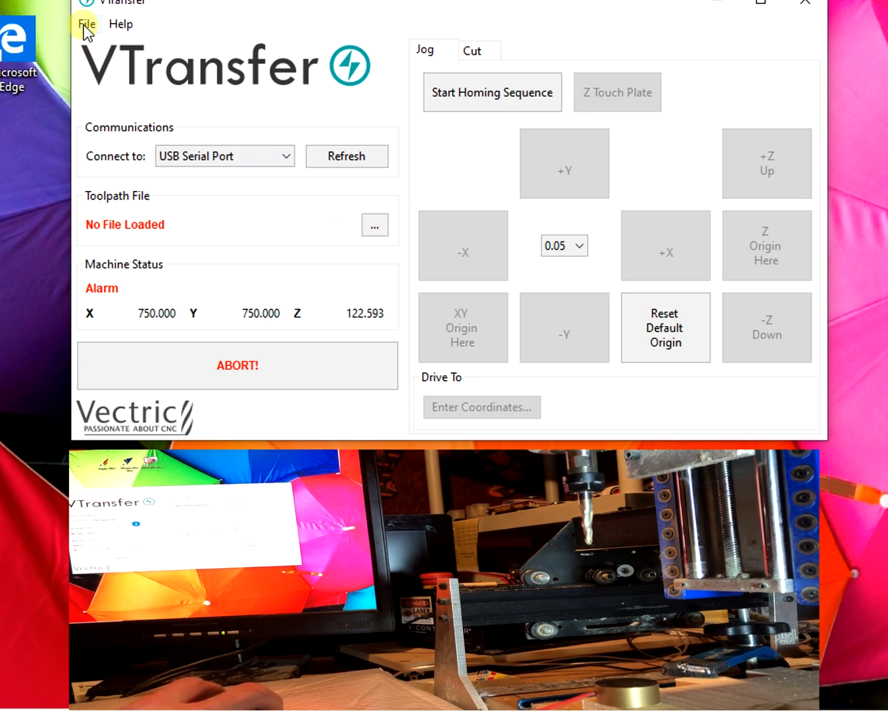
click(87, 24)
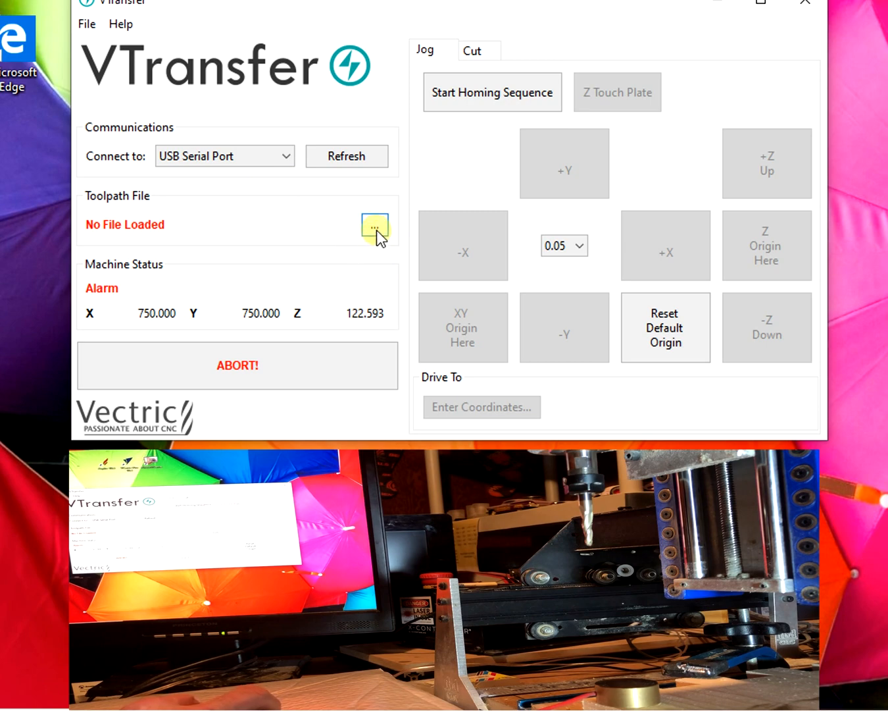
Browse for a toolpath file, then cancel the Open Toolpath File dialog without loading one.
click(374, 223)
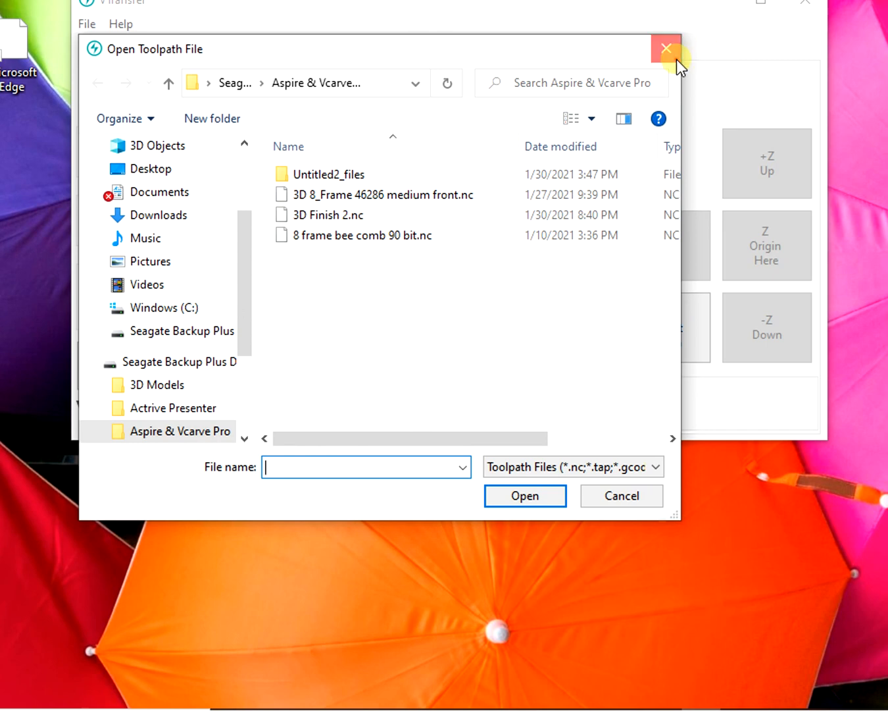
click(666, 47)
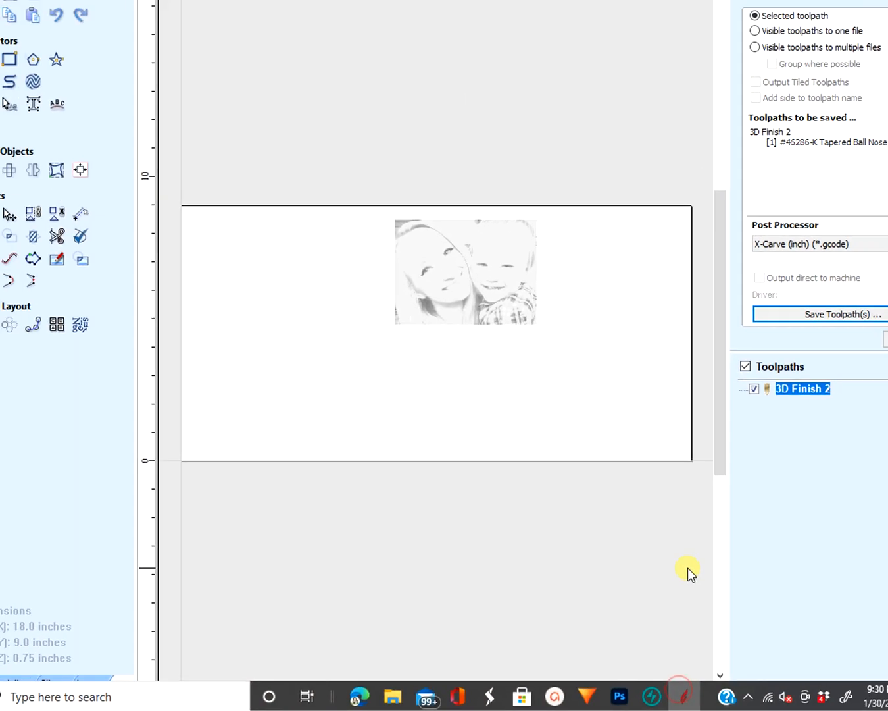
Save the 3D Finish 2 toolpath with the Easel post processor as '3D Finish 2' in the 3D Models folder.
click(792, 300)
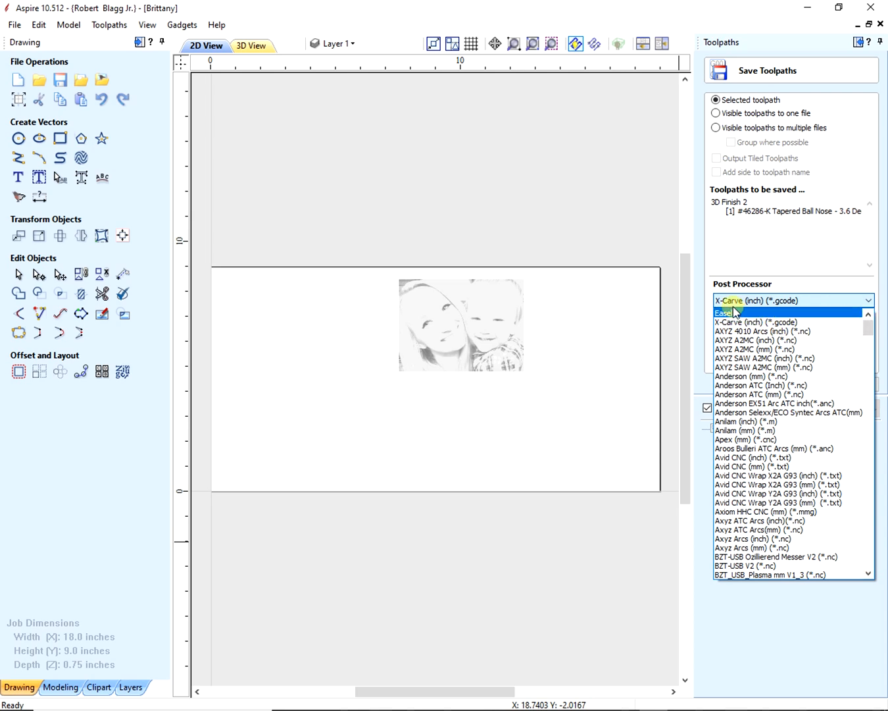
click(724, 312)
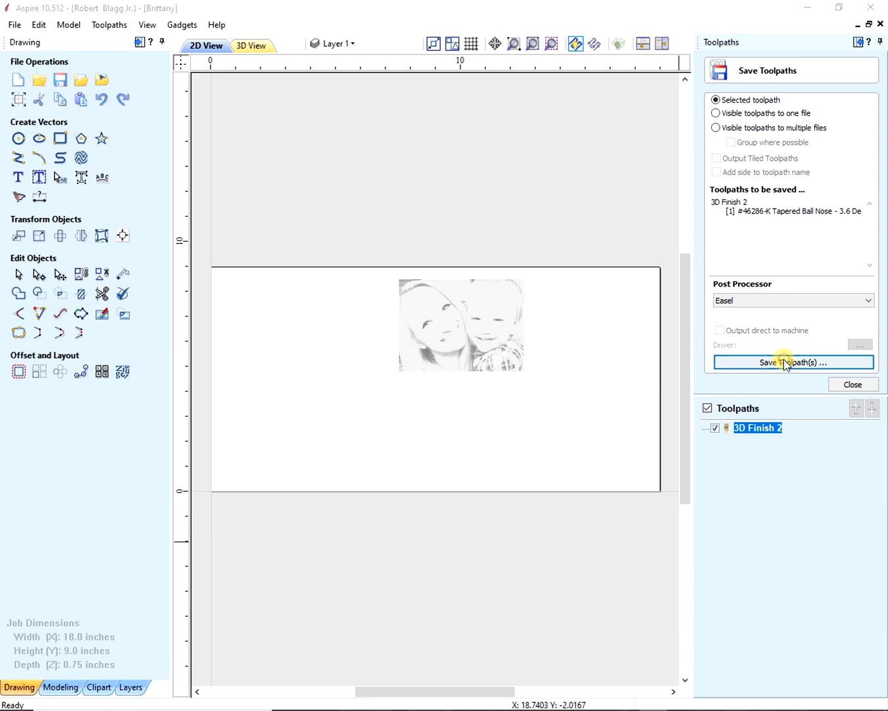
click(792, 364)
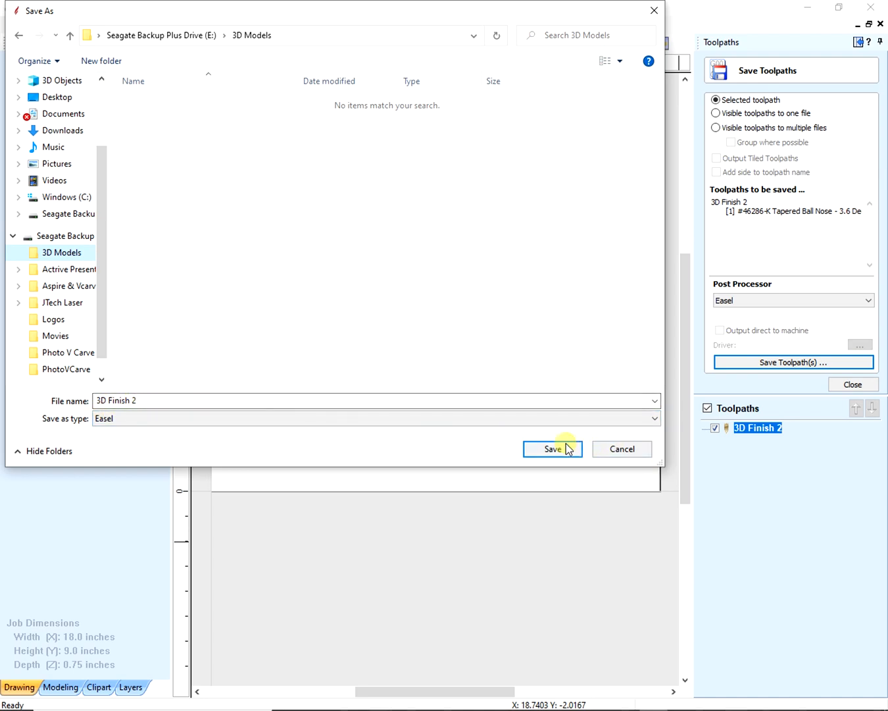
click(553, 449)
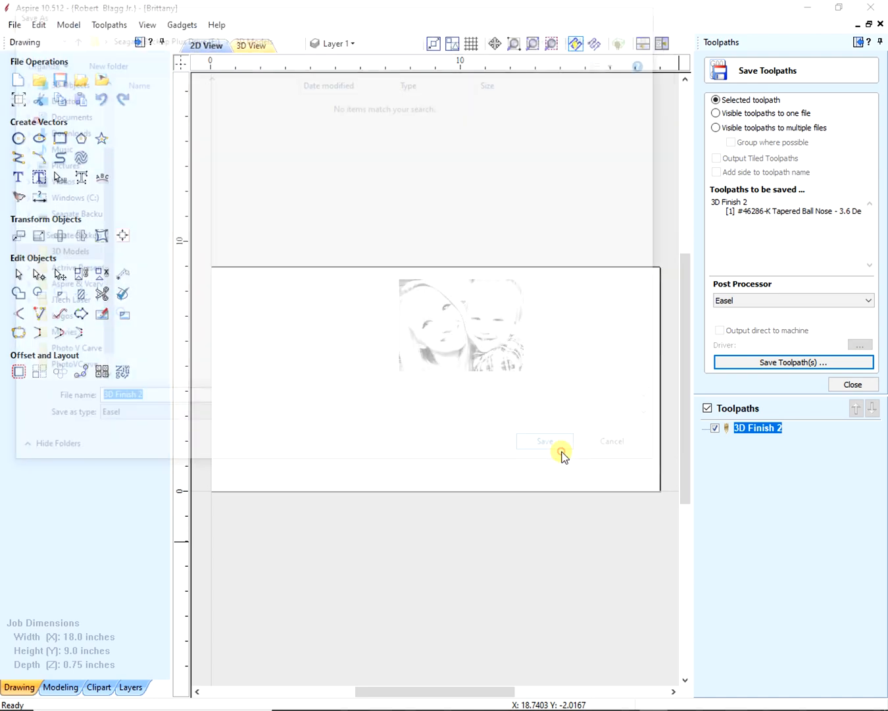
click(545, 441)
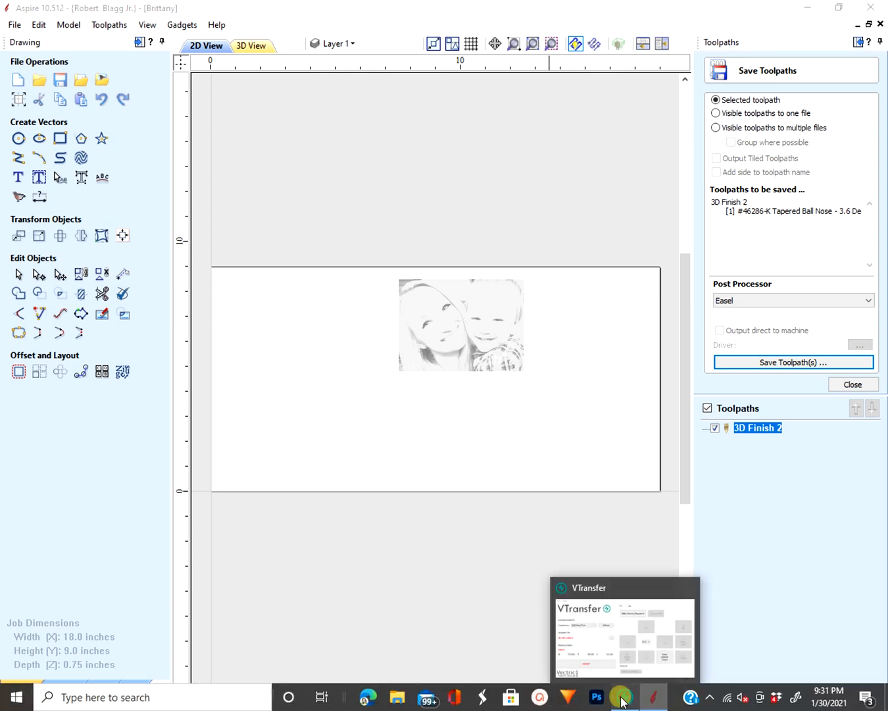
Load the 3D Finish 2.nc toolpath from the 3D Models folder into VTransfer.
click(621, 700)
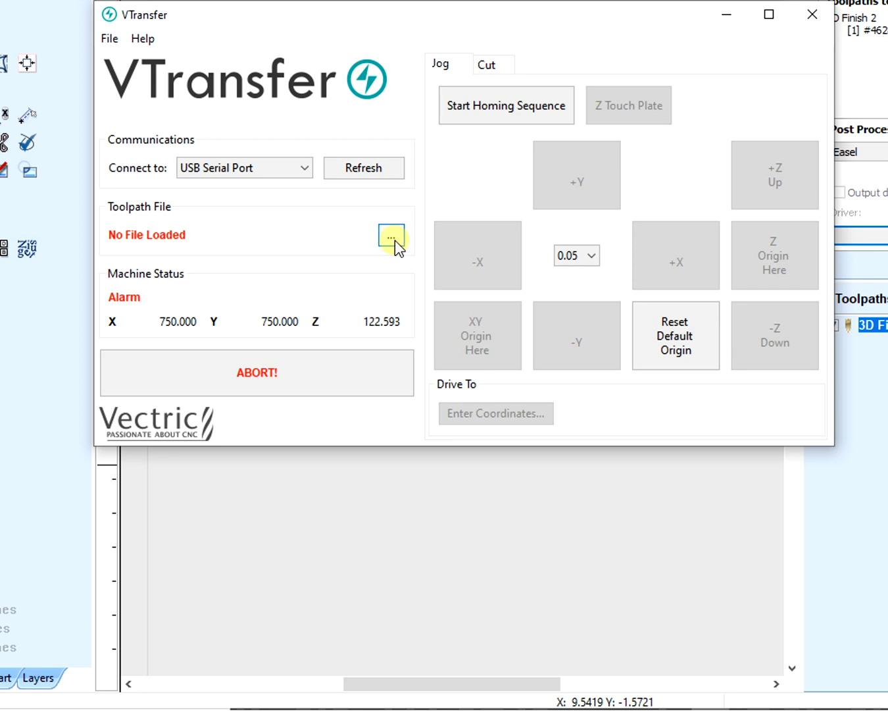
click(392, 234)
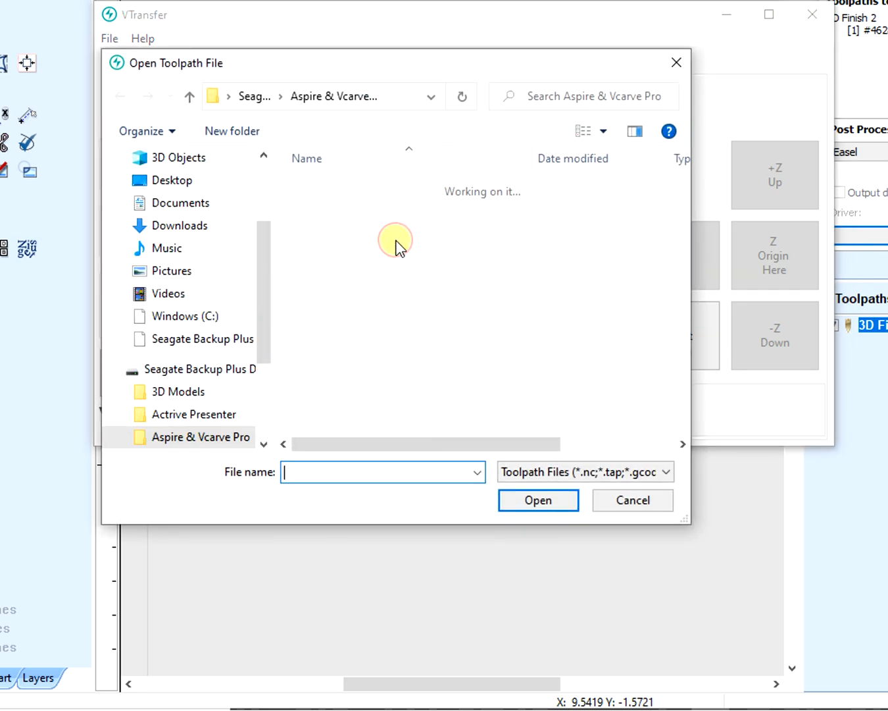
click(178, 392)
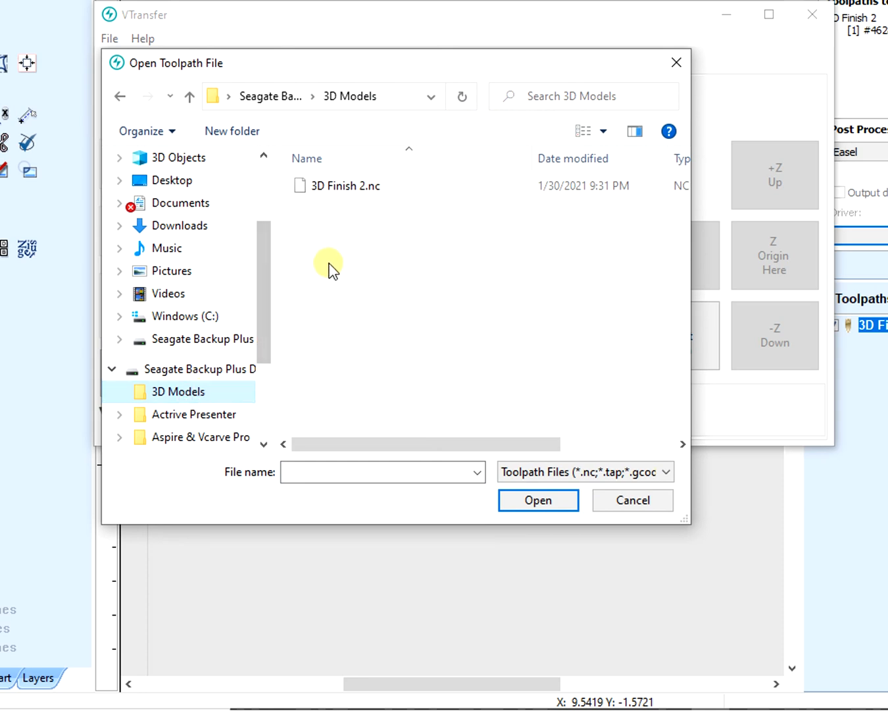
click(345, 185)
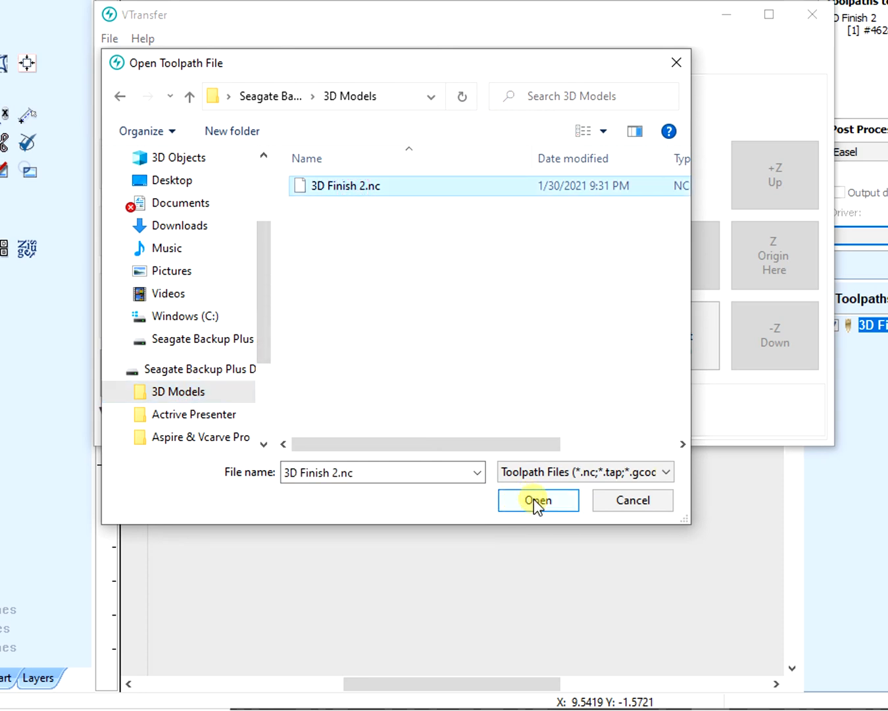
click(537, 500)
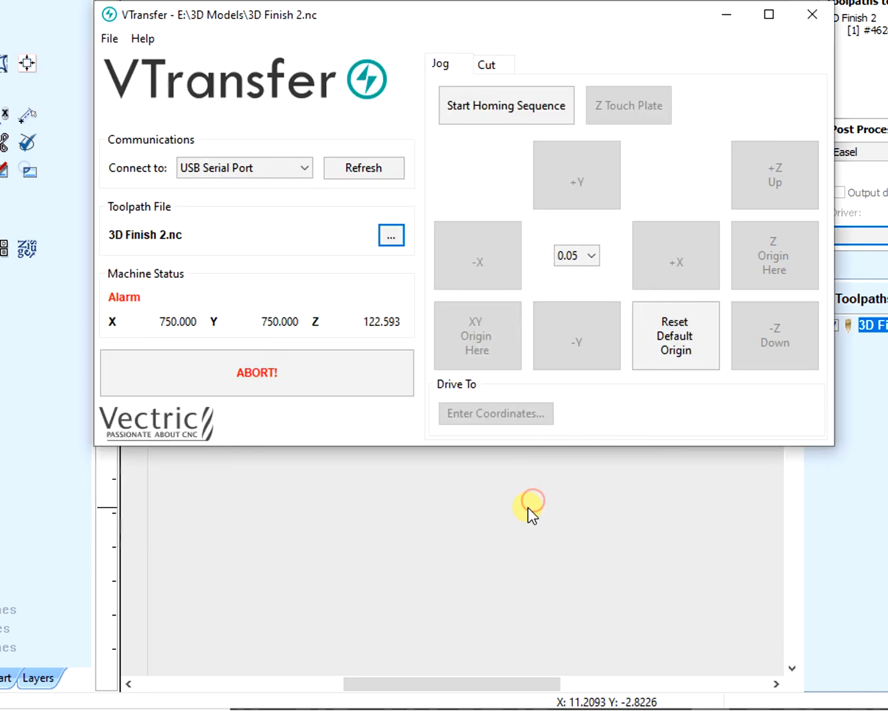
Run the homing sequence and acknowledge the XY origin set message.
click(530, 511)
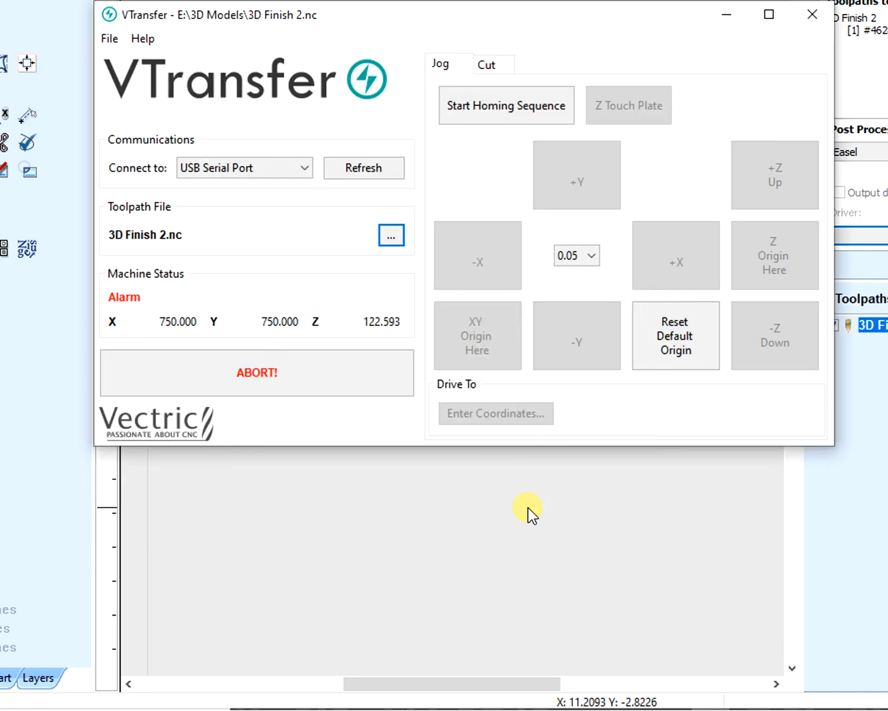
mouse_move(499, 505)
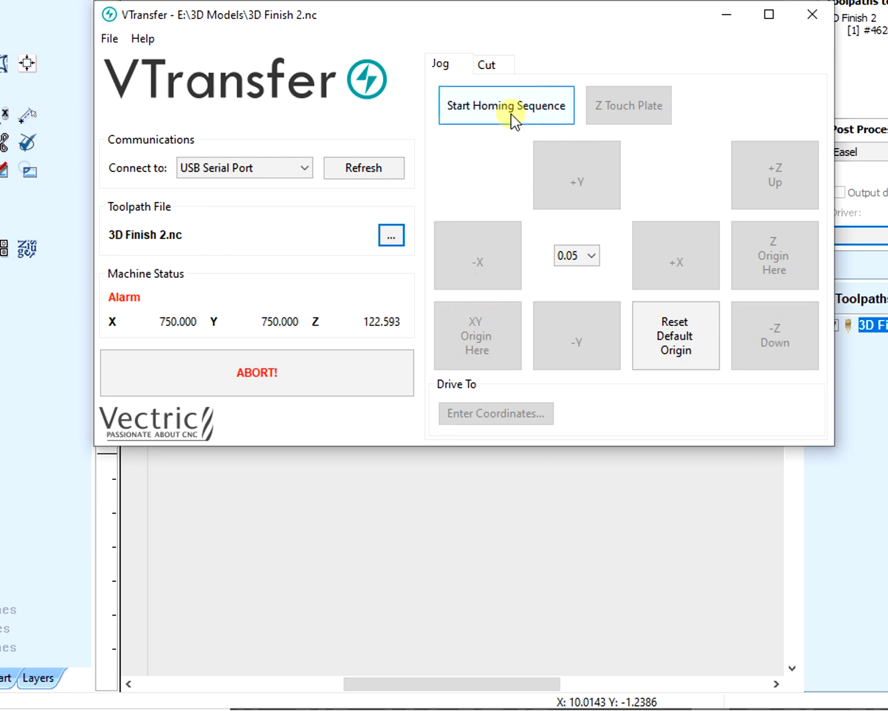
click(478, 334)
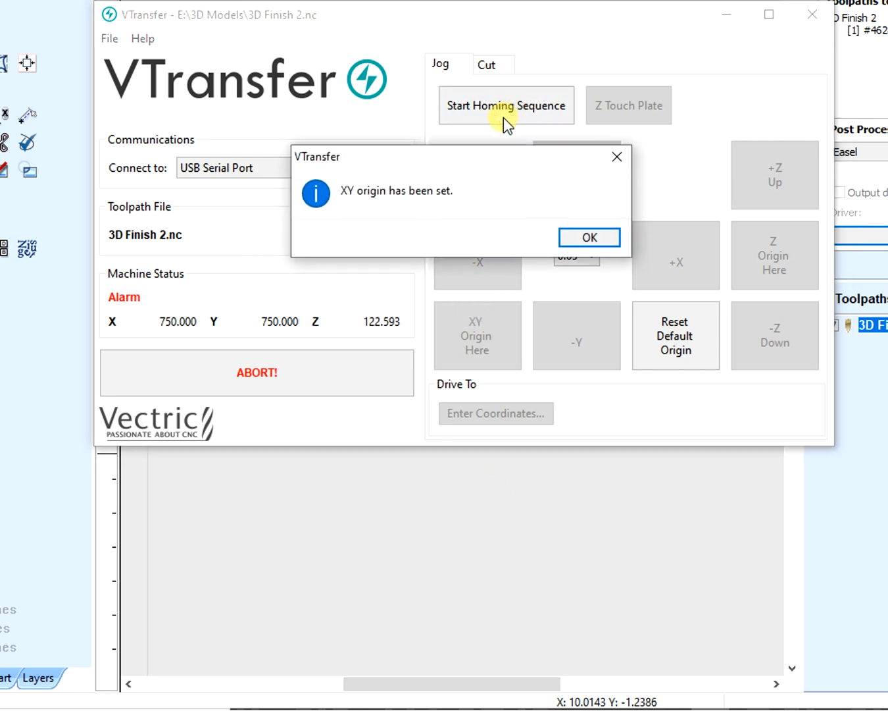
mouse_move(497, 129)
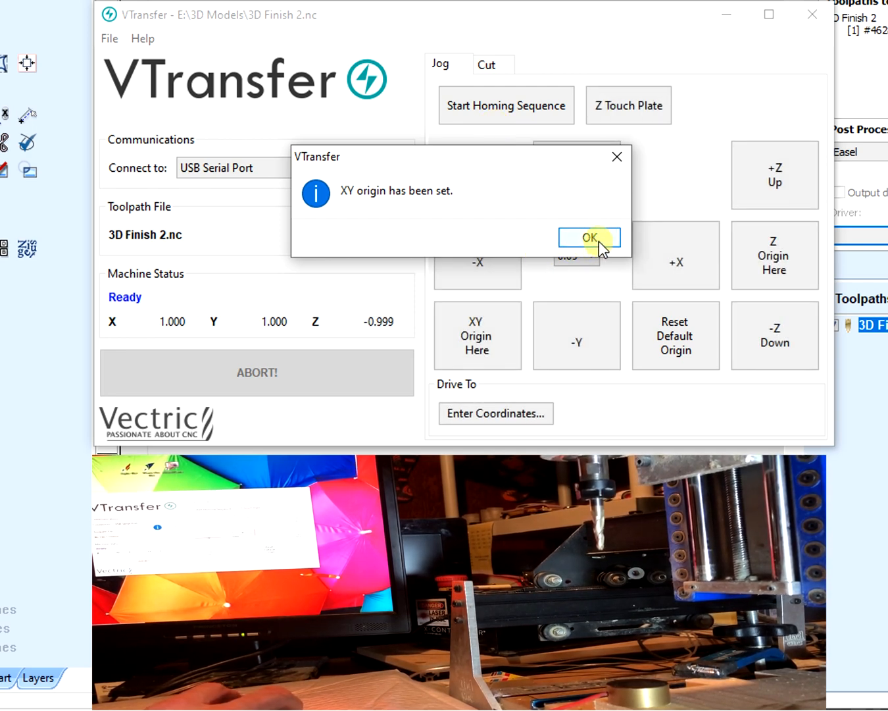
click(590, 237)
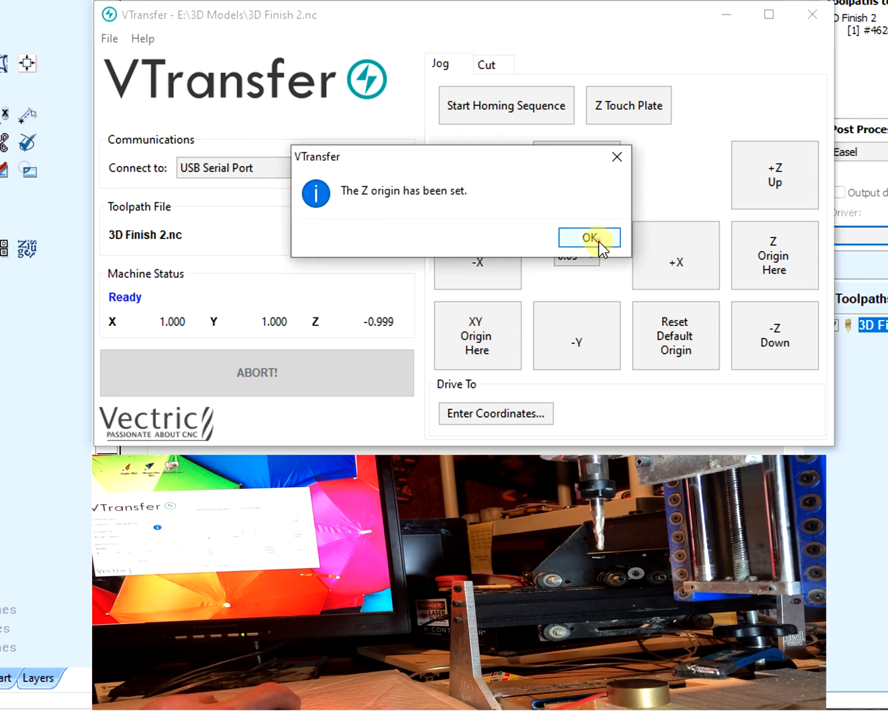
Acknowledge the Z origin message and jog the tool down with step 10, then step 15.
click(589, 237)
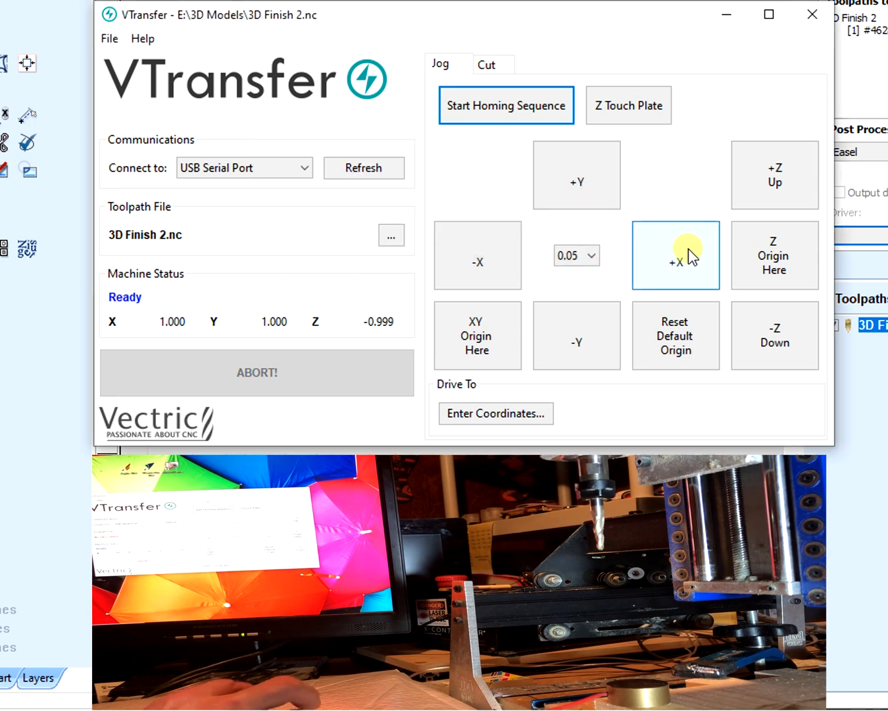
click(590, 255)
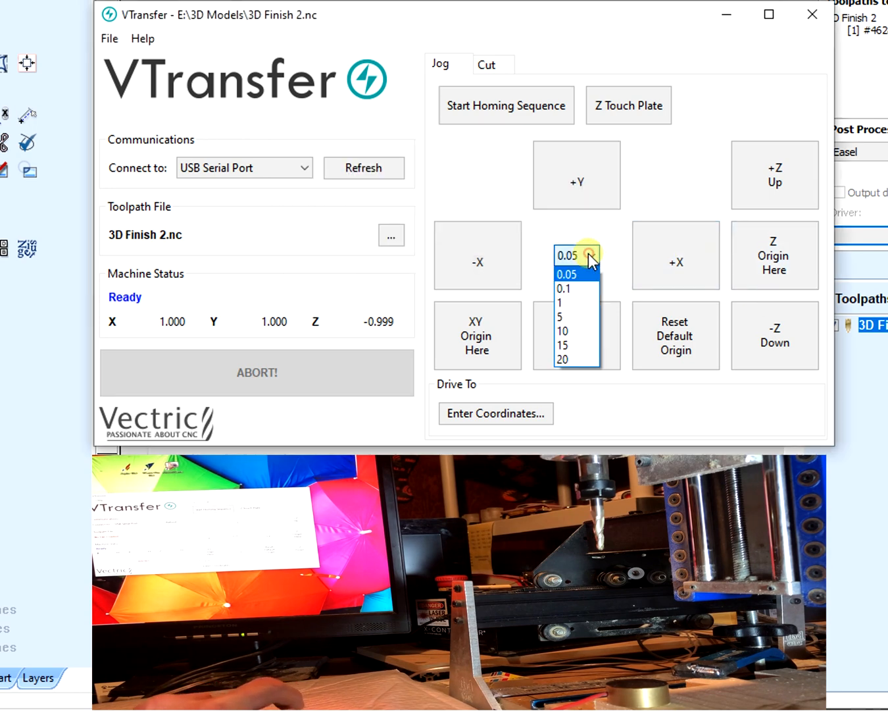
click(563, 330)
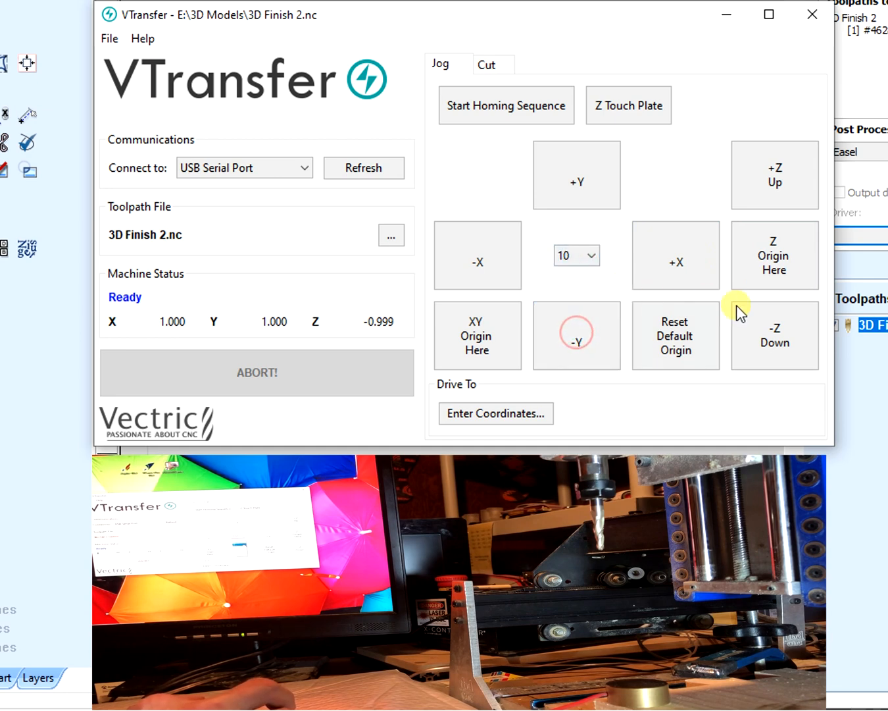
click(774, 335)
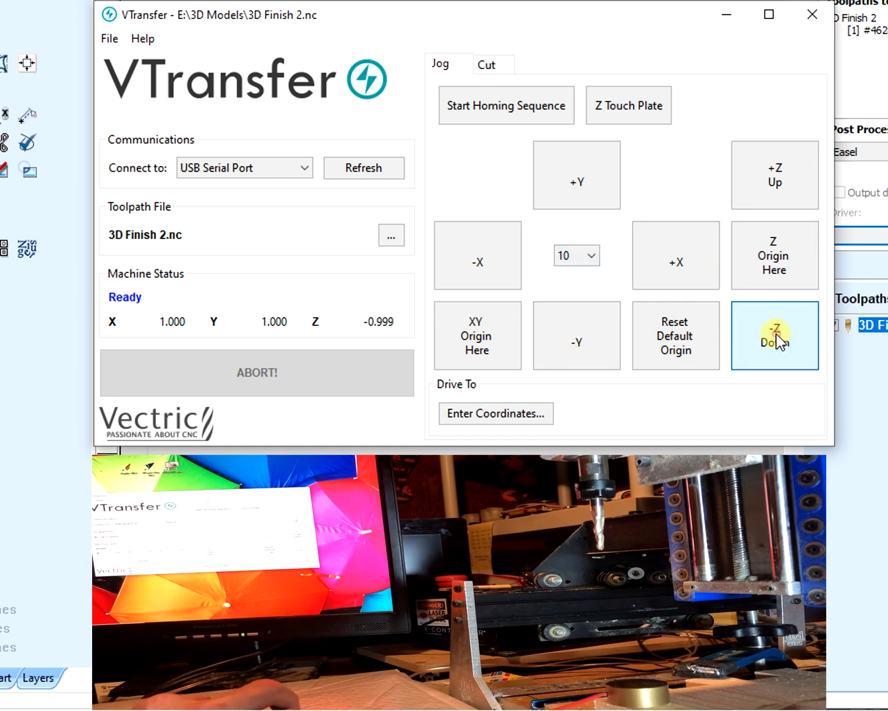
click(774, 335)
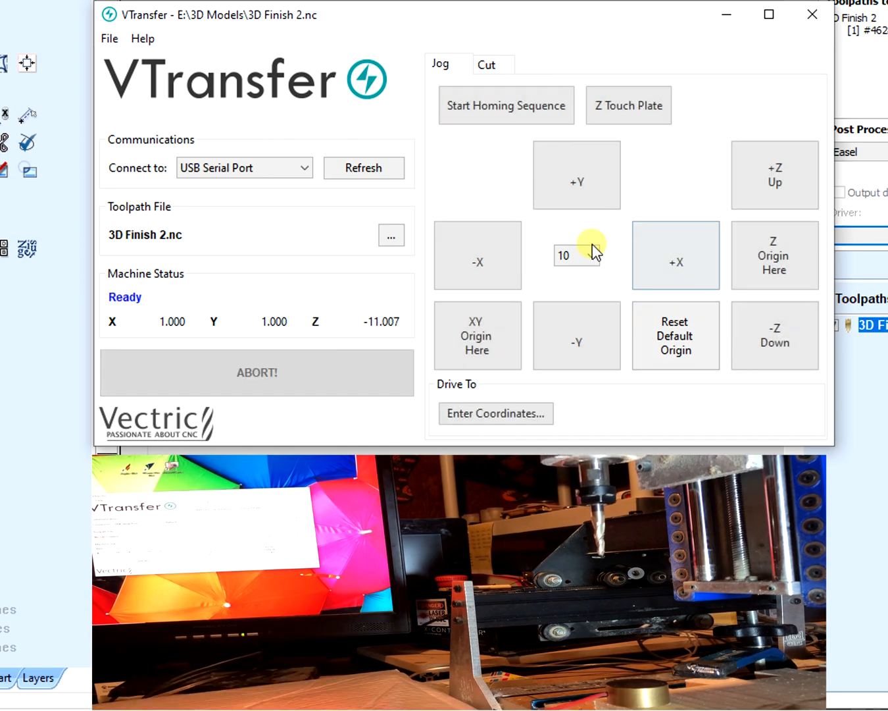
click(576, 255)
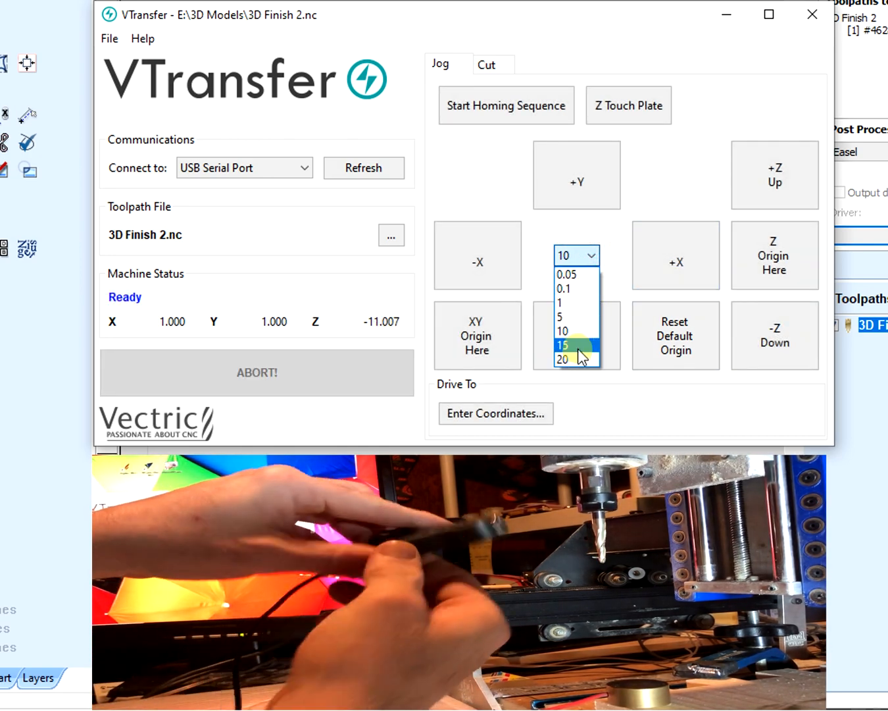
click(563, 344)
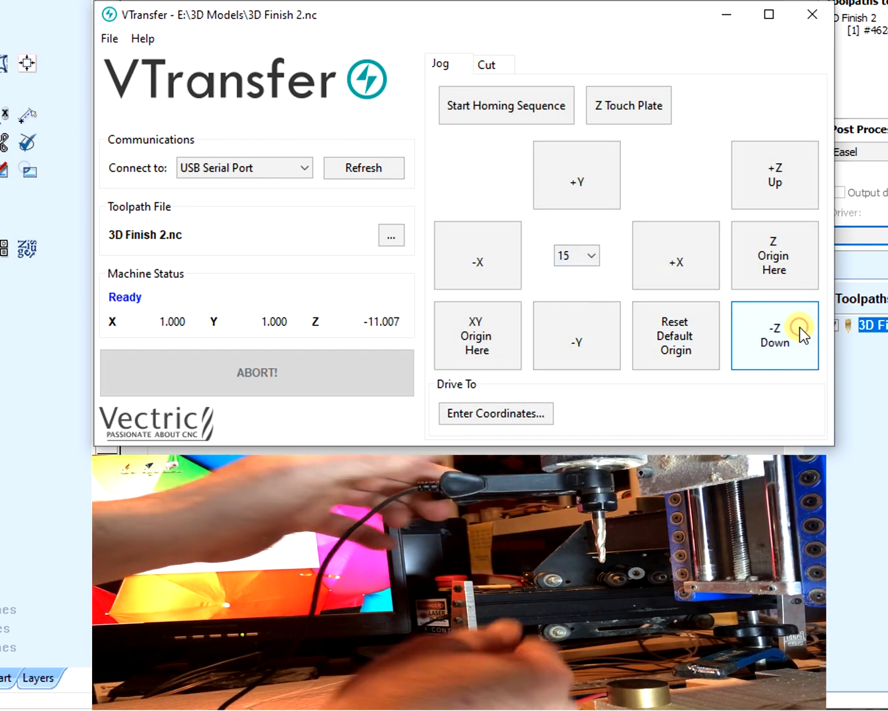
Jog Z down repeatedly in 15 steps until the bit sits near the workpiece around Z -86.
click(775, 335)
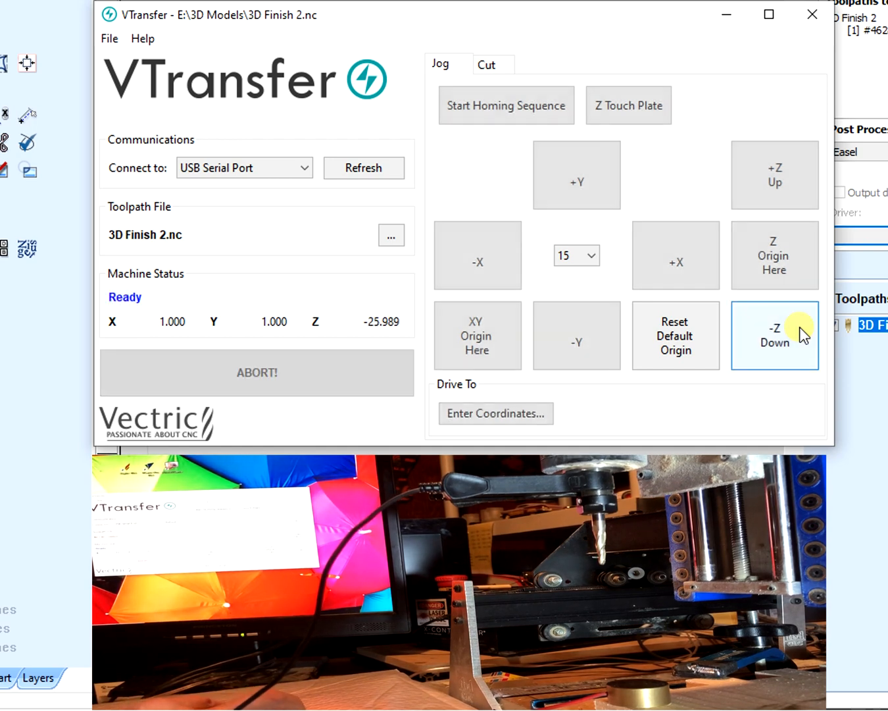
click(774, 334)
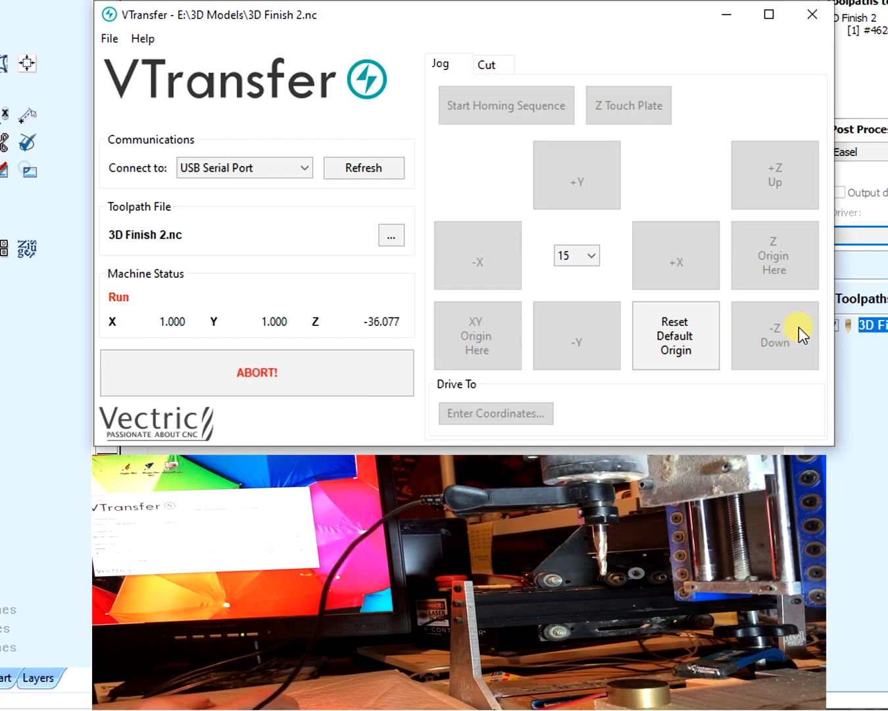
click(791, 332)
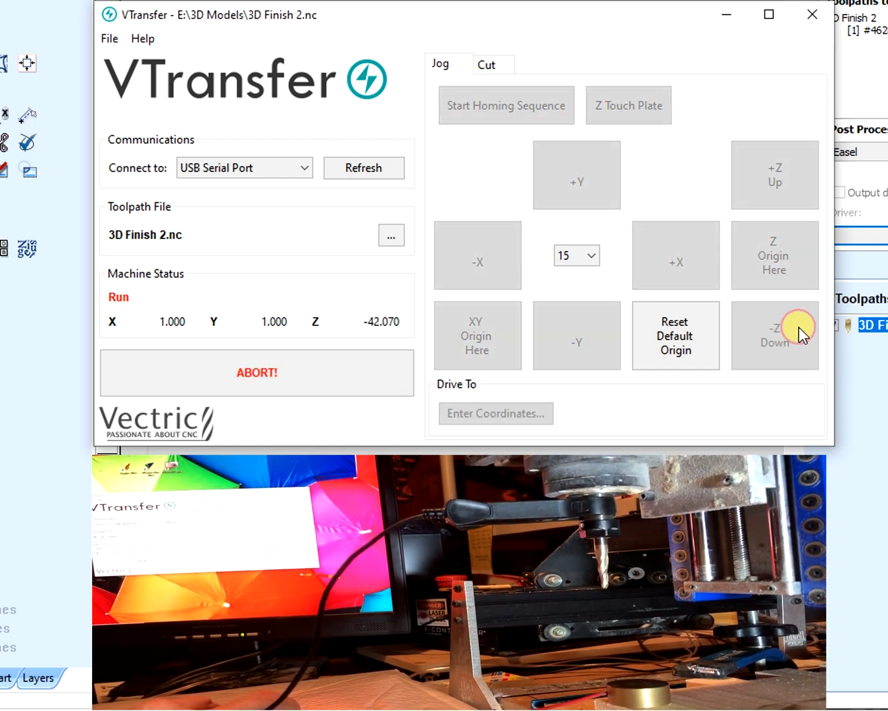
click(795, 334)
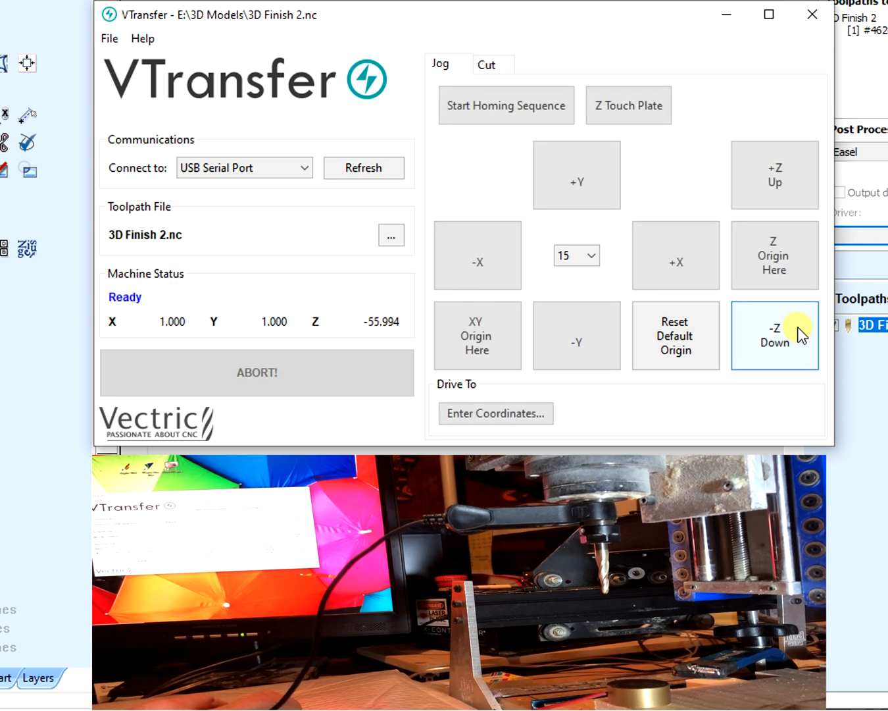
click(774, 336)
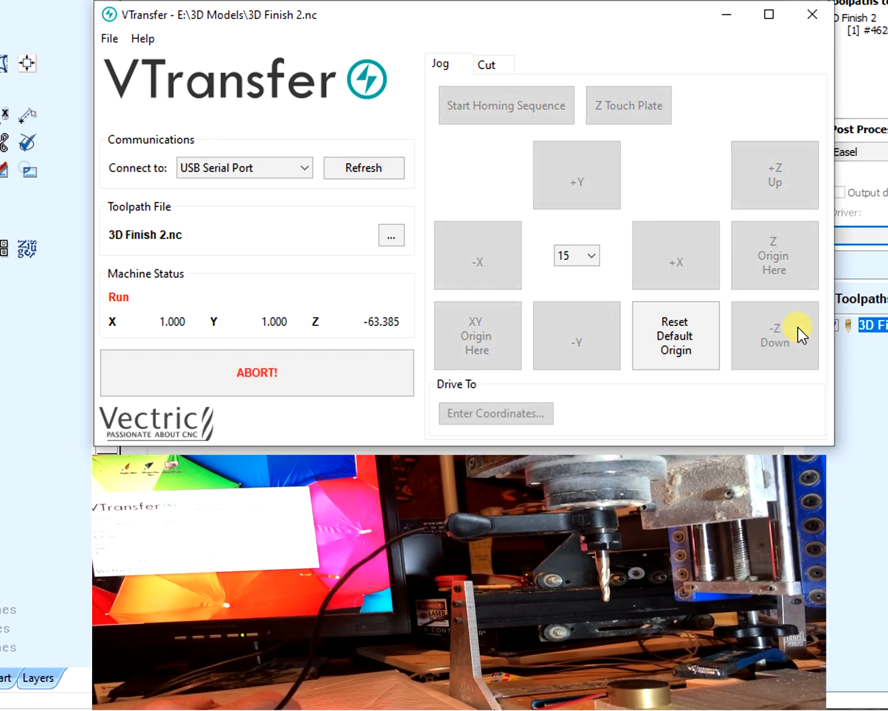
click(774, 334)
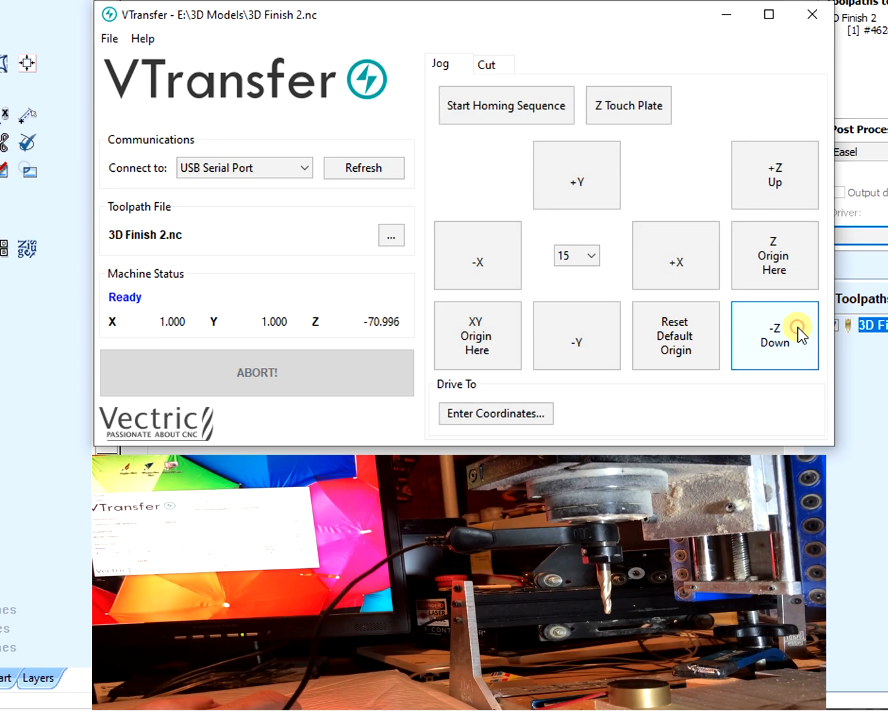
click(774, 336)
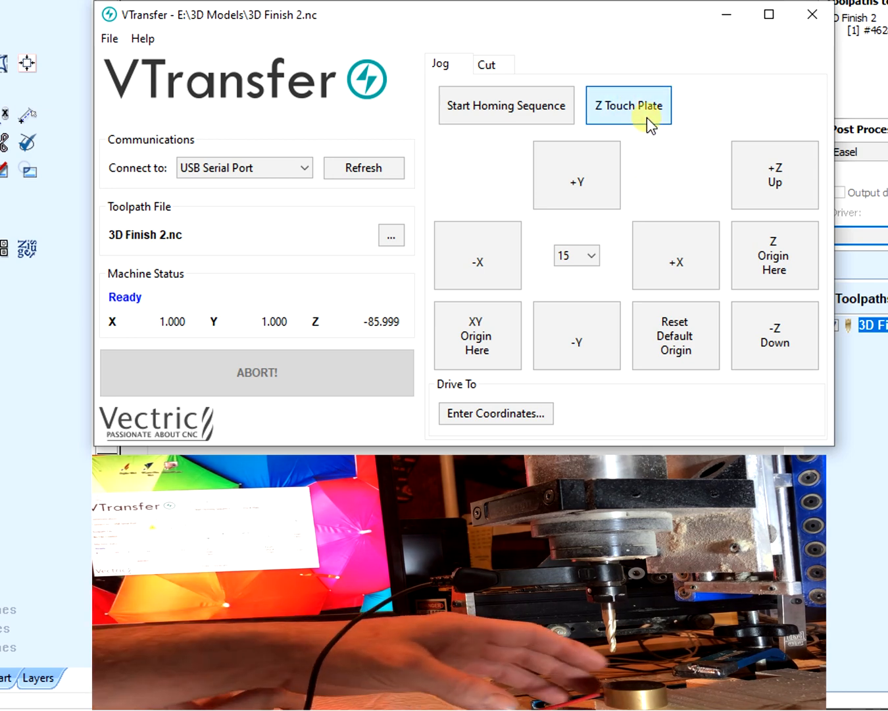
Probe Z with the touch plate and acknowledge the new Z origin of 19.814.
click(629, 106)
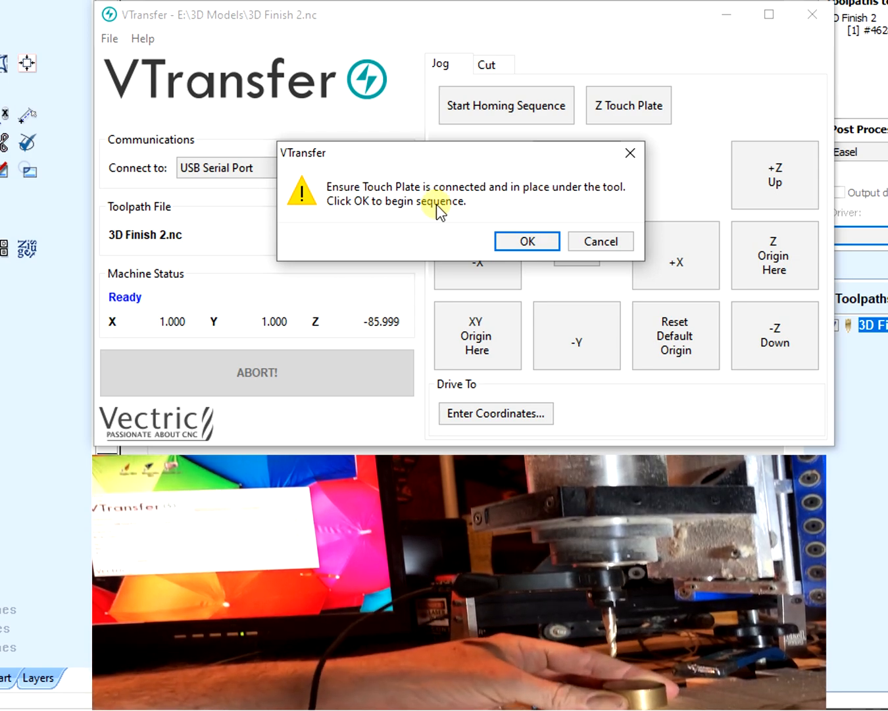
mouse_move(549, 248)
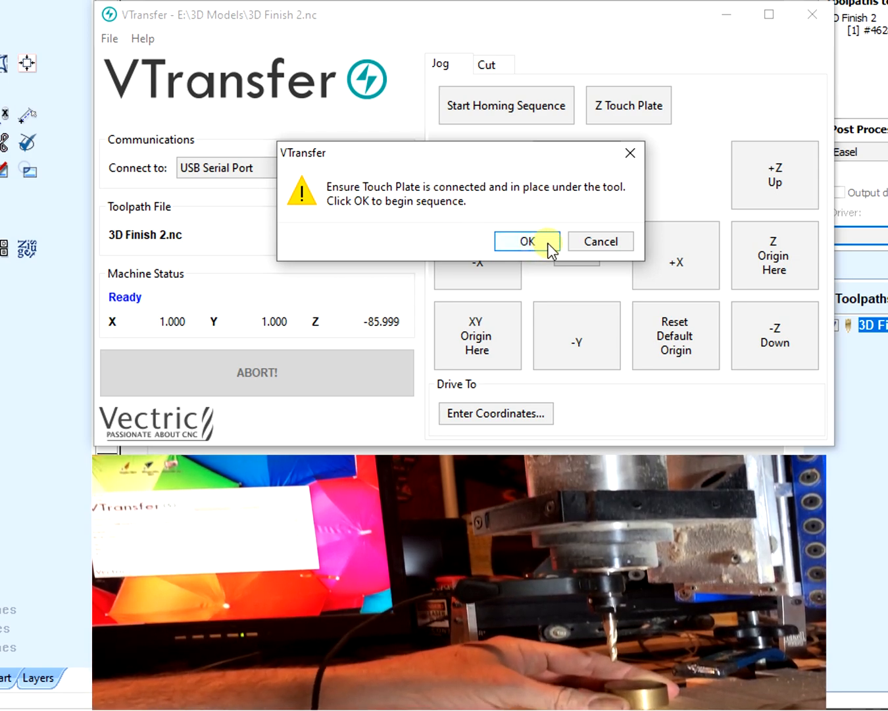
click(527, 241)
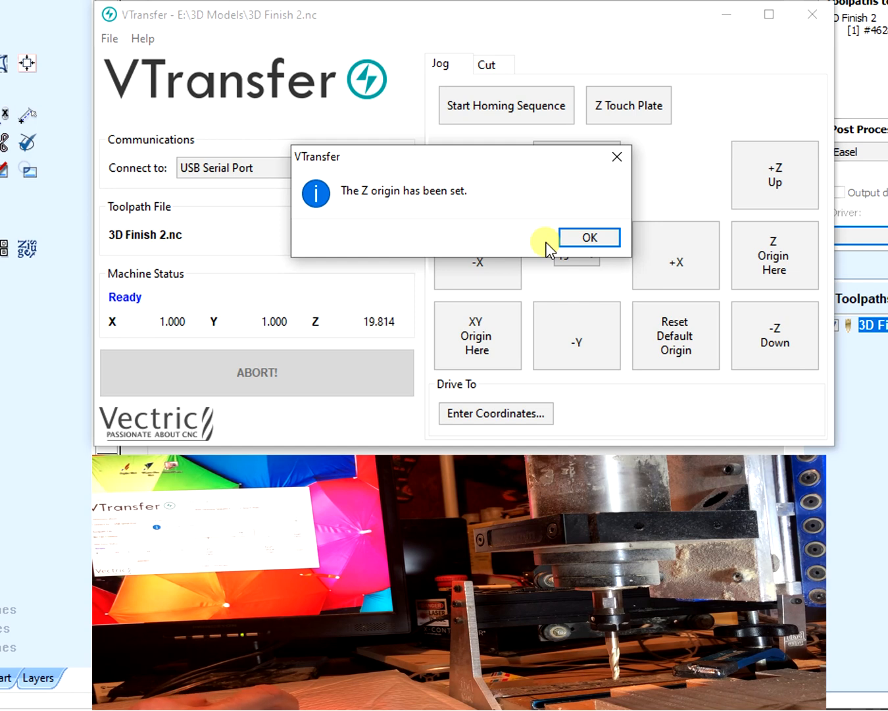
mouse_move(529, 229)
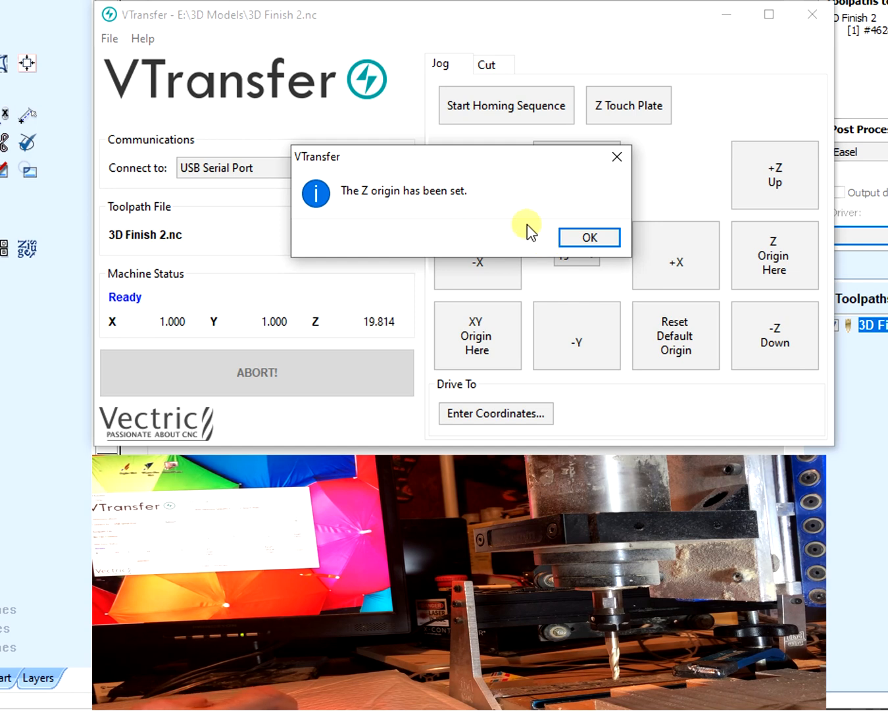
click(590, 236)
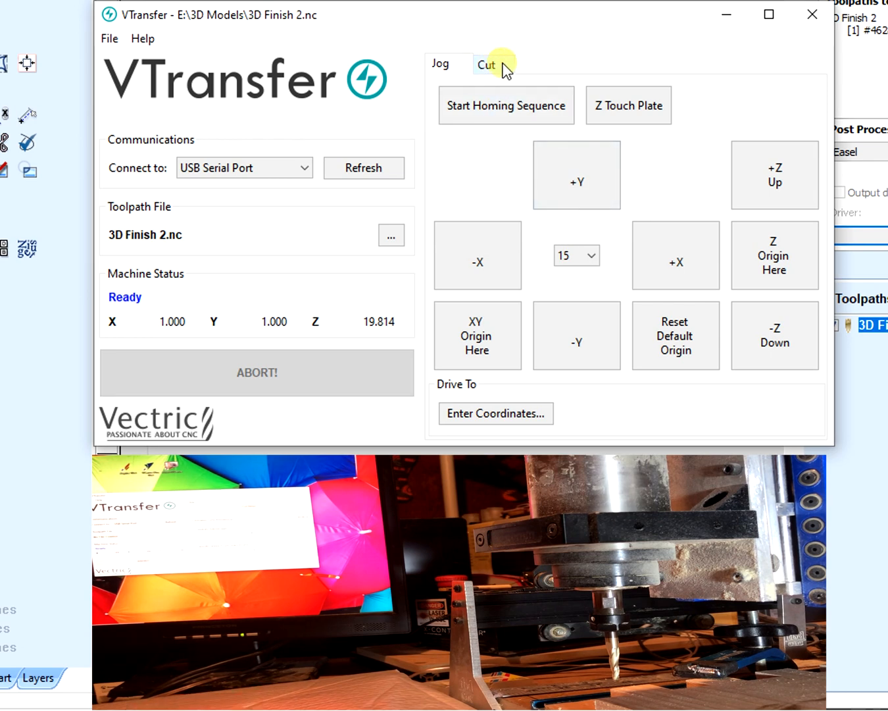
Start the 3D Finish 2 cut from the Cut tab with Cut Now at 100% feedrate.
click(487, 64)
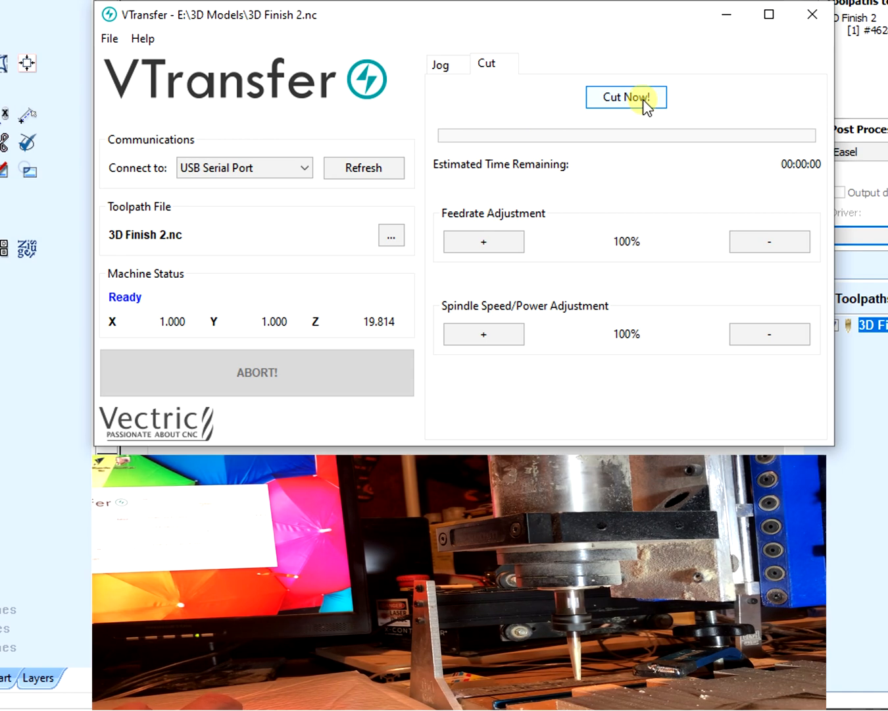
click(627, 97)
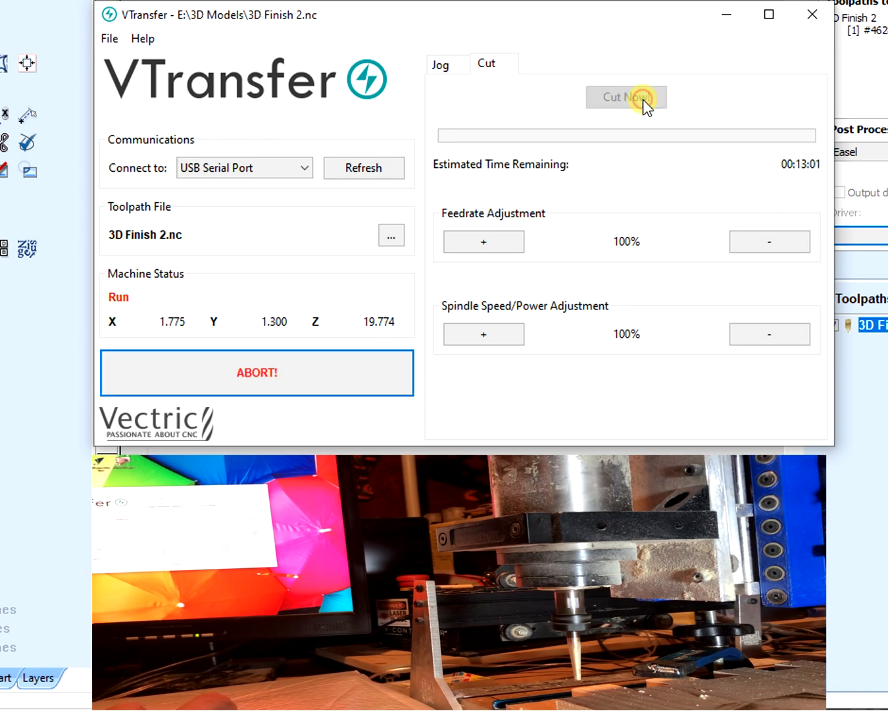
click(627, 97)
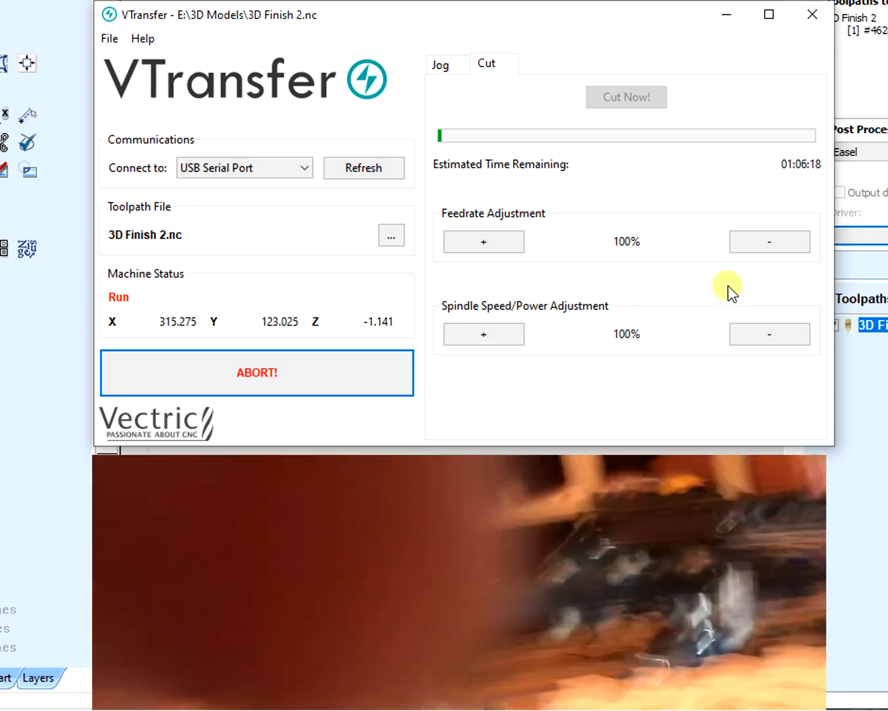
mouse_move(814, 183)
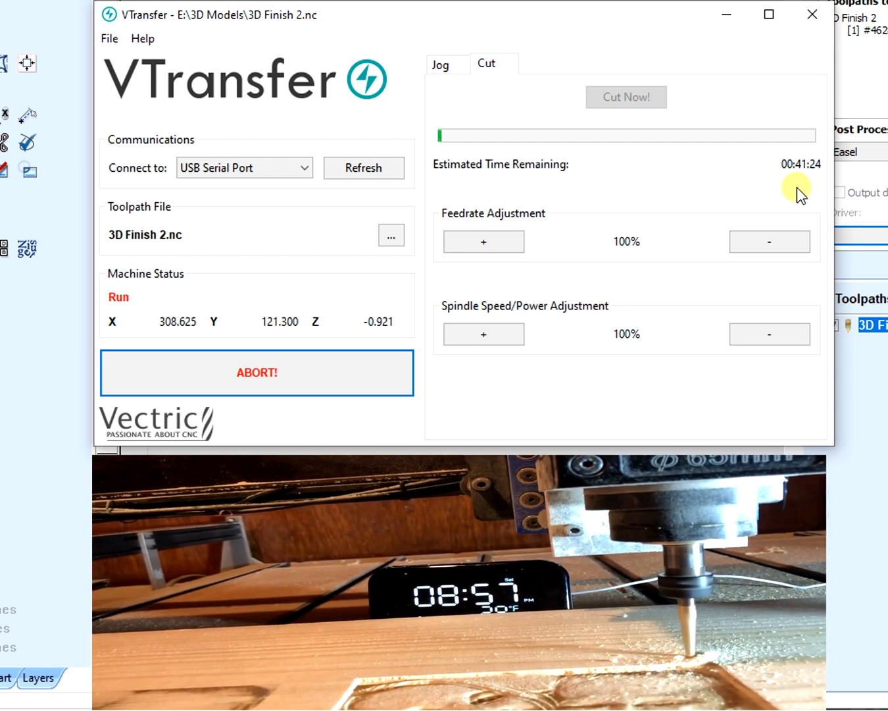
mouse_move(771, 206)
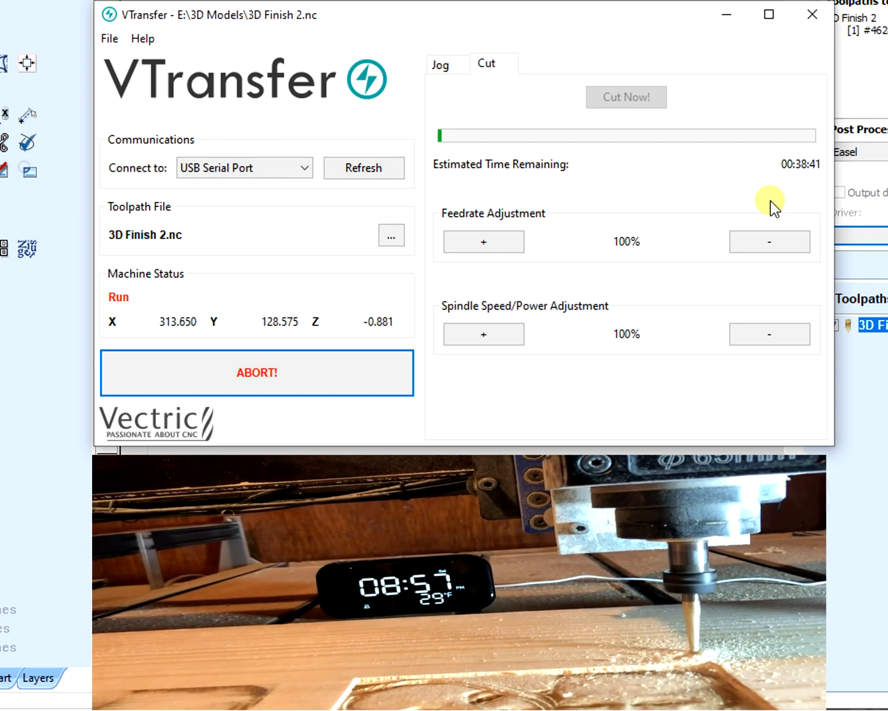
mouse_move(451, 221)
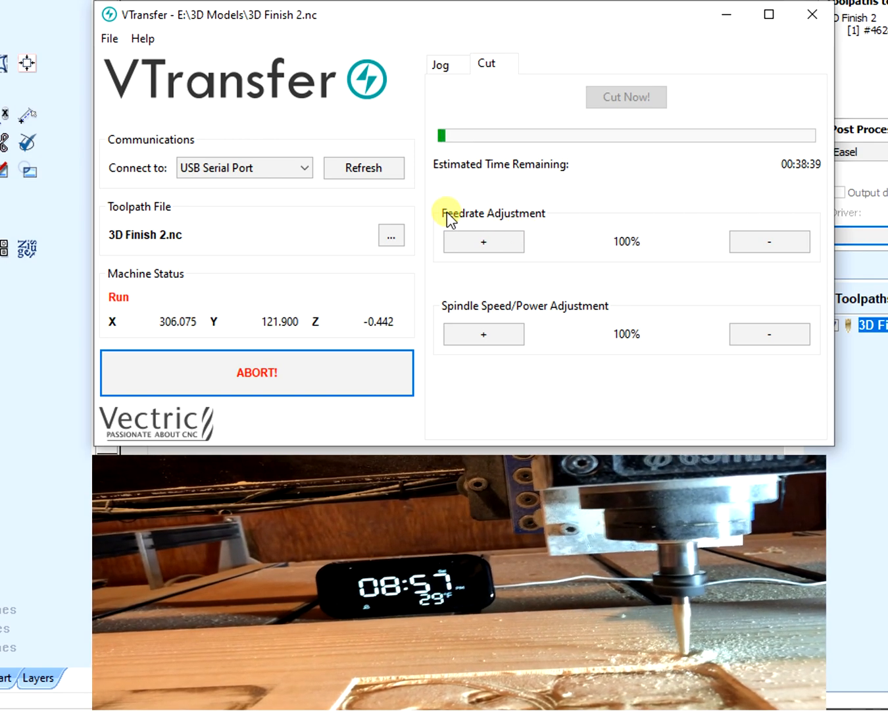
click(483, 242)
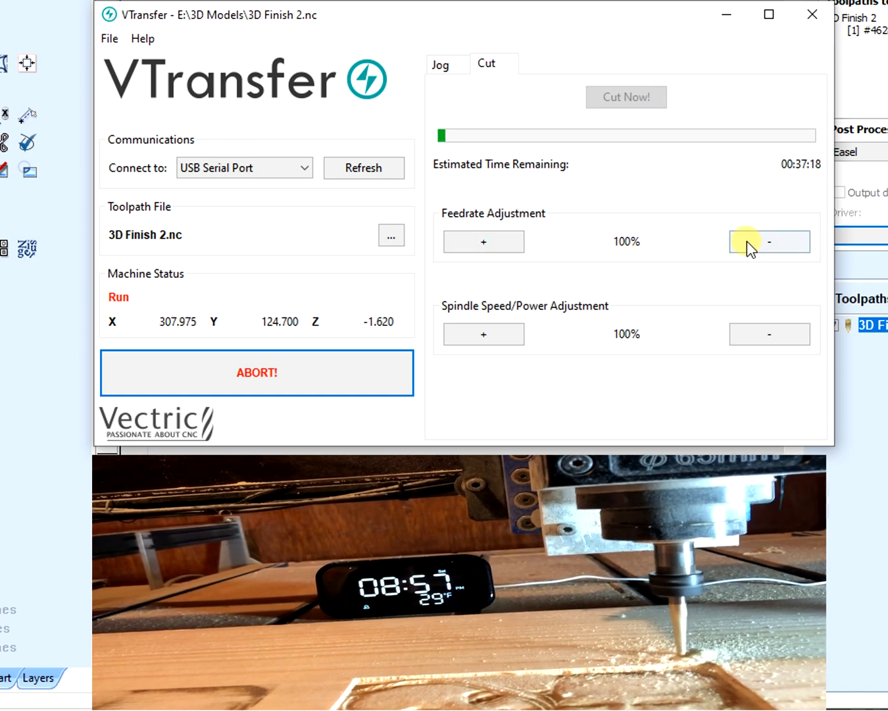
mouse_move(468, 313)
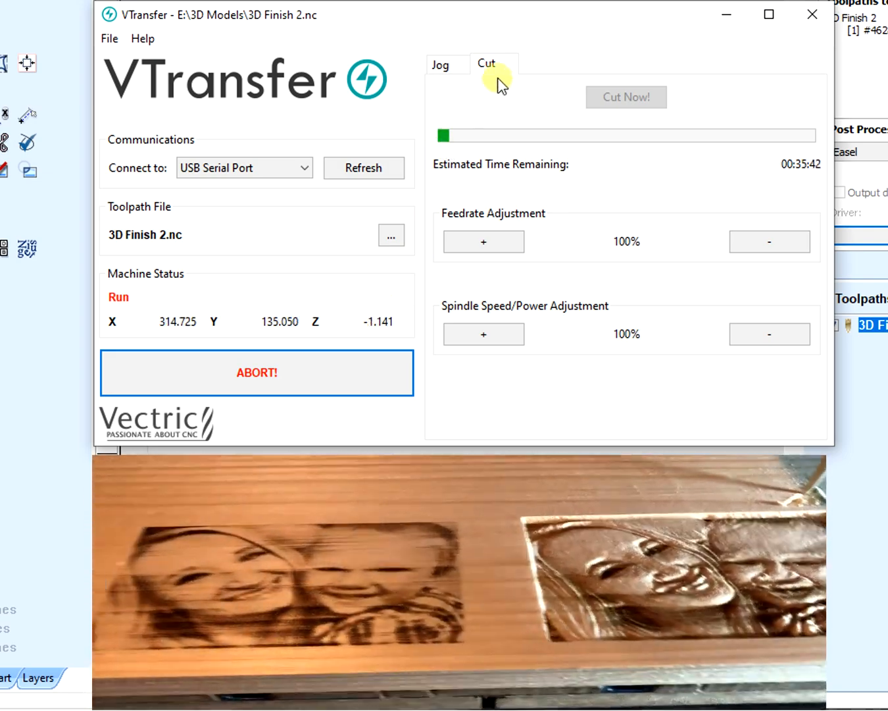
mouse_move(666, 397)
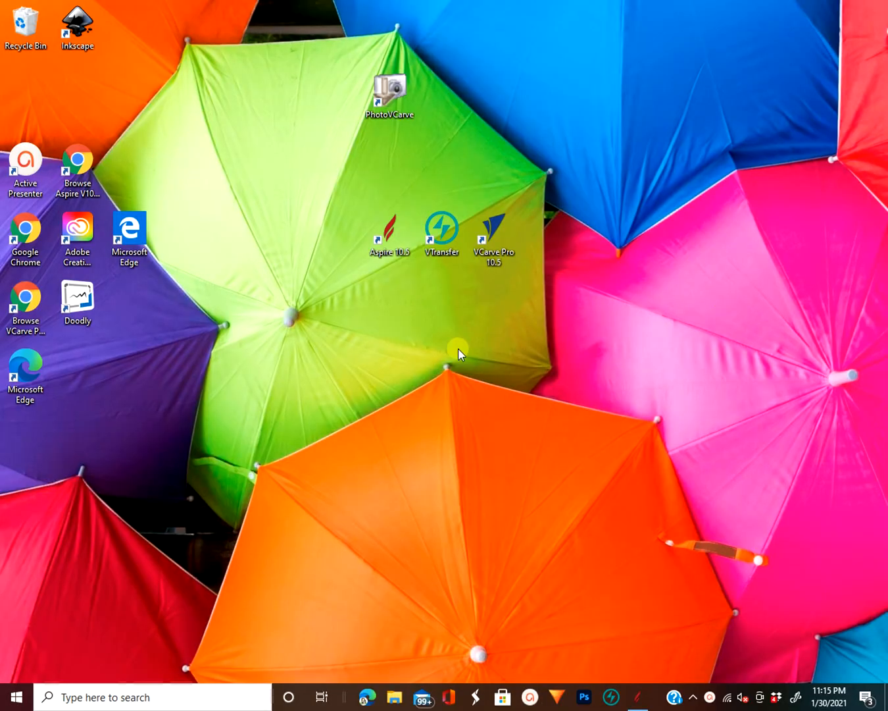
Launch a fresh VTransfer session and review the Grbl X-Carve settings, leaving Auto Run and Auto Home off.
double_click(442, 231)
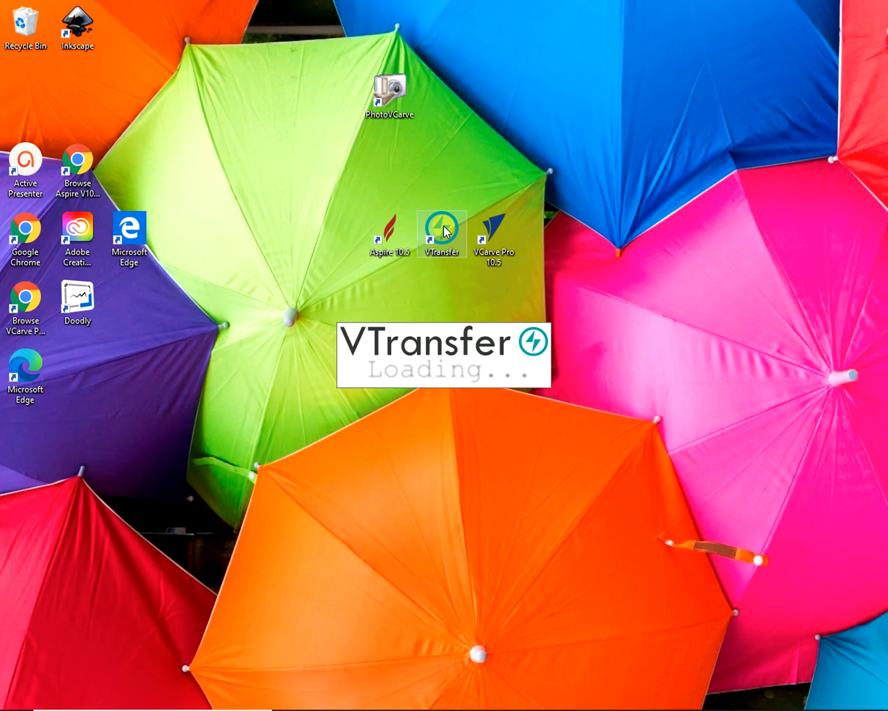
click(442, 233)
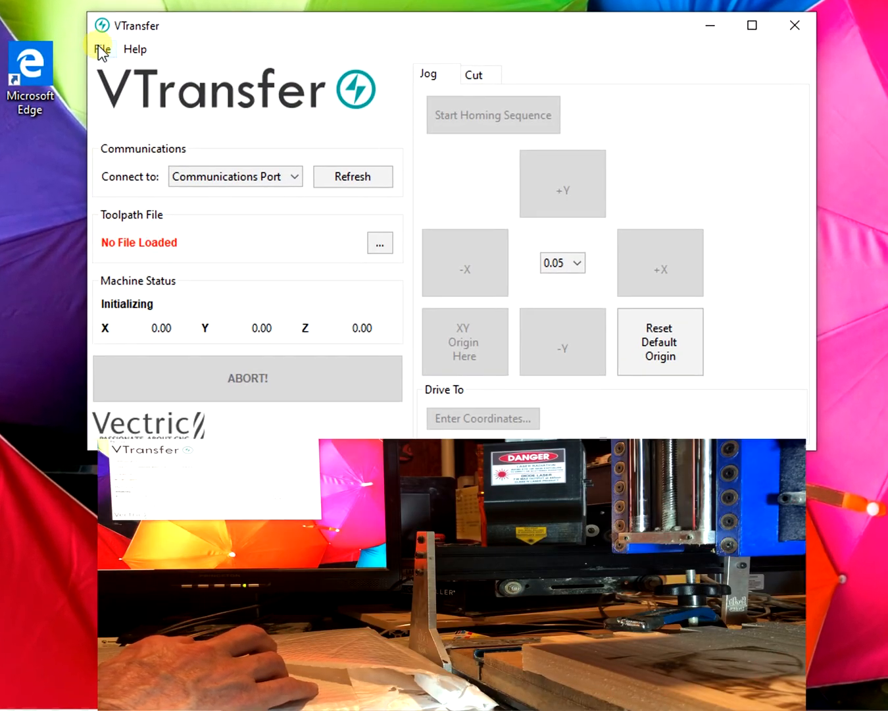
click(102, 48)
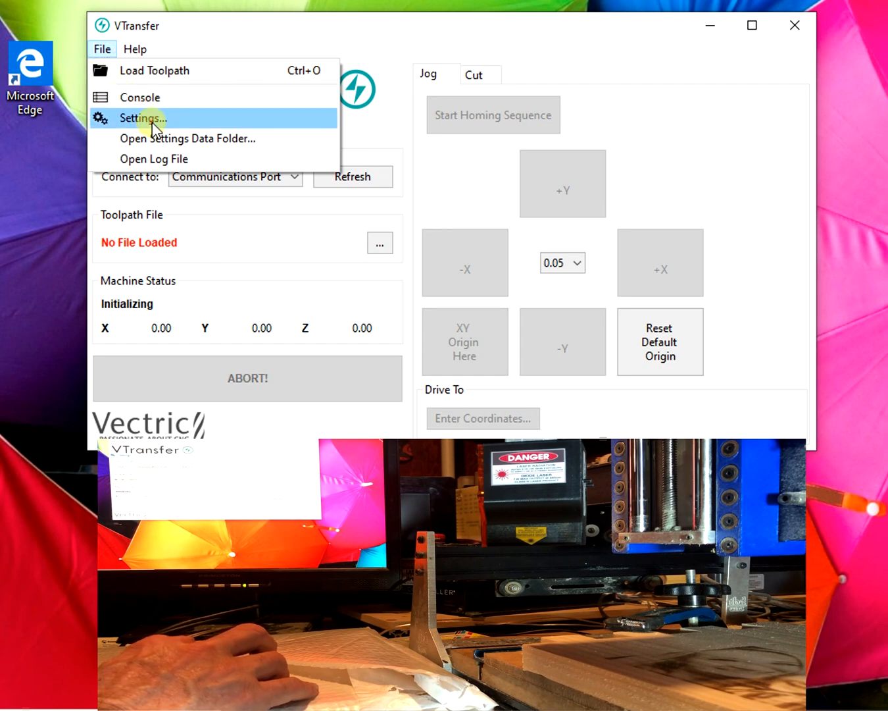
click(142, 118)
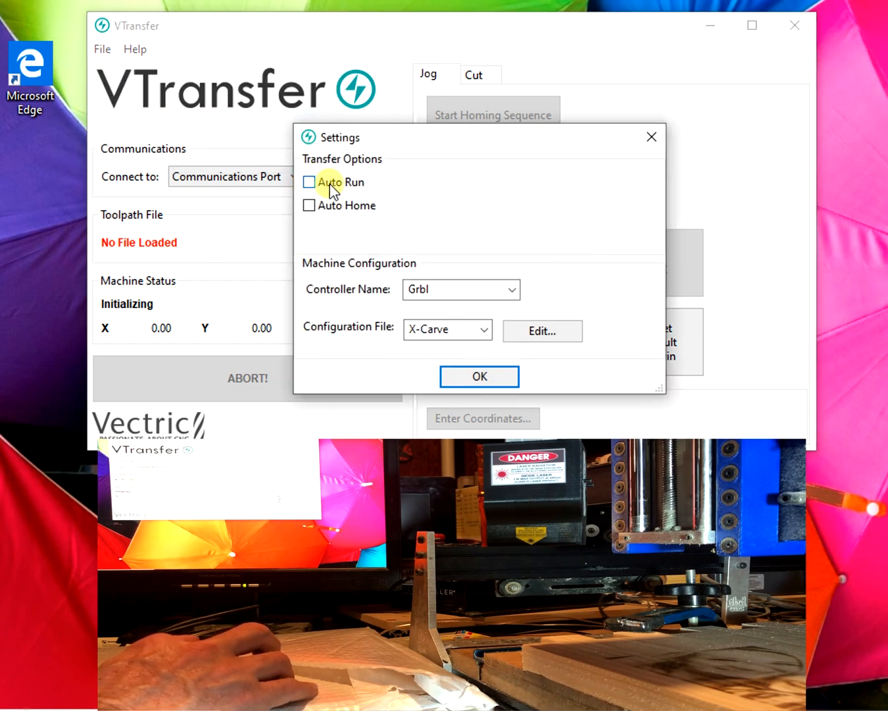
mouse_move(519, 303)
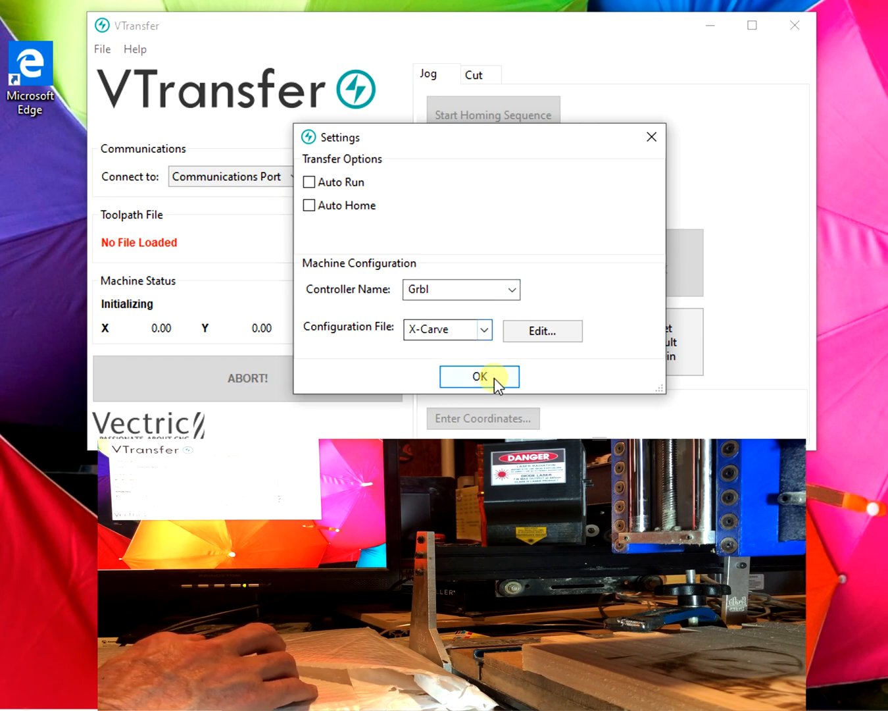
click(479, 376)
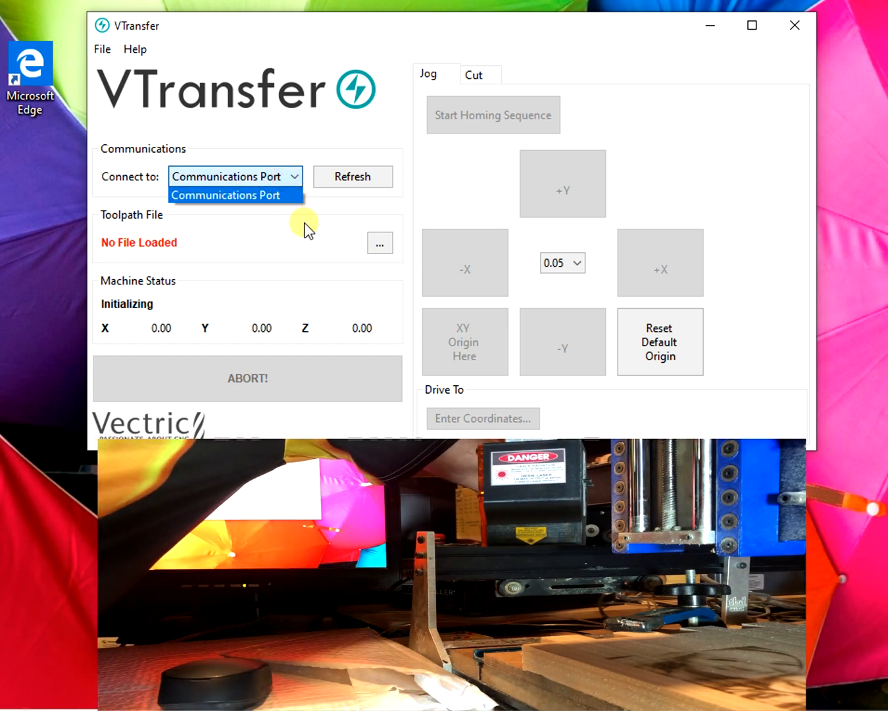
Connect VTransfer to the machine through the USB Serial Port.
click(234, 195)
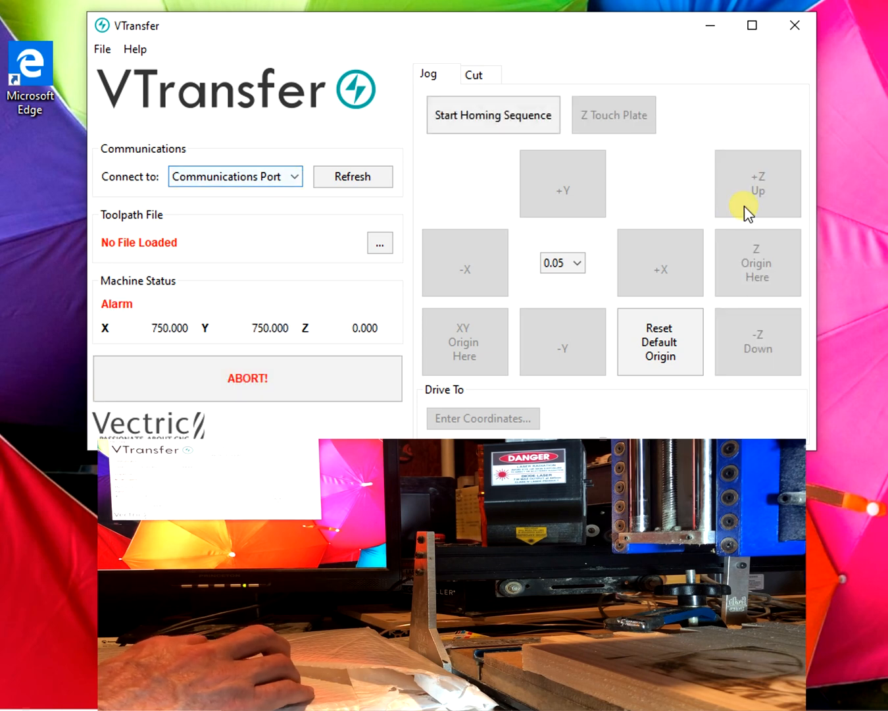
click(234, 176)
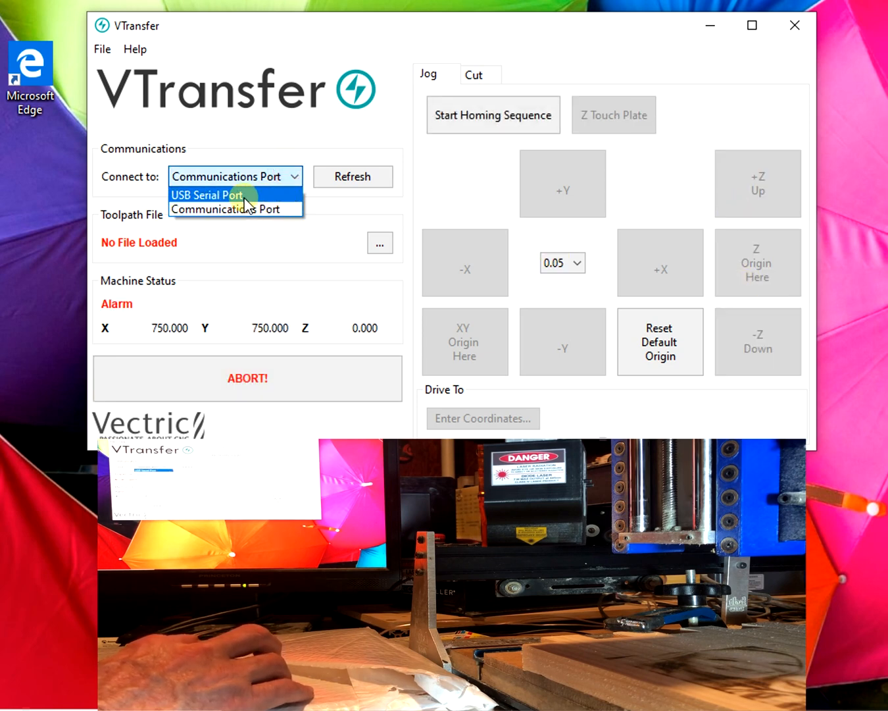
click(205, 194)
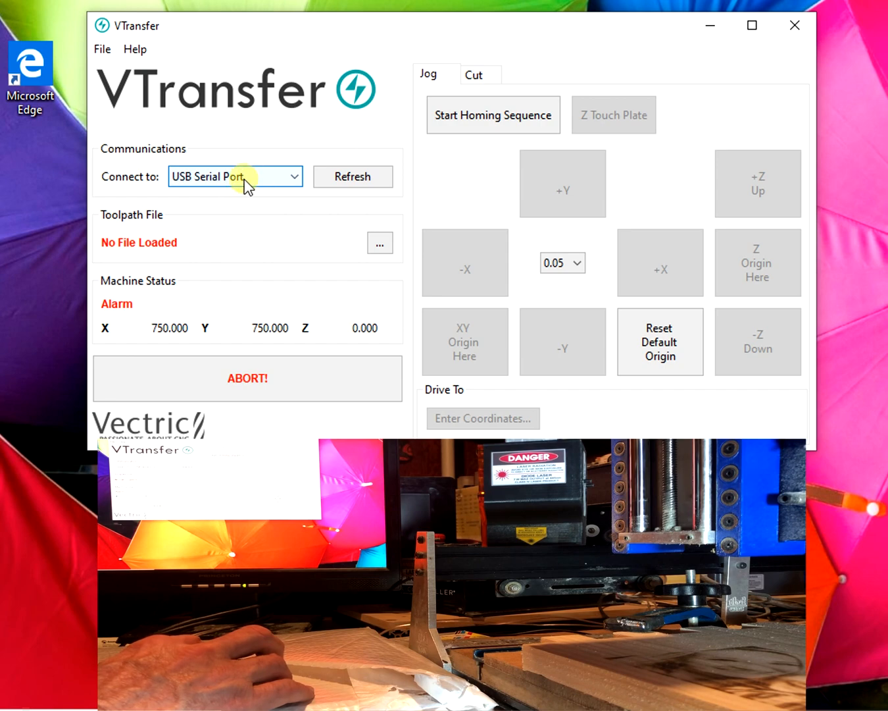
mouse_move(515, 117)
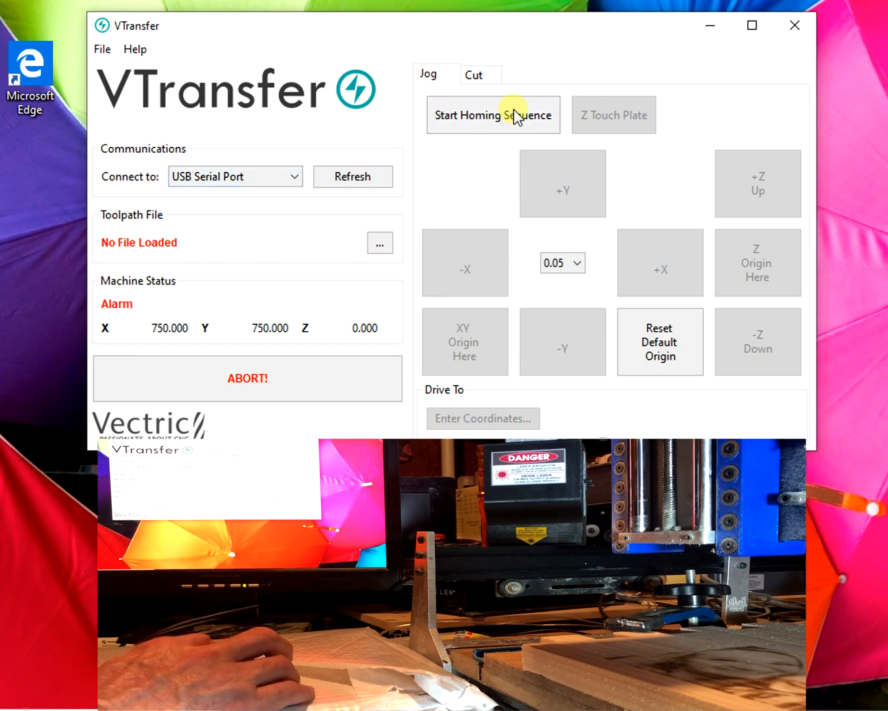
Run the homing sequence and acknowledge the XY origin confirmation.
click(465, 342)
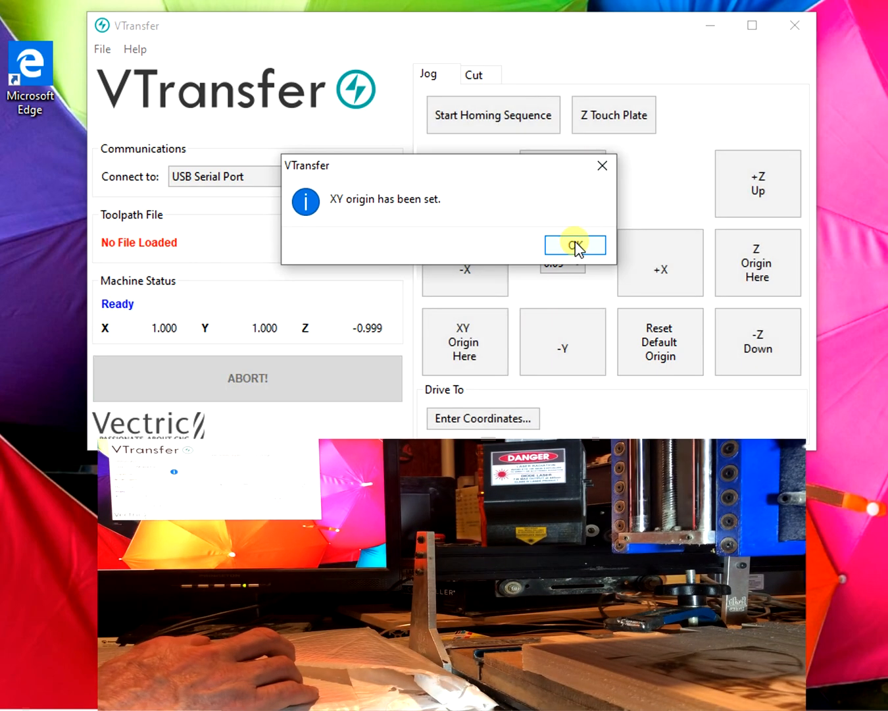
click(576, 245)
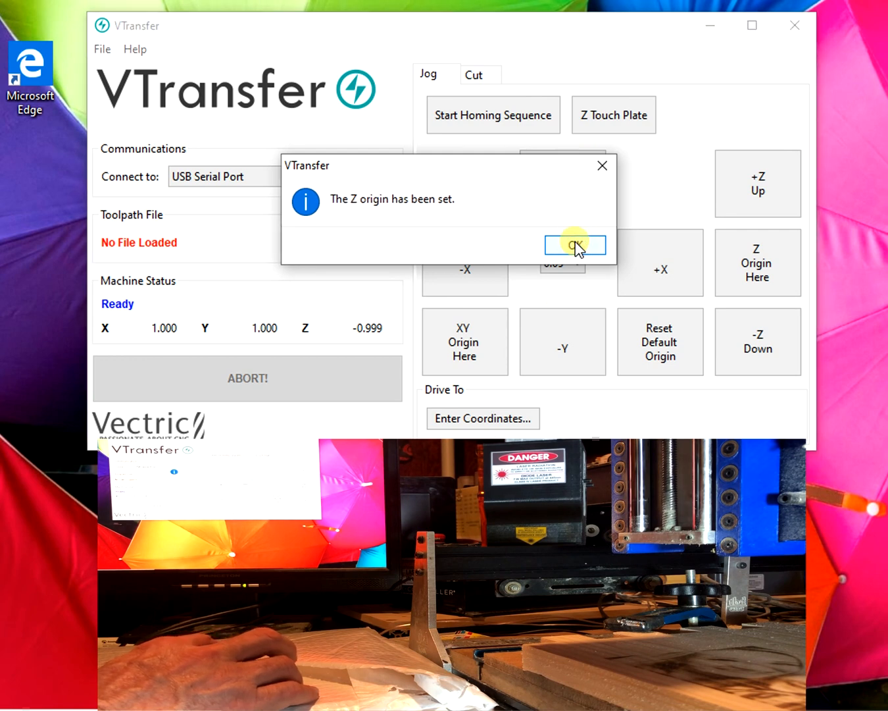
Acknowledge the Z origin message and browse the Open Toolpath File dialog to the JTech Laser folder.
click(575, 245)
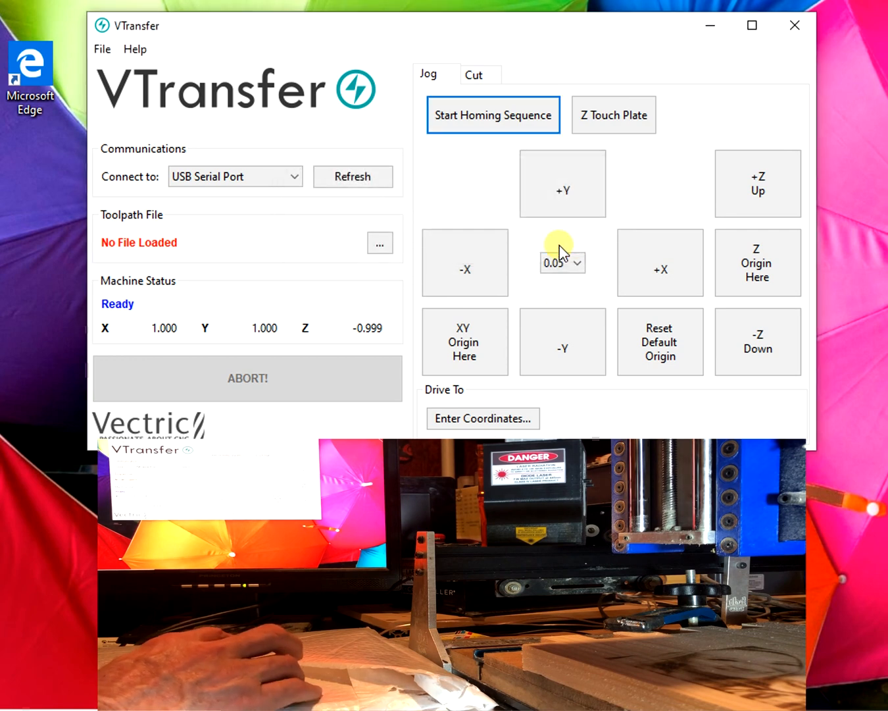
mouse_move(226, 160)
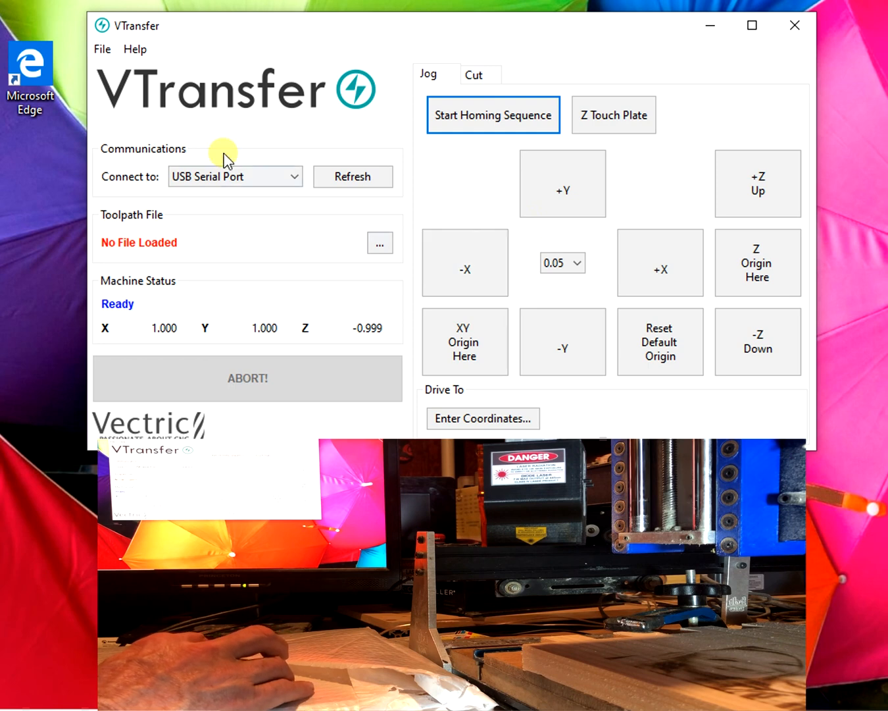
mouse_move(106, 53)
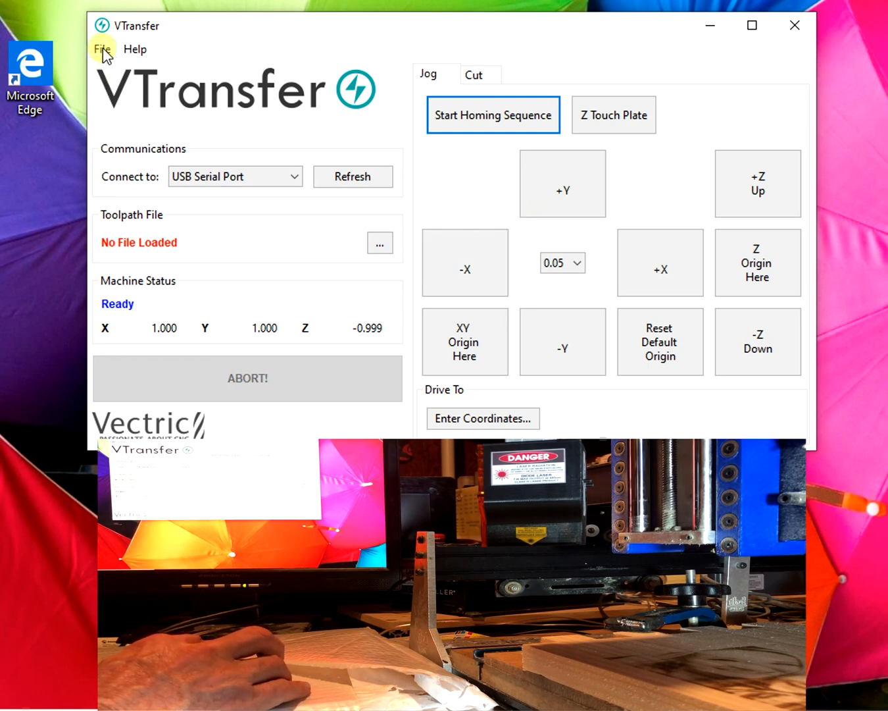
click(103, 49)
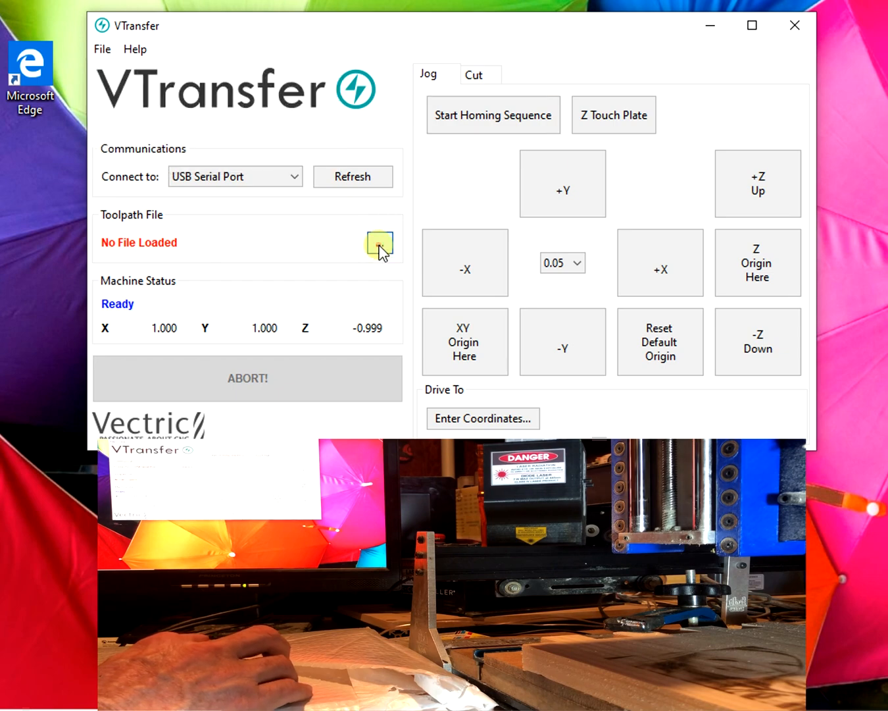
click(380, 243)
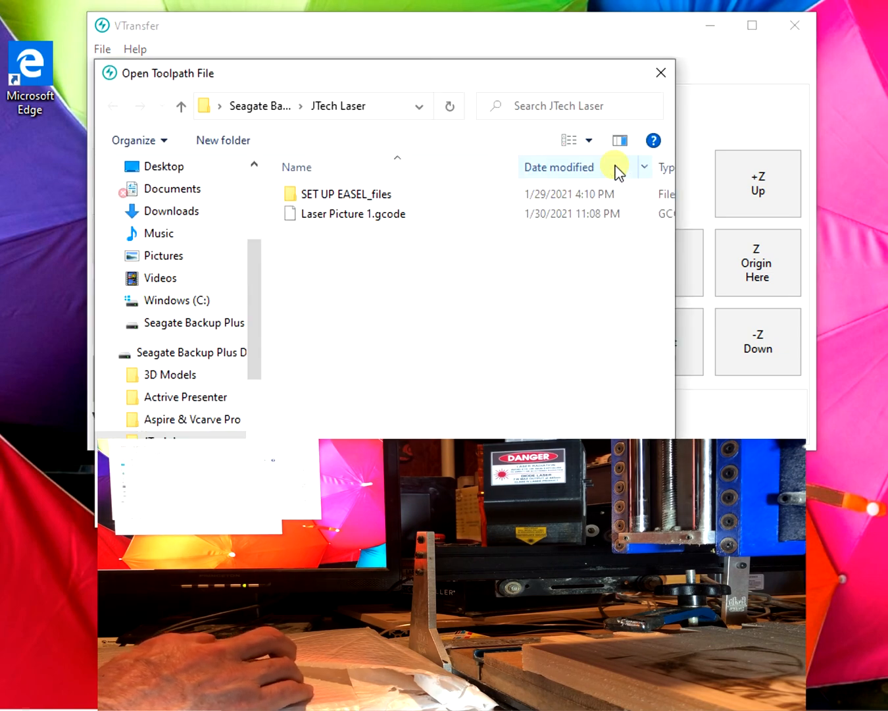
click(661, 72)
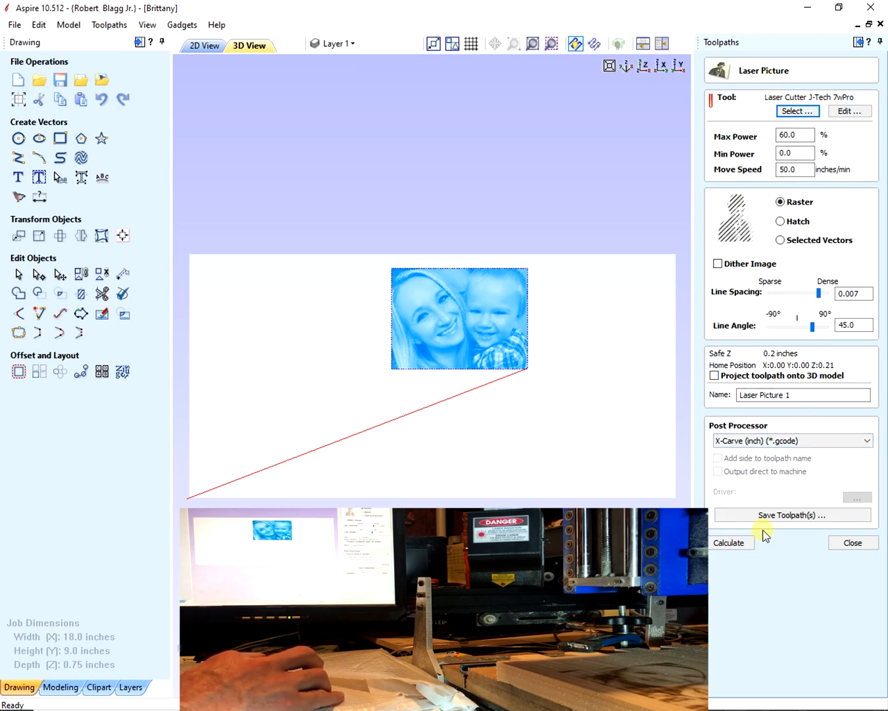
Recalculate the Laser Picture 1 toolpath in Aspire and bring up the save-toolpaths panel listing it.
click(732, 542)
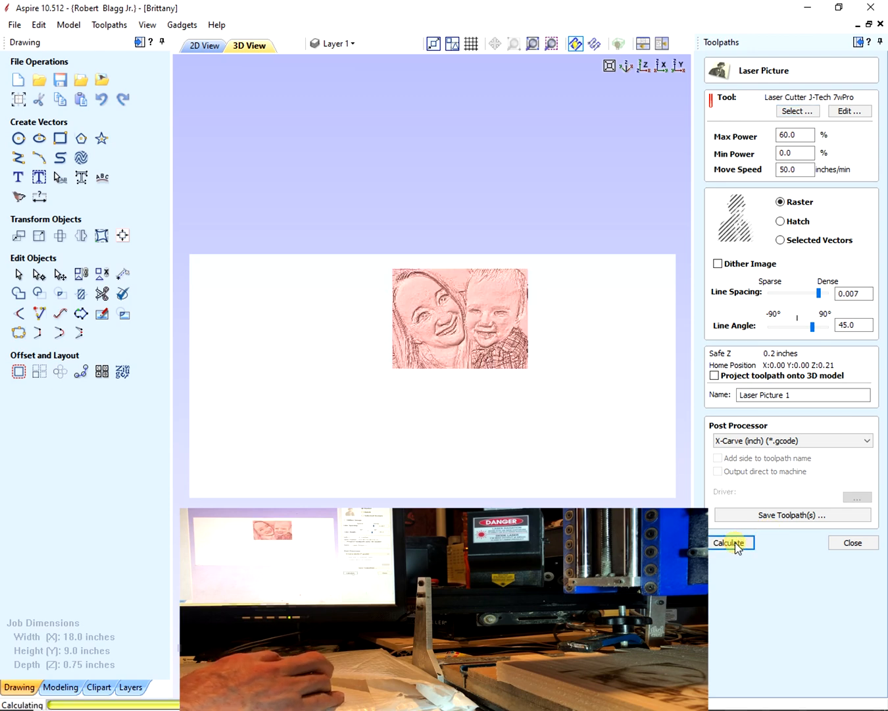
click(732, 543)
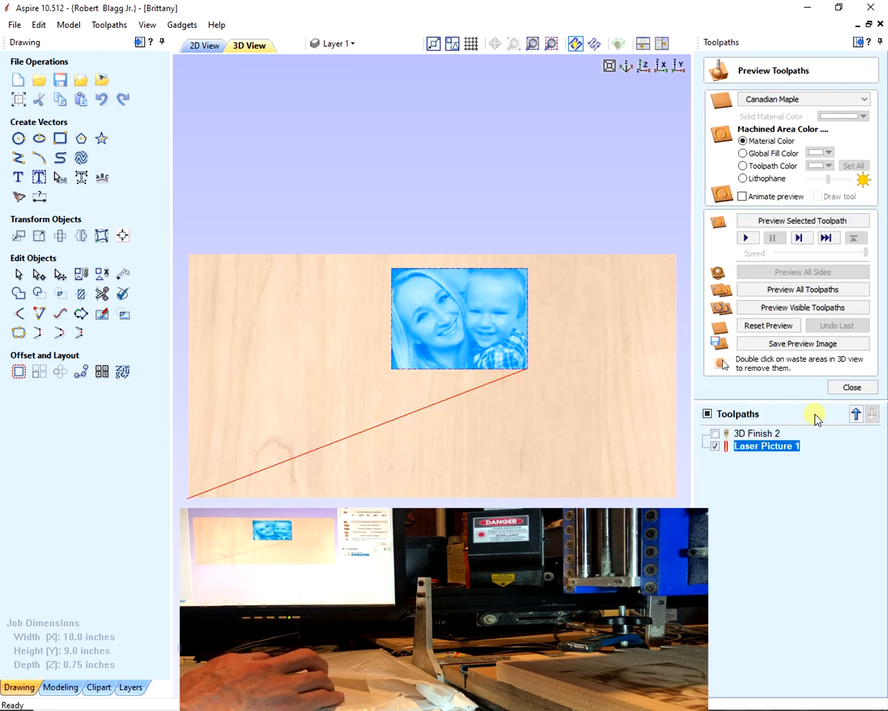
click(852, 387)
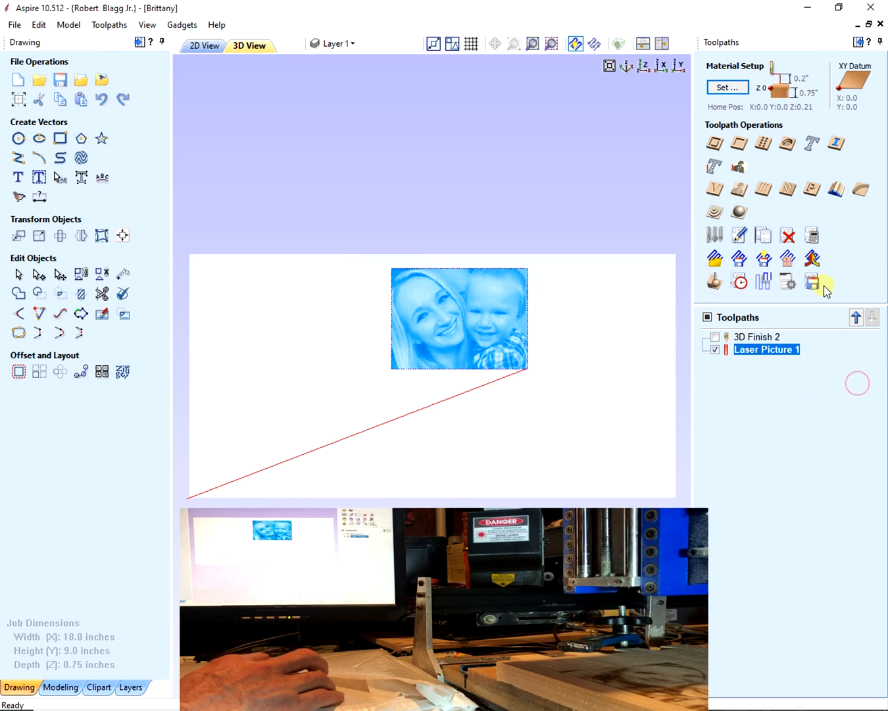
click(810, 280)
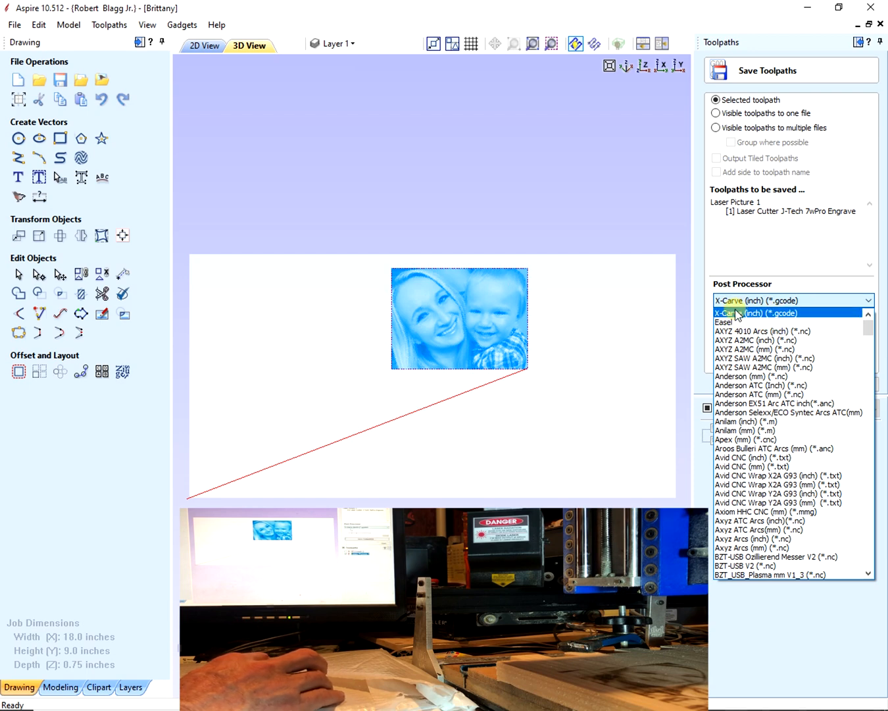
Save Laser Picture 1 as Laser Picture 1.gcode in the JTech Laser folder with the X-Carve (inch) post processor.
click(739, 314)
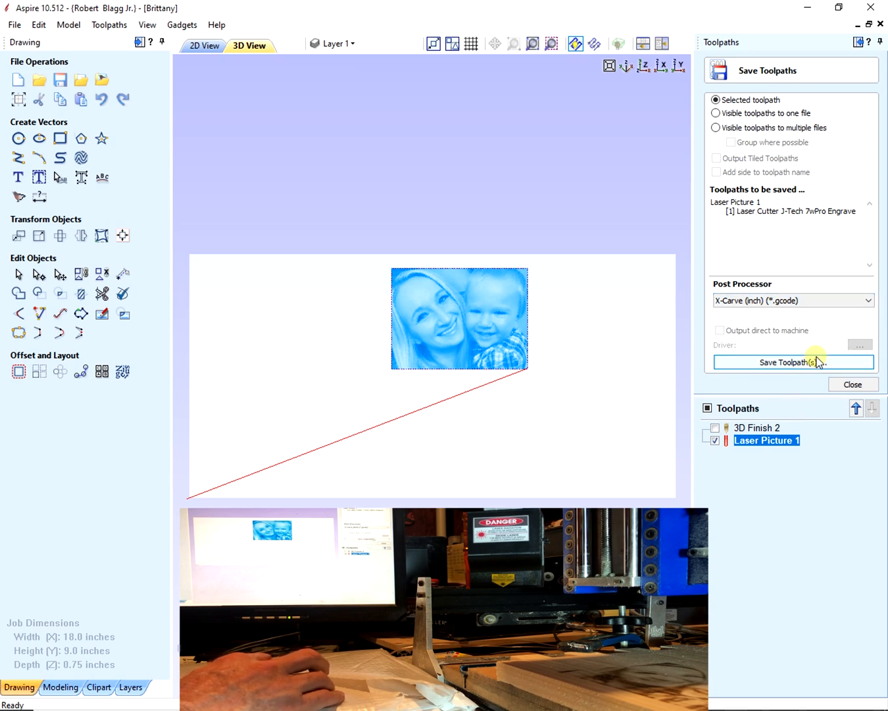
click(792, 362)
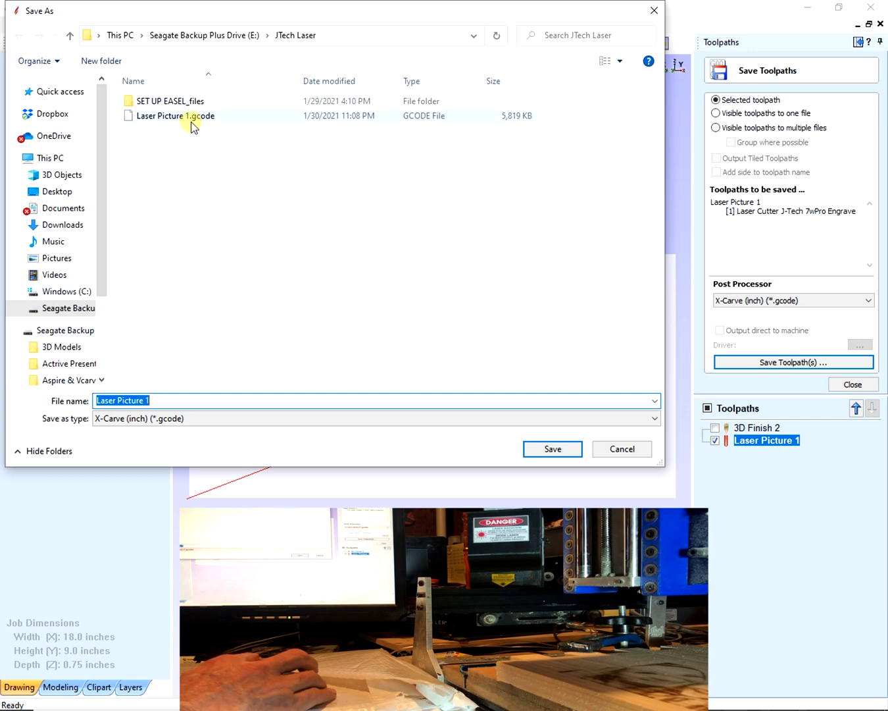
click(187, 116)
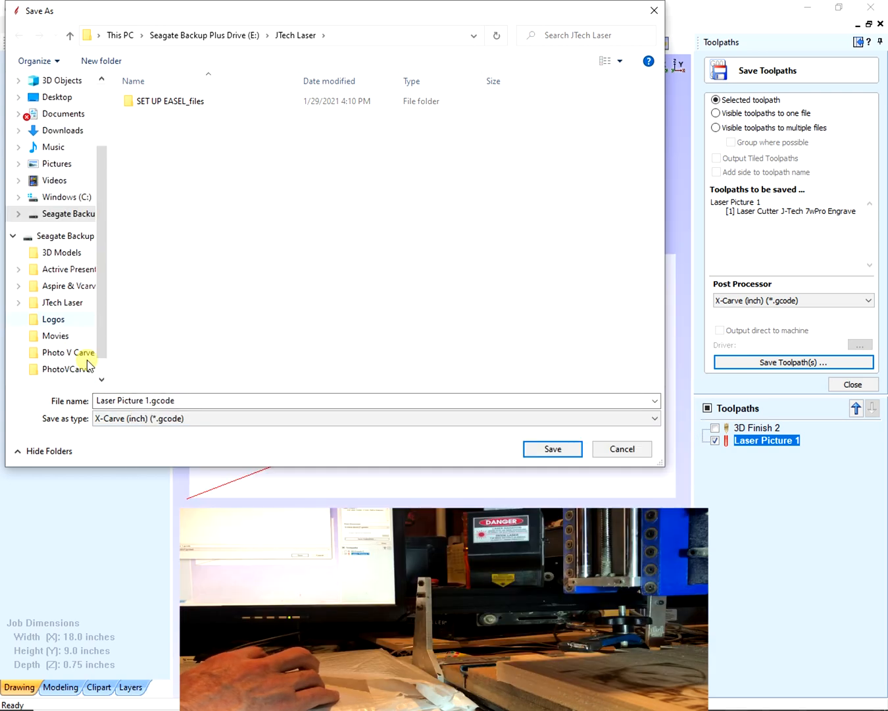
click(63, 303)
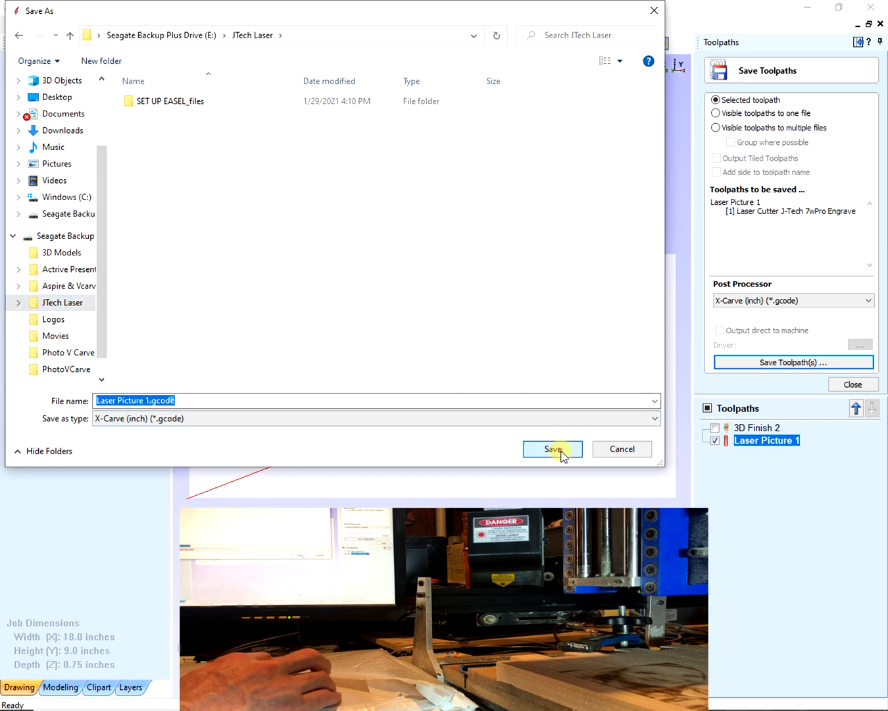
click(552, 449)
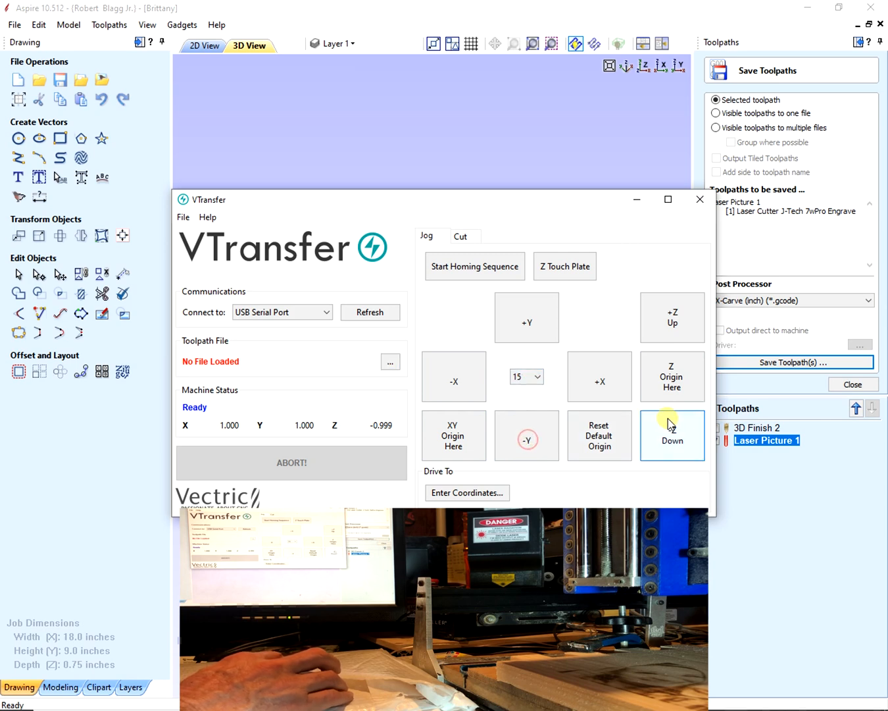
Jog the laser head down along Z in 15-unit steps toward the work surface.
click(673, 435)
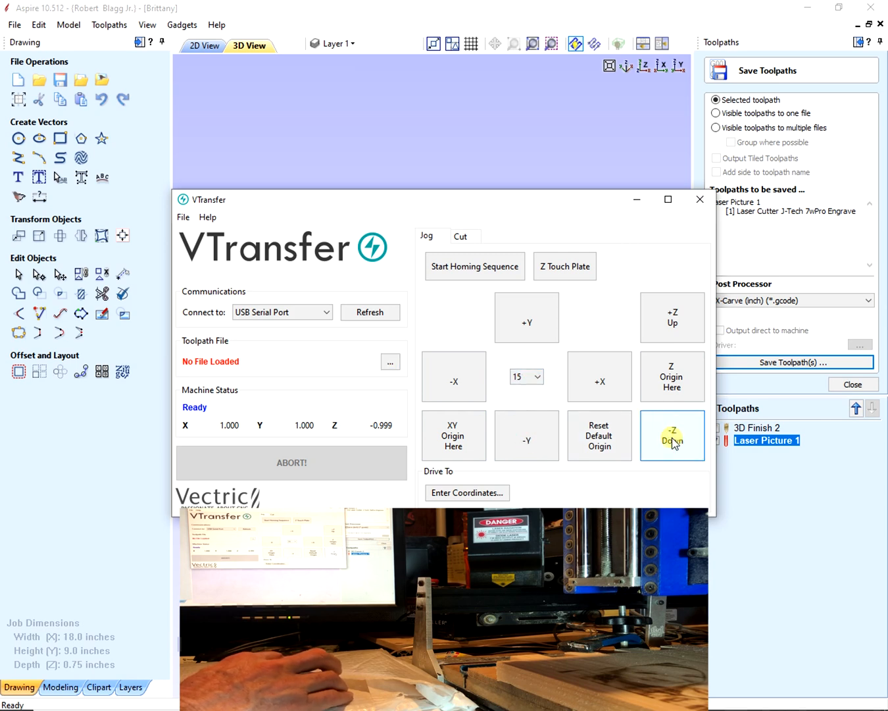
click(671, 435)
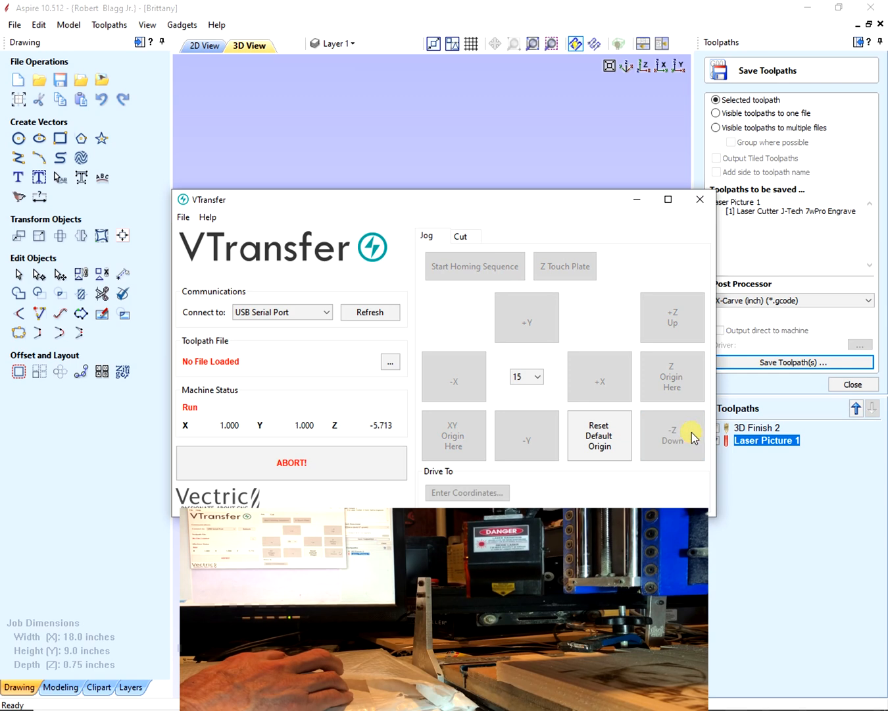
click(672, 434)
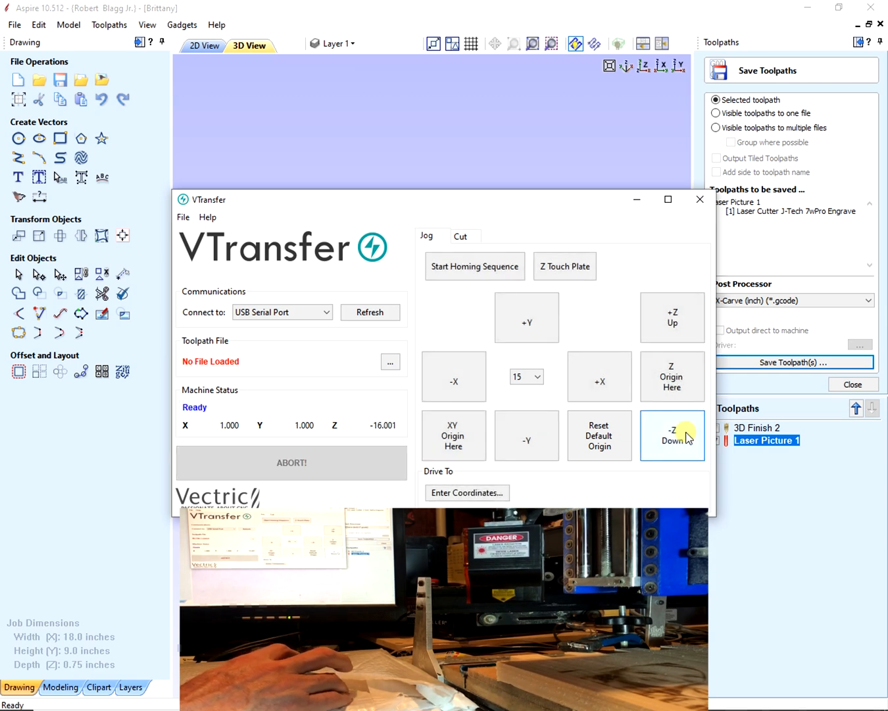
click(671, 436)
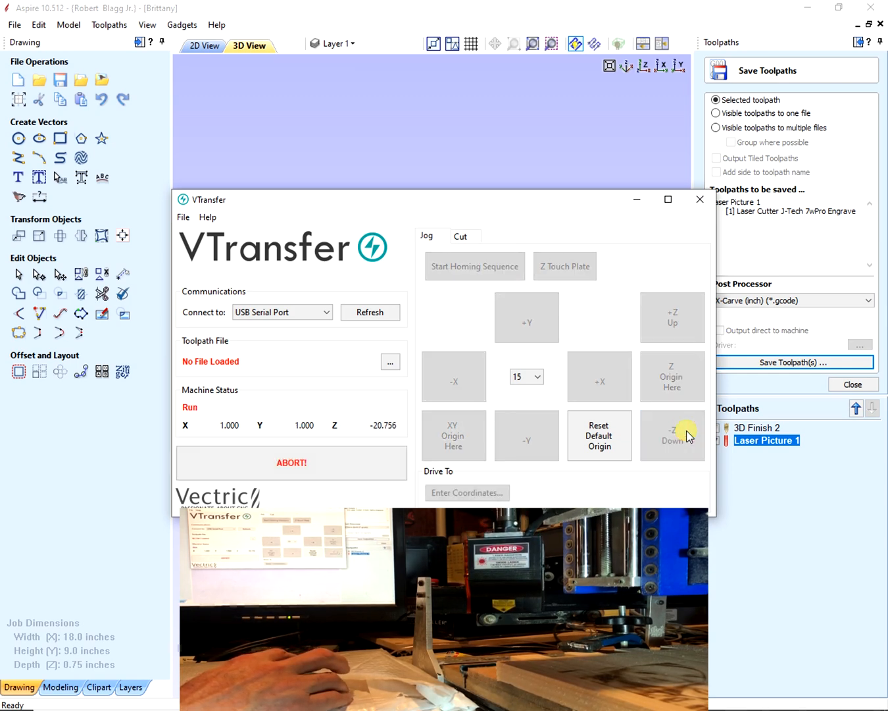
click(673, 435)
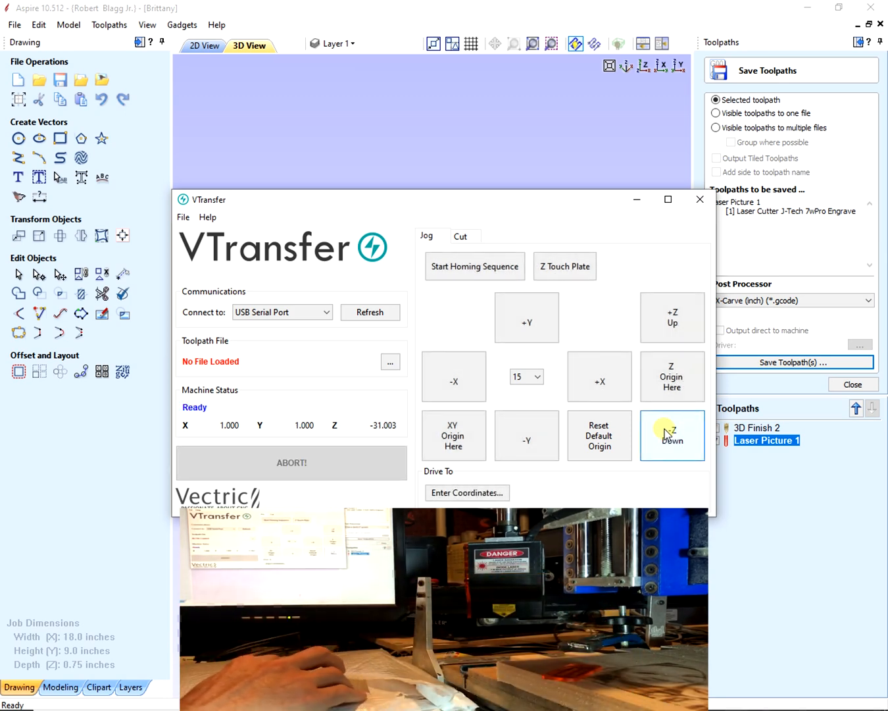
click(672, 435)
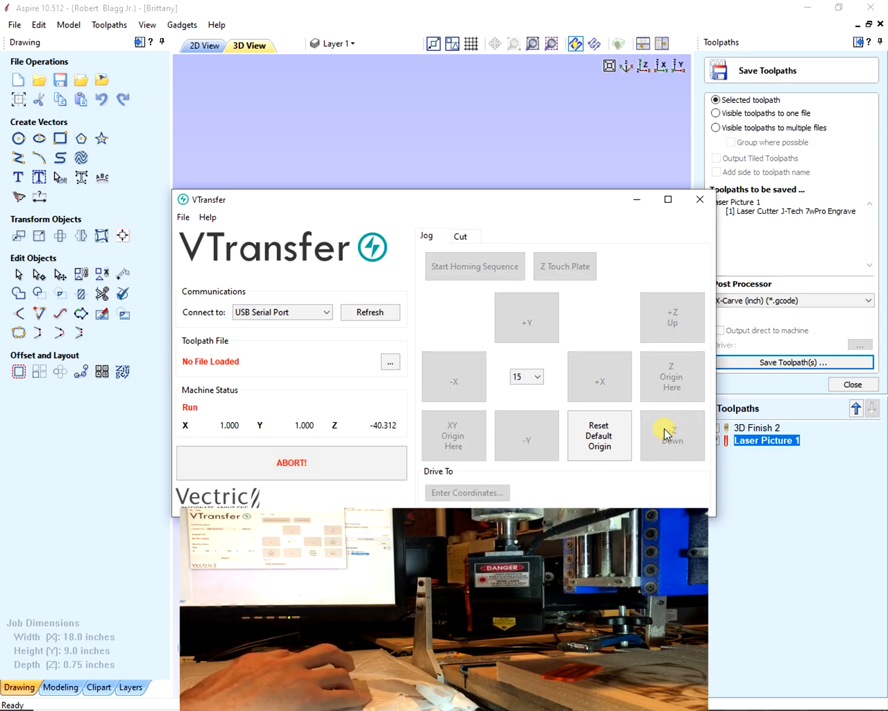
click(672, 436)
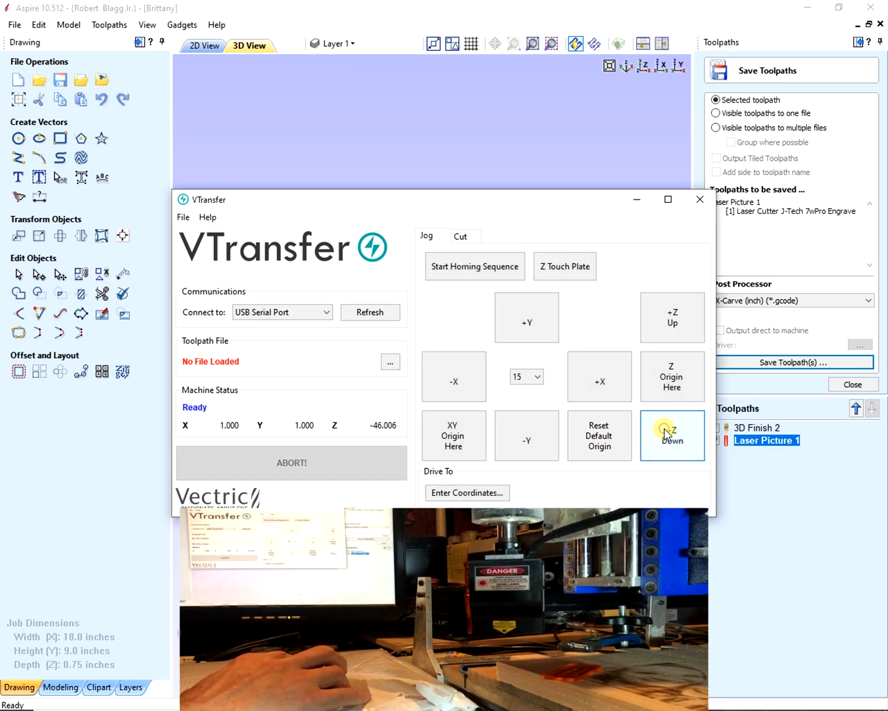
click(671, 434)
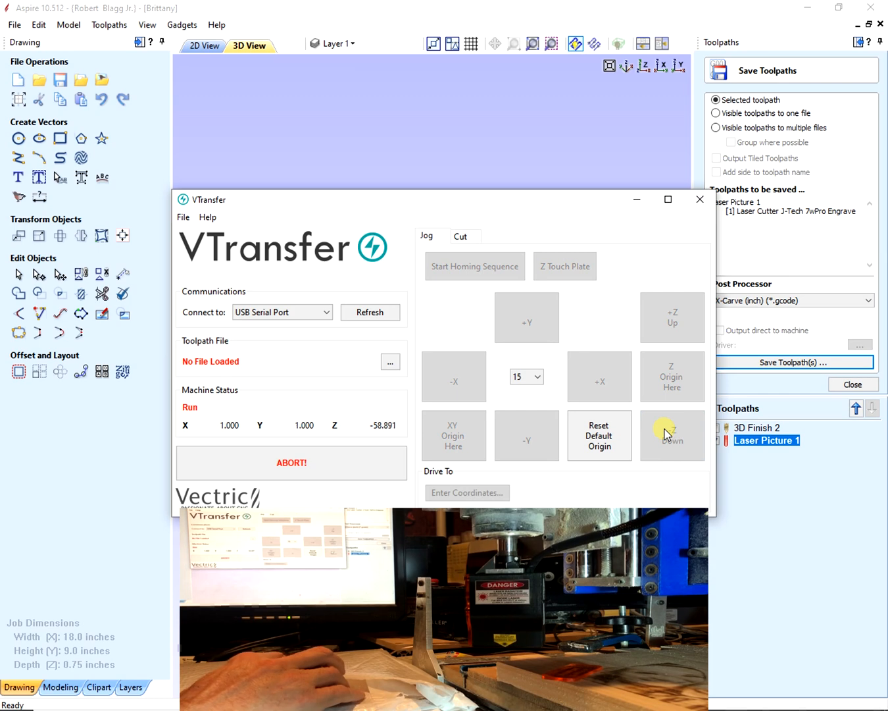
click(671, 436)
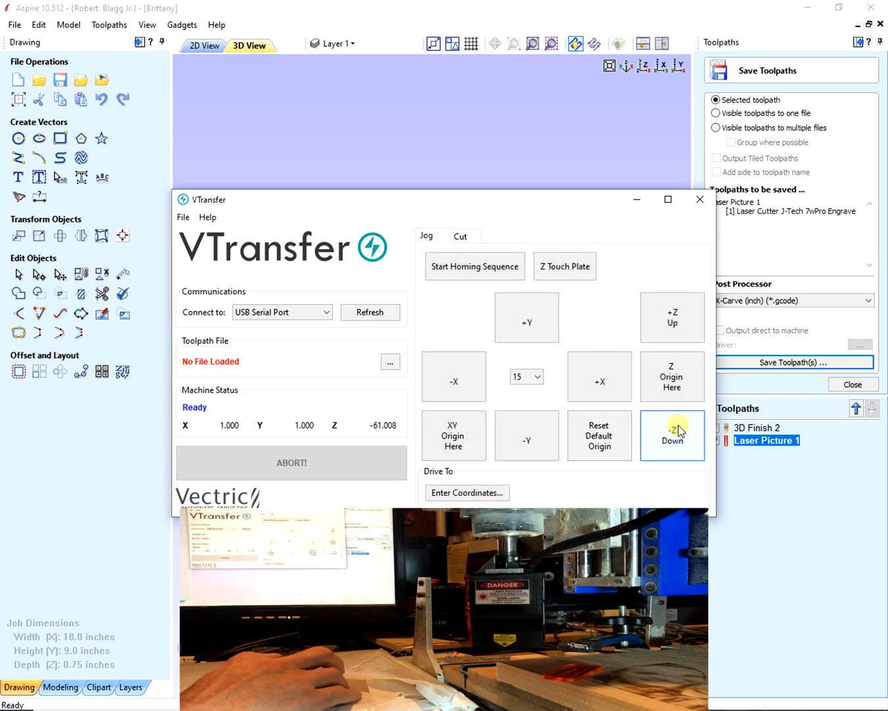
click(671, 435)
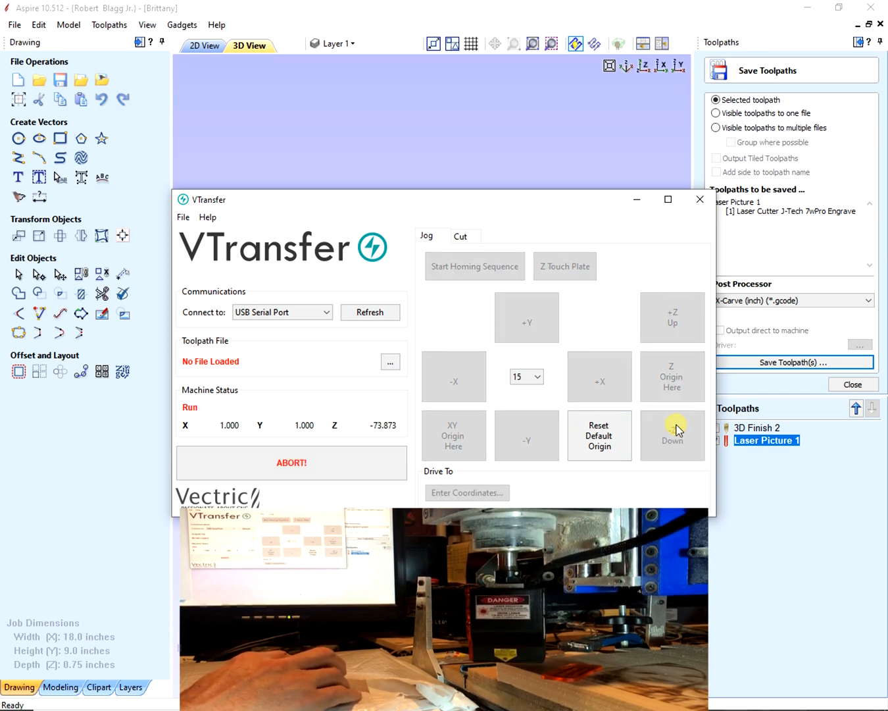
click(673, 434)
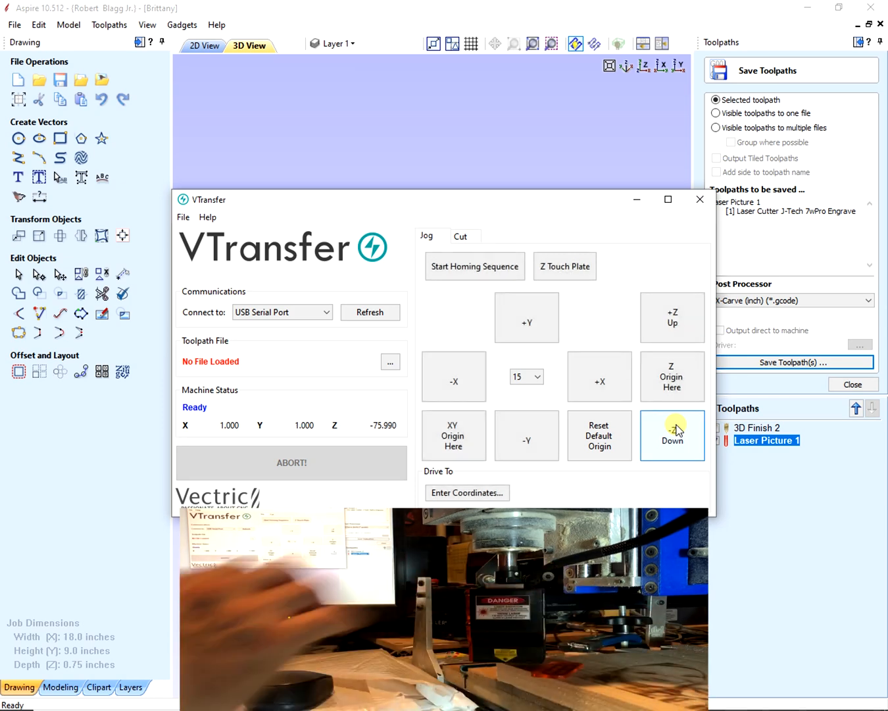
Reduce the jog step to 1 and lower the head three more steps to about Z -79.
click(537, 377)
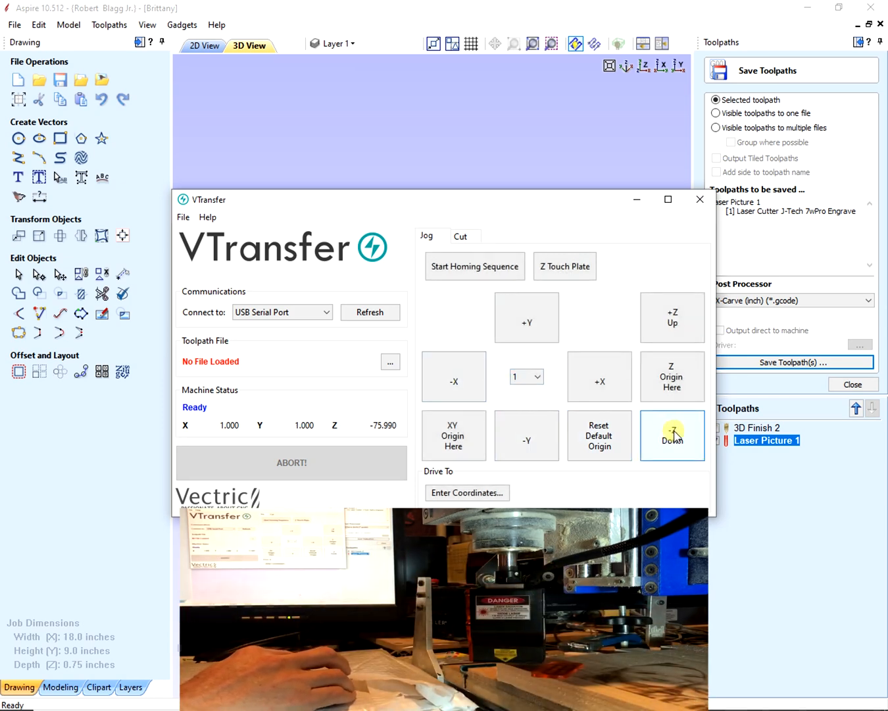
click(671, 436)
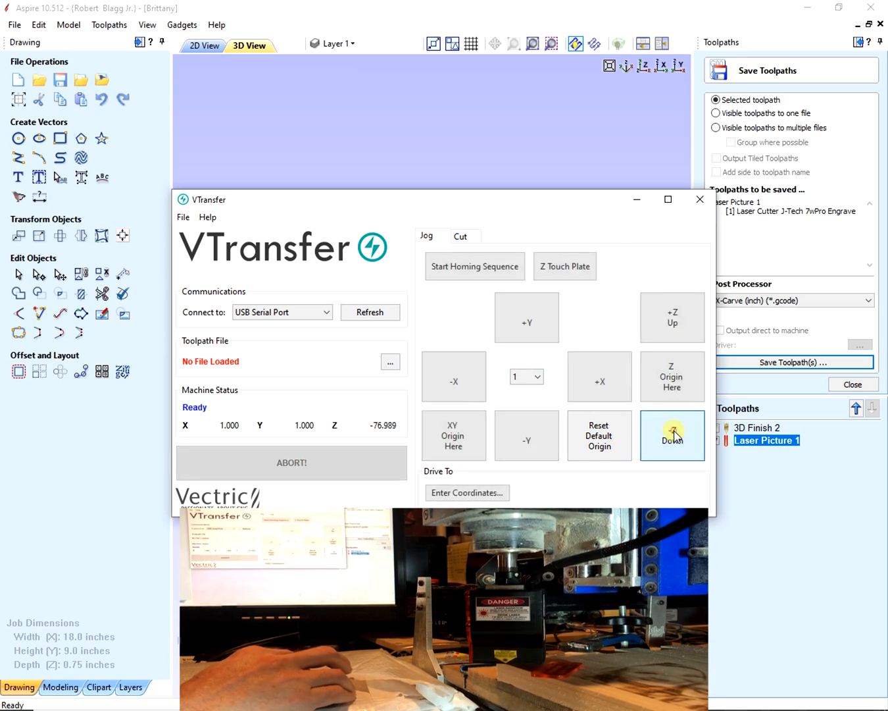
click(672, 435)
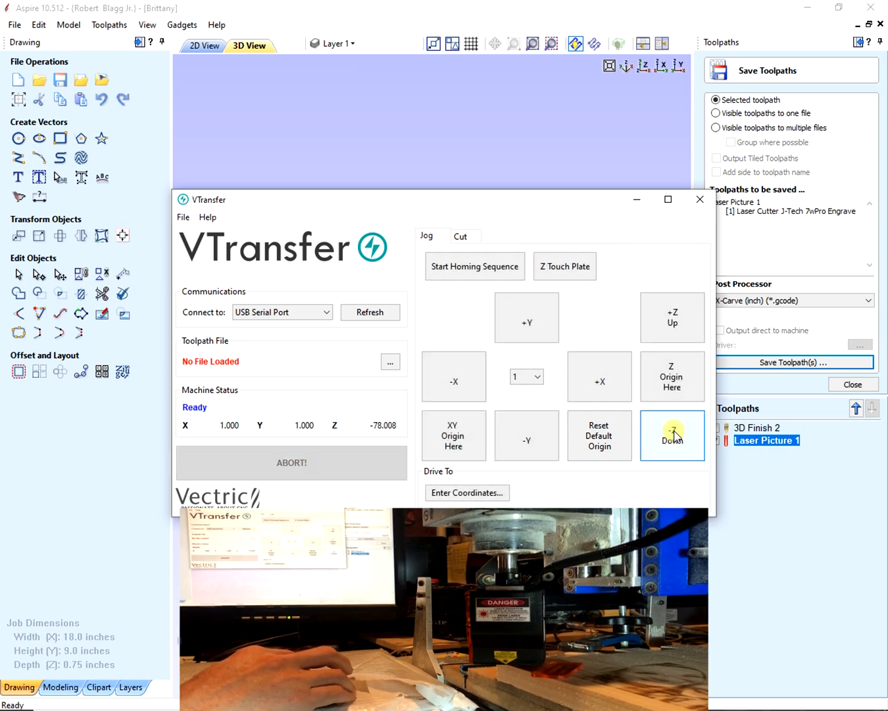
click(671, 435)
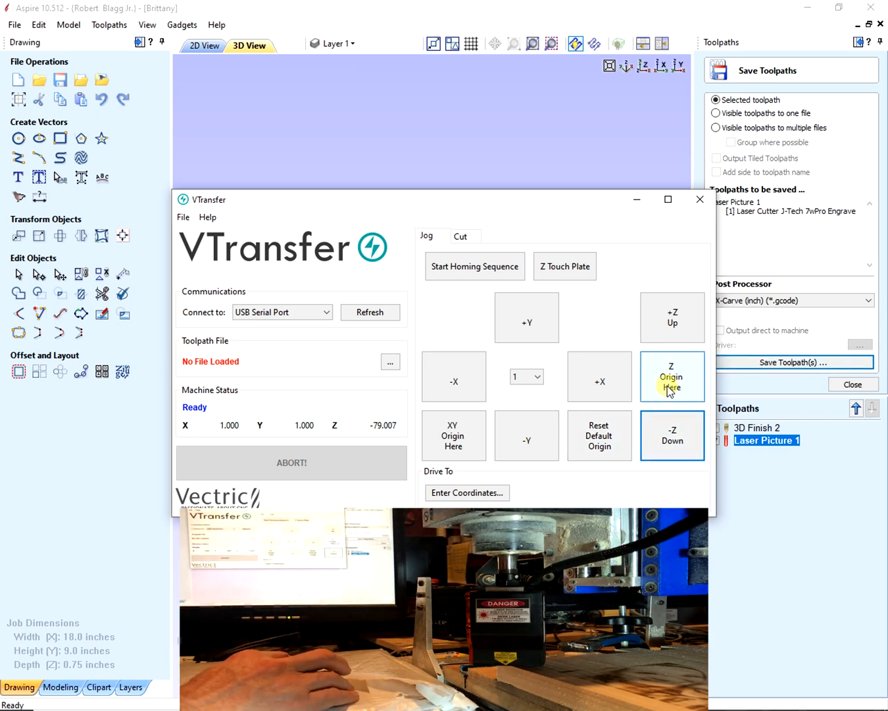
Set the Z origin at the lowered laser height and dismiss the confirmation.
click(671, 376)
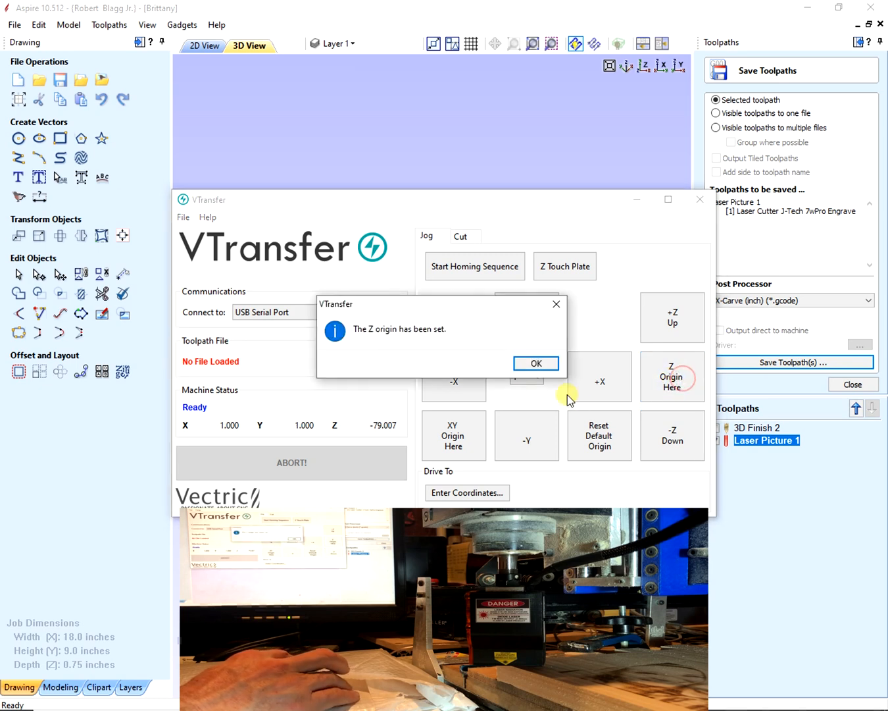
click(536, 363)
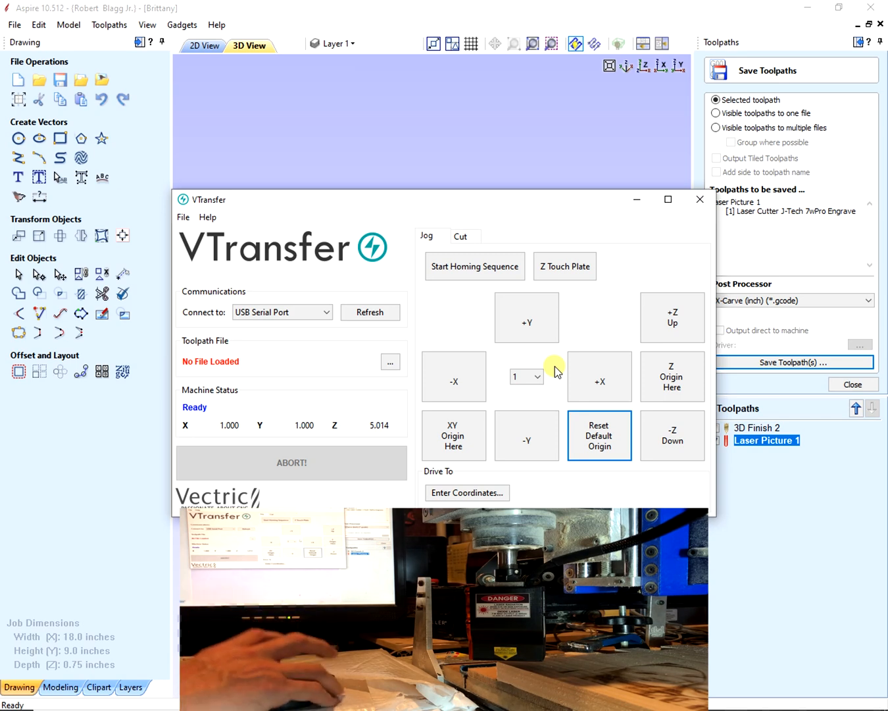
mouse_move(497, 260)
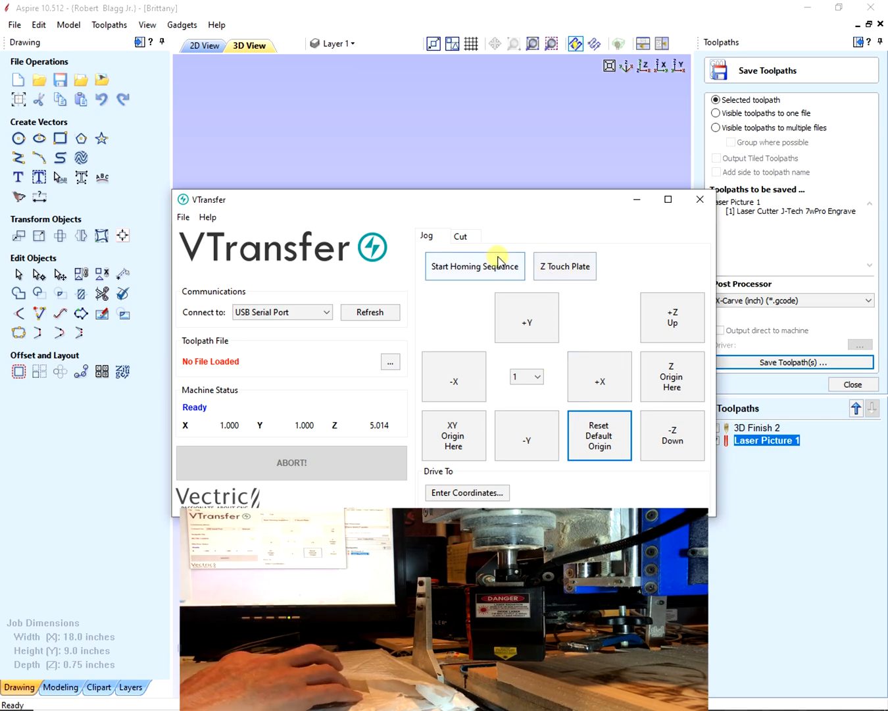
Load Laser Picture 1.gcode from the JTech Laser folder on the Cut tab.
click(466, 236)
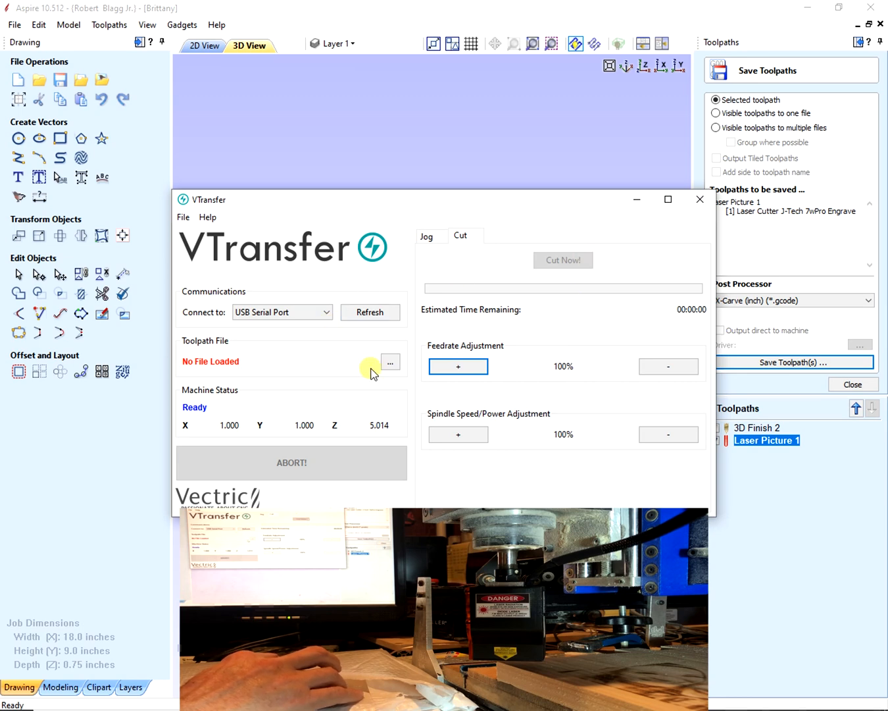
click(390, 362)
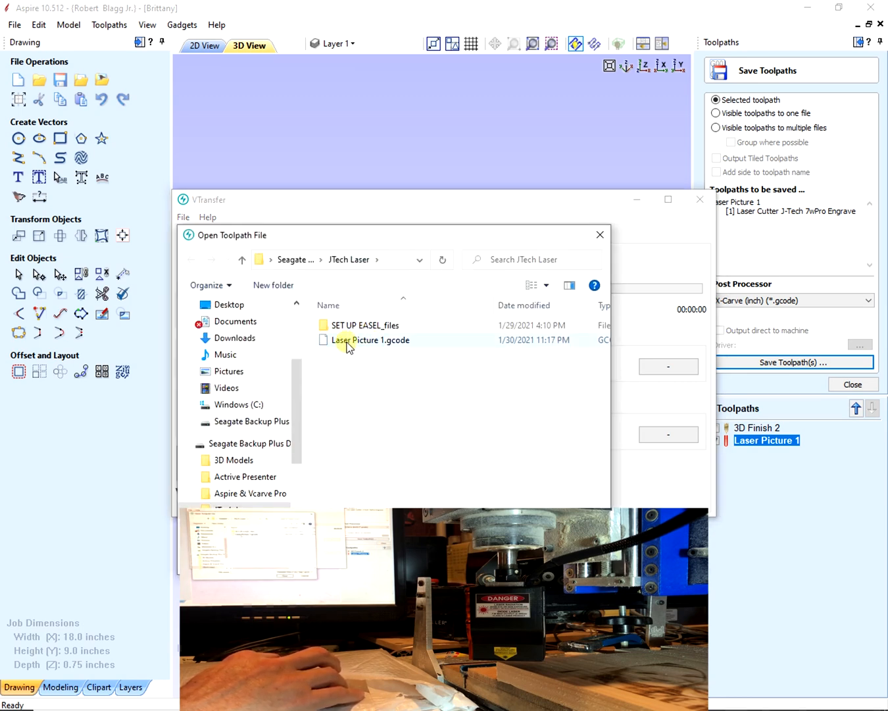
click(370, 339)
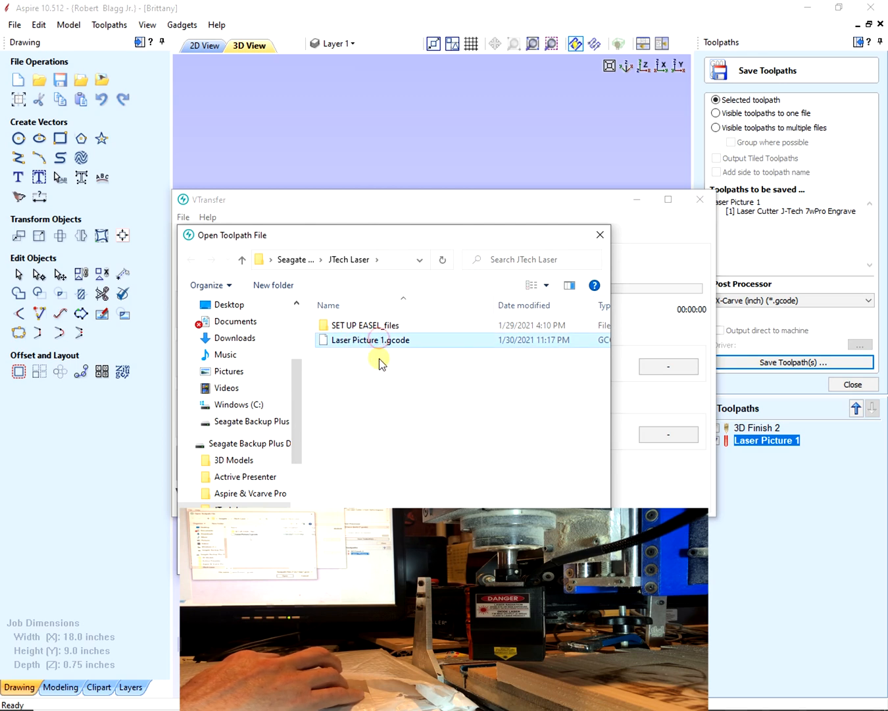
double_click(370, 340)
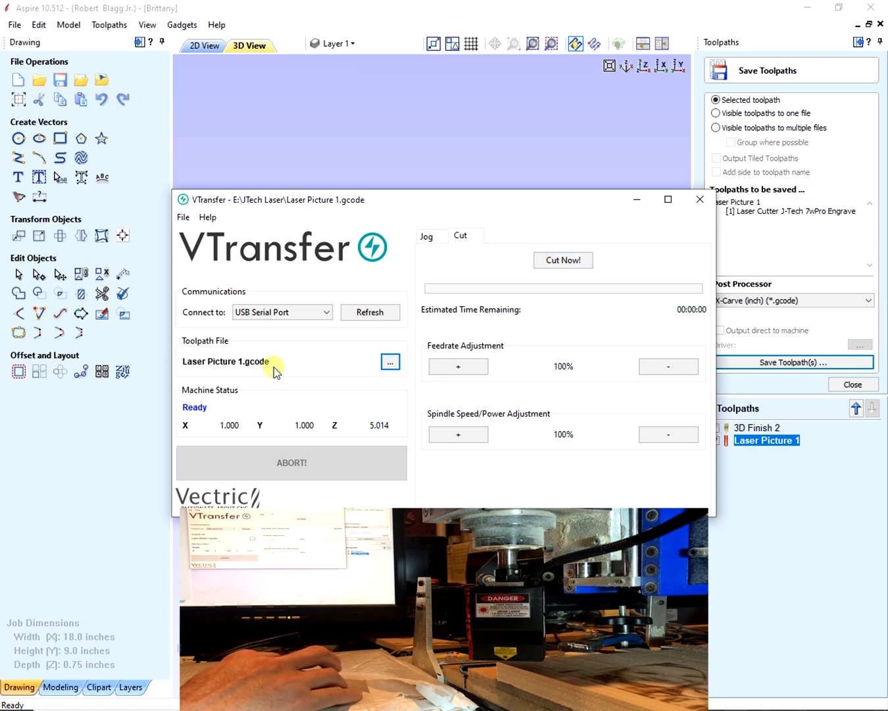
mouse_move(179, 375)
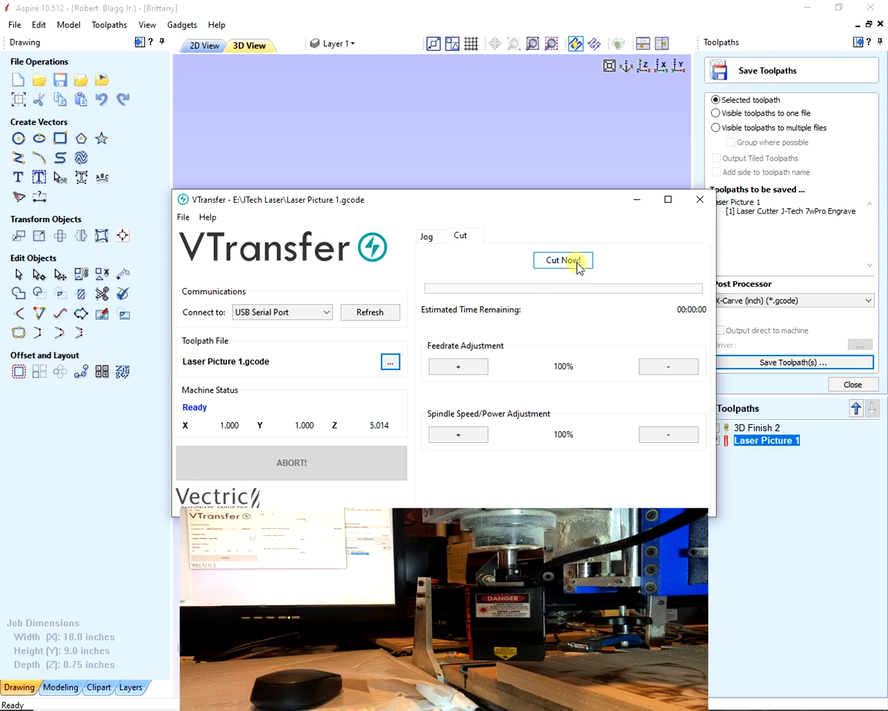
Start the Laser Picture 1 engraving job with Cut Now.
click(564, 260)
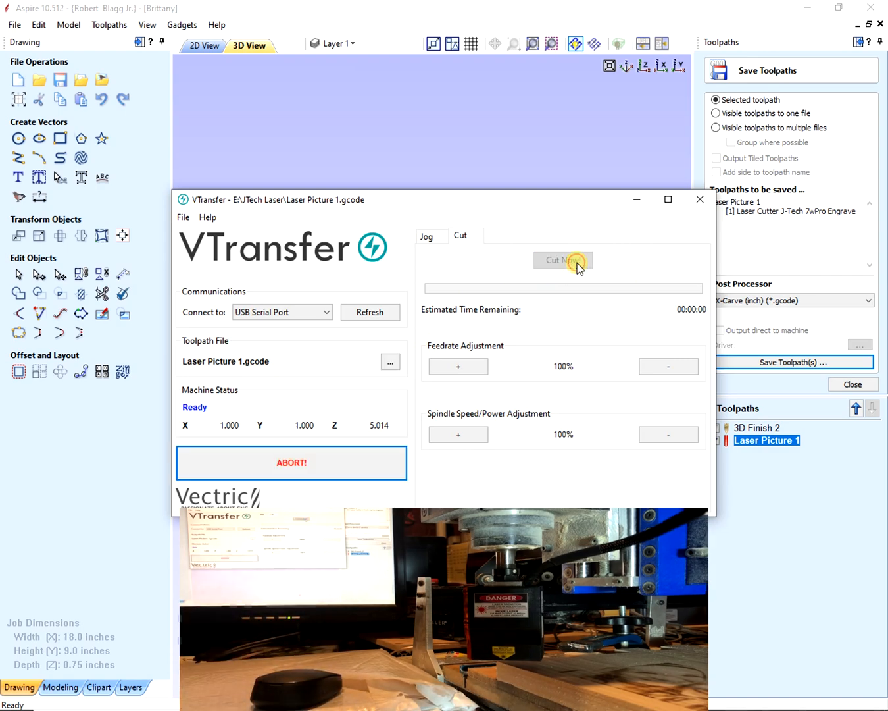
click(563, 260)
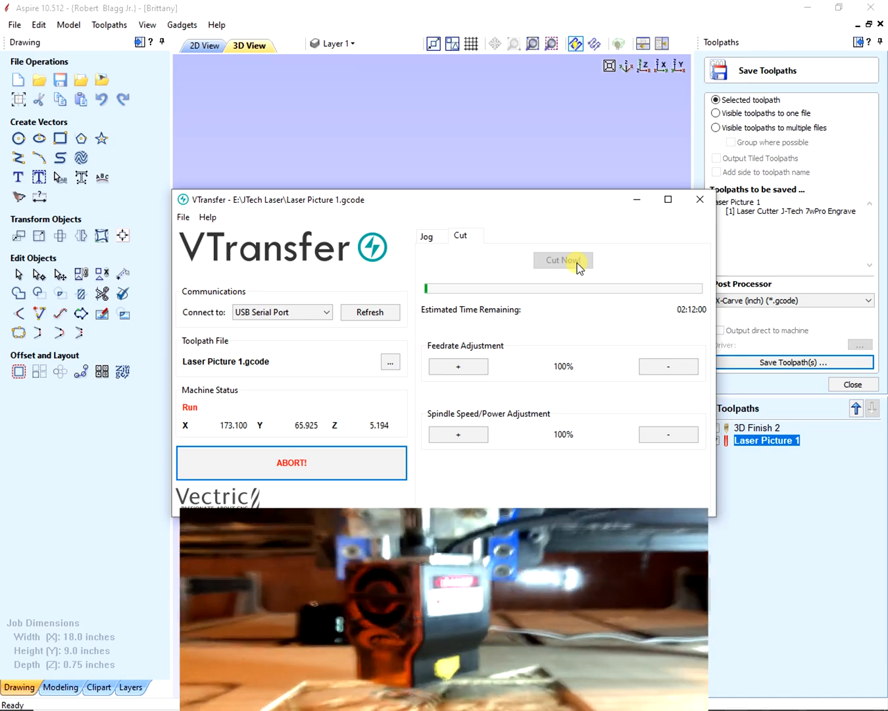